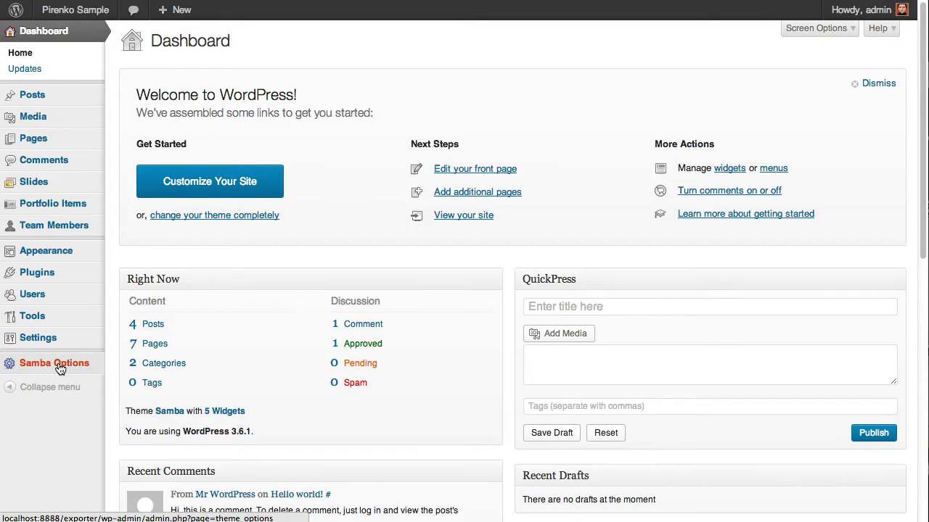
Open the Samba Theme Admin Panel from the admin sidebar, showing the General theme options
{"action": "left_click", "coordinate": [54, 362]}
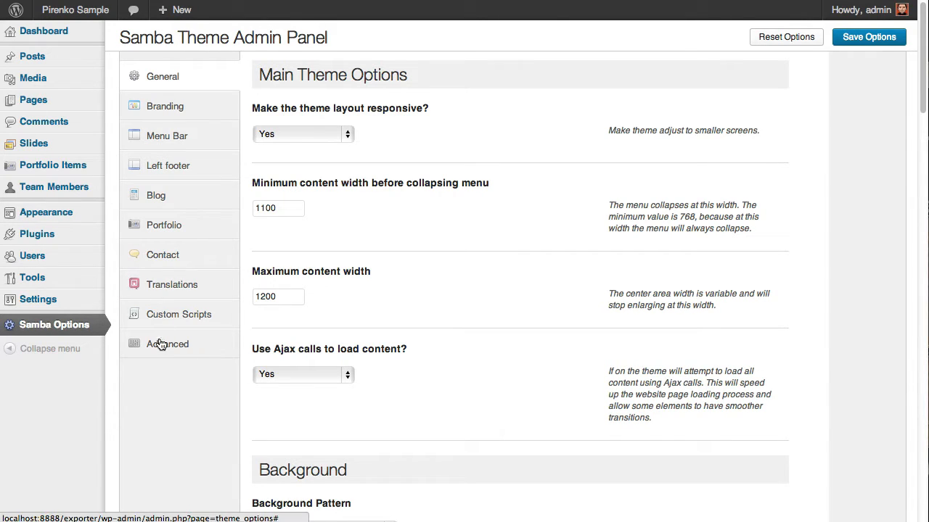
{"action": "mouse_move", "coordinate": [183, 136]}
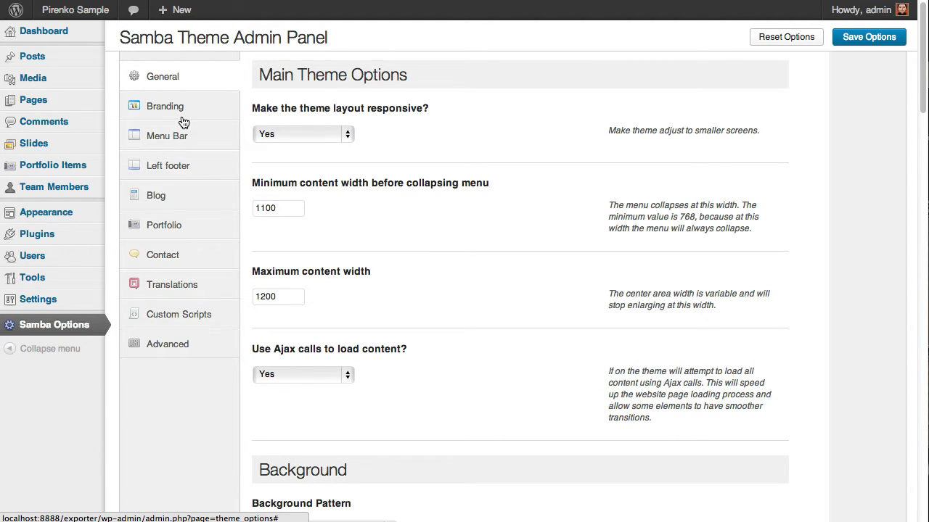
{"action": "mouse_move", "coordinate": [166, 77]}
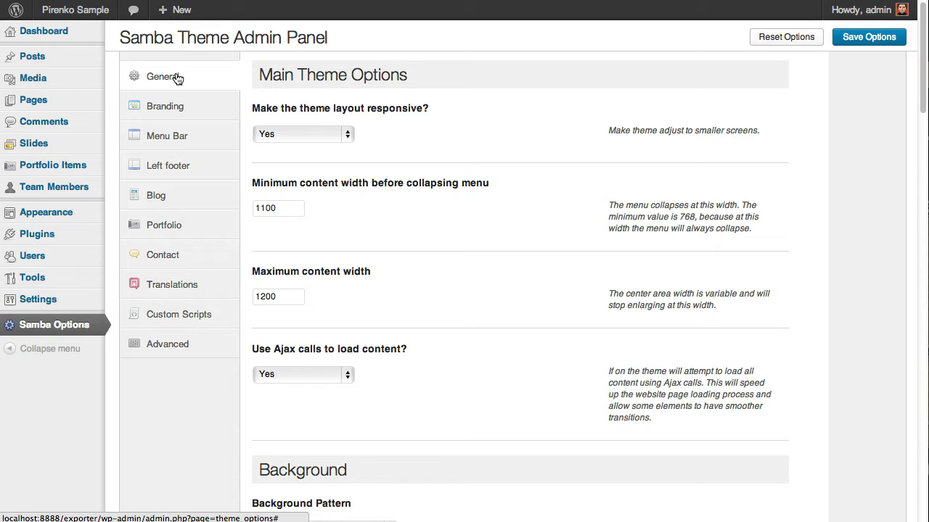
{"action": "mouse_move", "coordinate": [395, 89]}
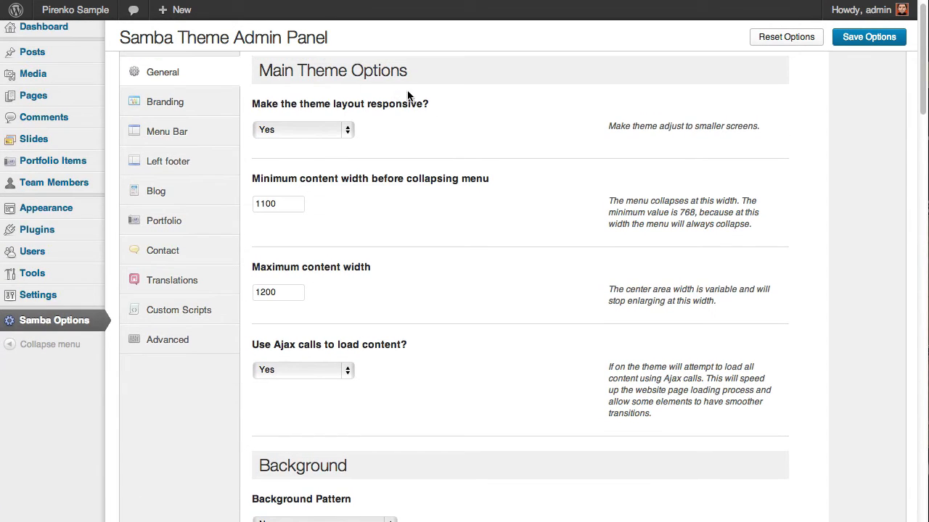
{"action": "mouse_move", "coordinate": [418, 126]}
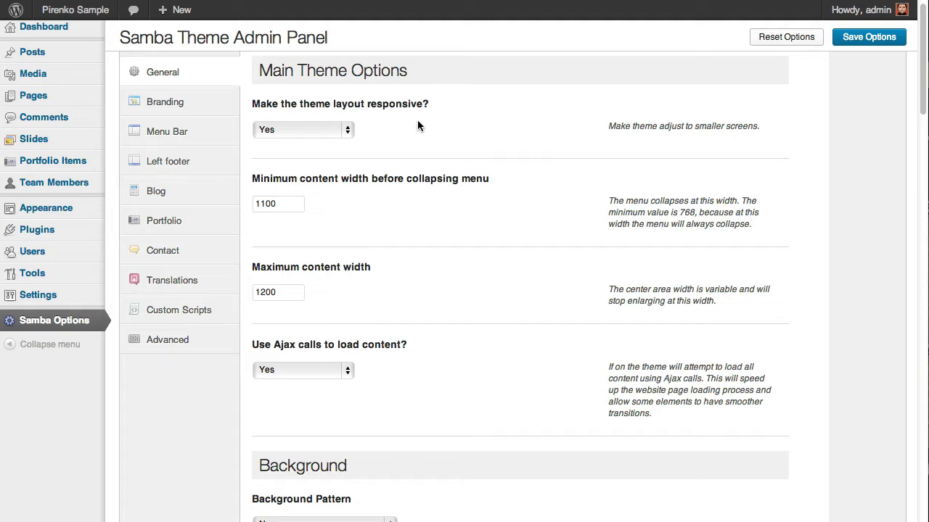
{"action": "mouse_move", "coordinate": [334, 126]}
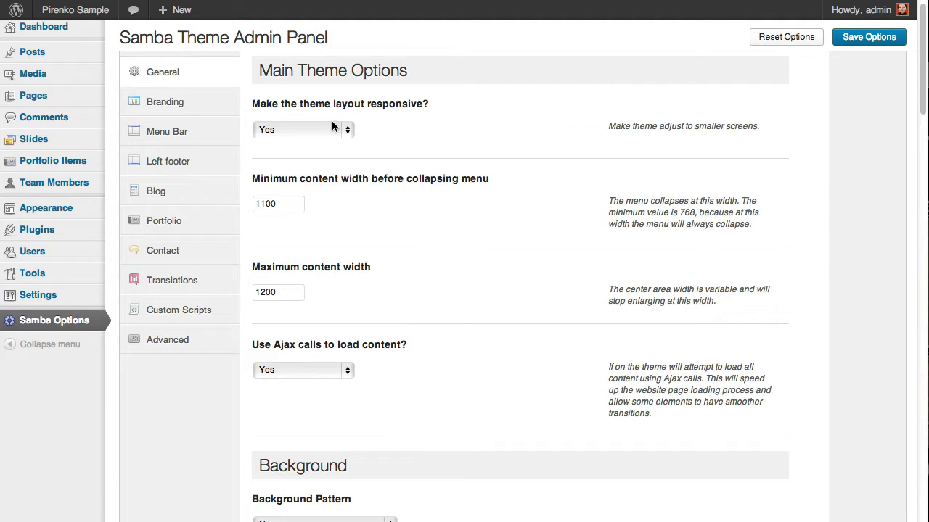
{"action": "mouse_move", "coordinate": [279, 116]}
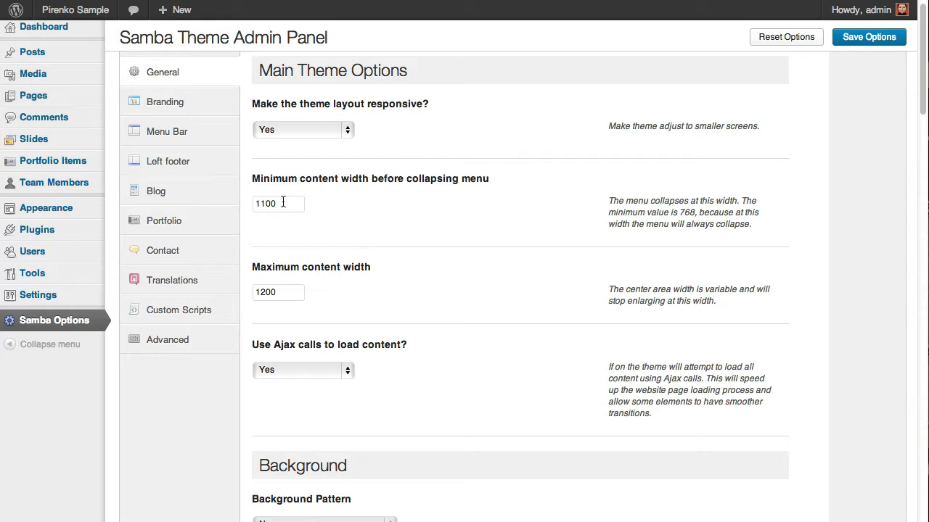
{"action": "mouse_move", "coordinate": [302, 194]}
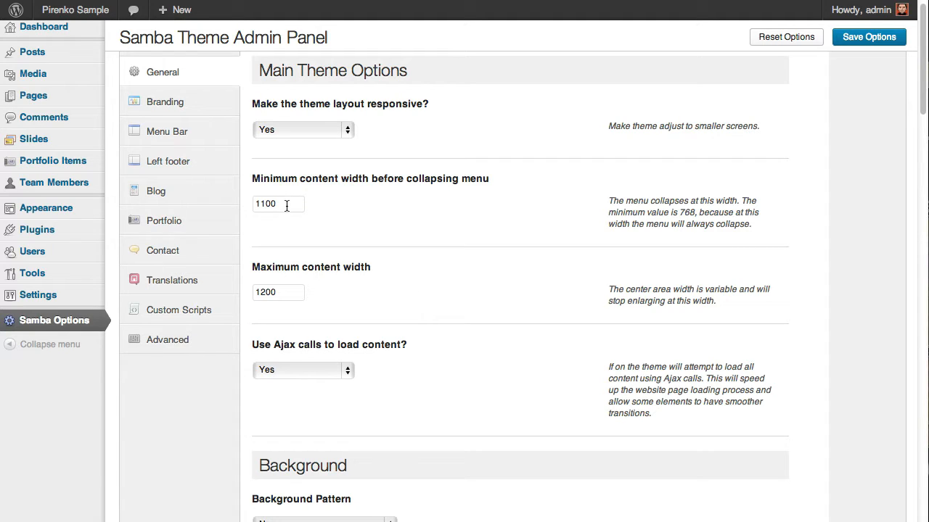
Trial a minimum collapsing-menu width of 10000 on the live site, then retype 1100
{"action": "double_click", "coordinate": [266, 203]}
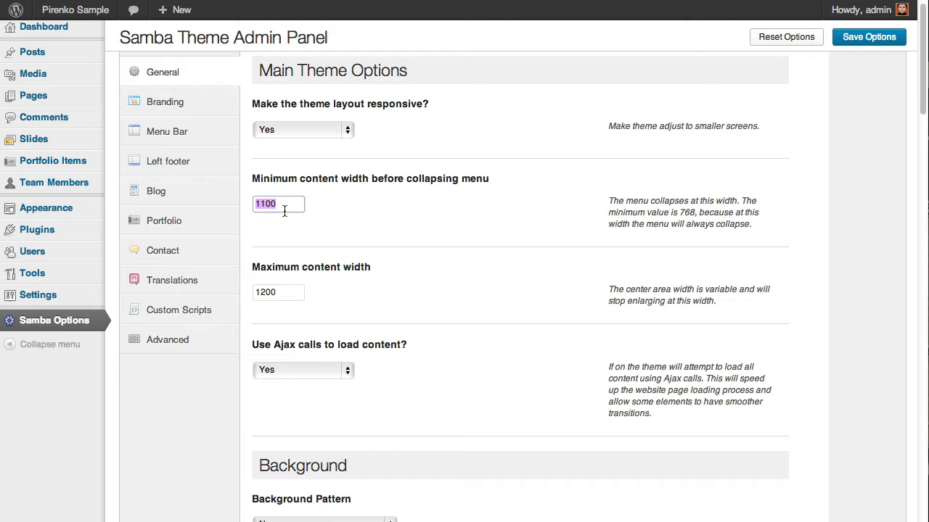
{"action": "type", "text": "1"}
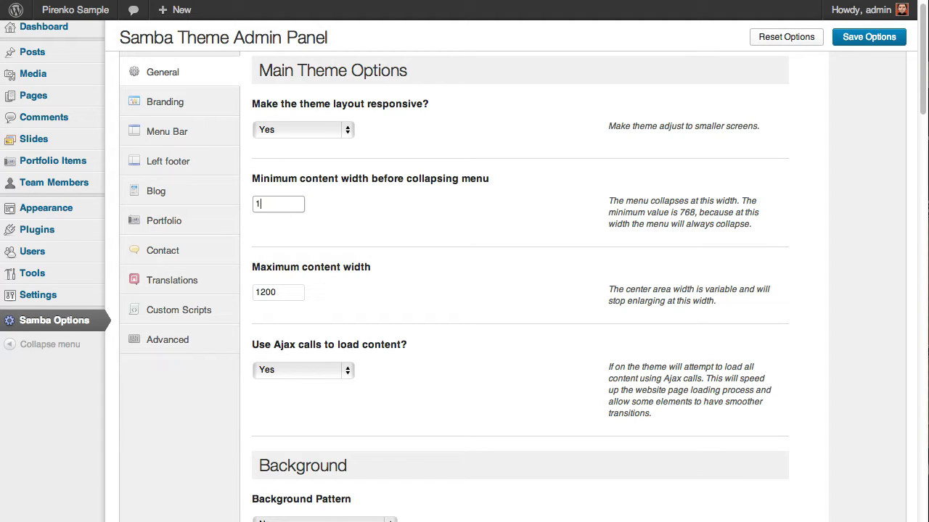
{"action": "type", "text": "0000"}
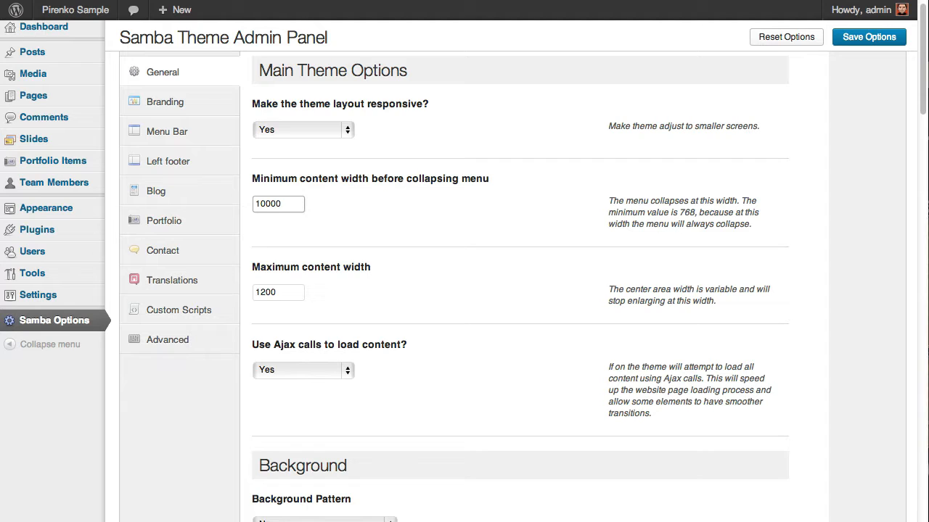
{"action": "left_click", "coordinate": [279, 203]}
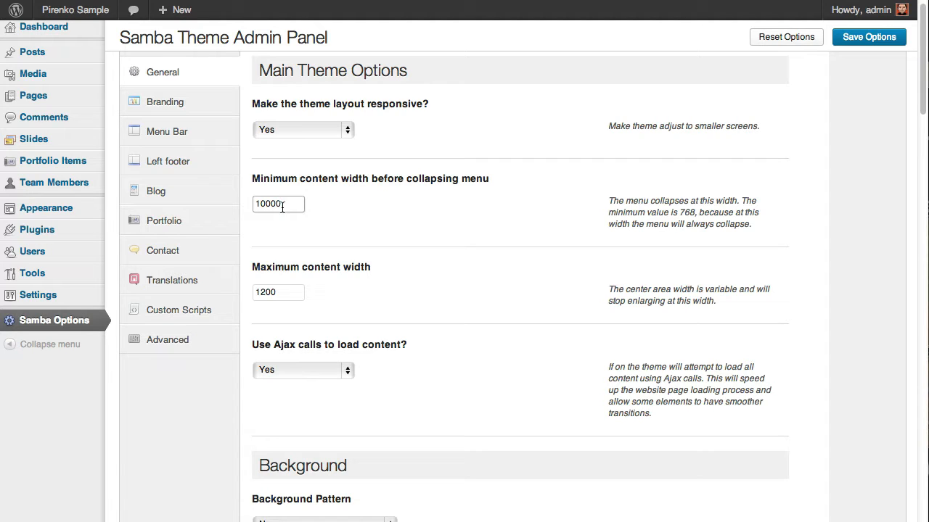
{"action": "left_click", "coordinate": [867, 37]}
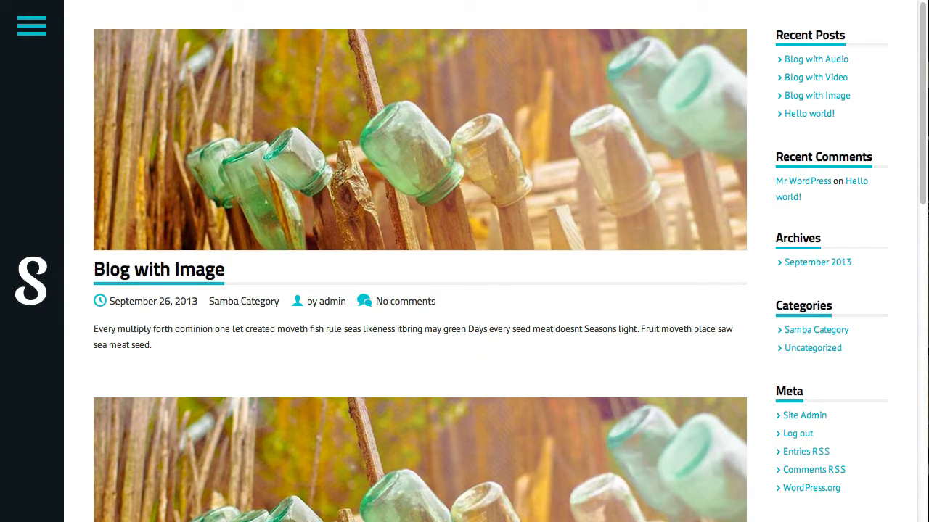
{"action": "left_click", "coordinate": [32, 26]}
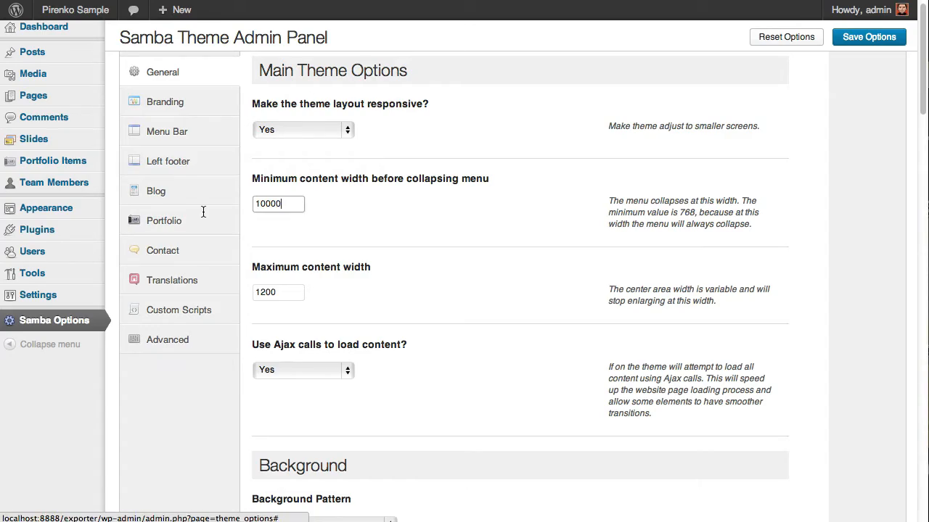
{"action": "type", "text": "11"}
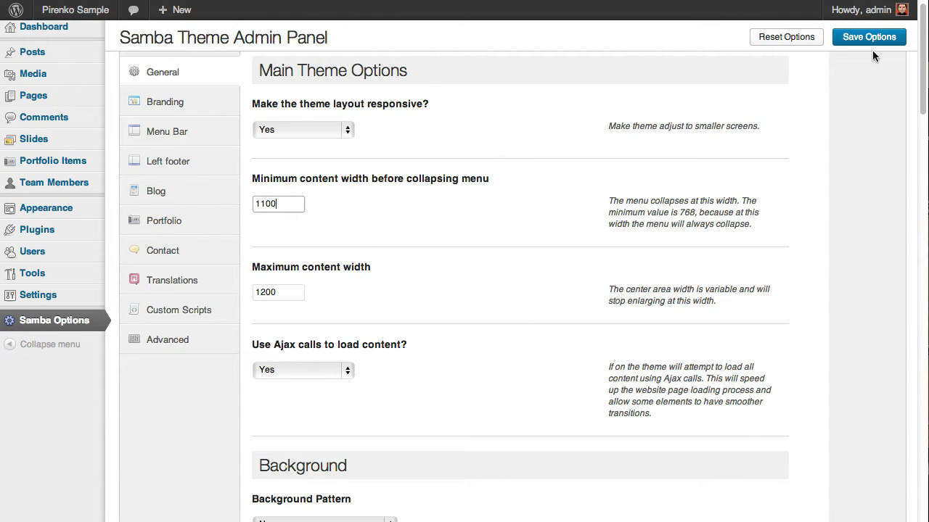
Save the restored minimum width, then save a 400 maximum content width and preview the site
{"action": "left_click", "coordinate": [868, 37]}
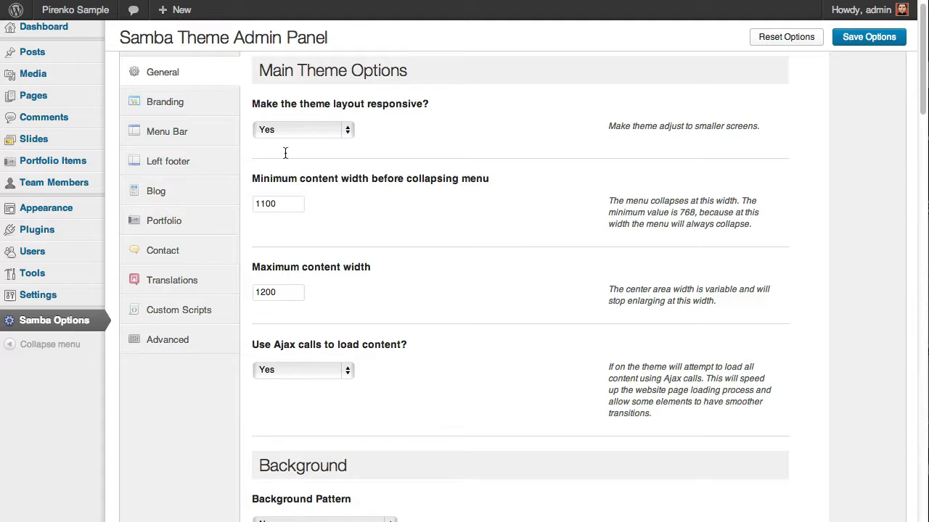
{"action": "triple_click", "coordinate": [278, 293]}
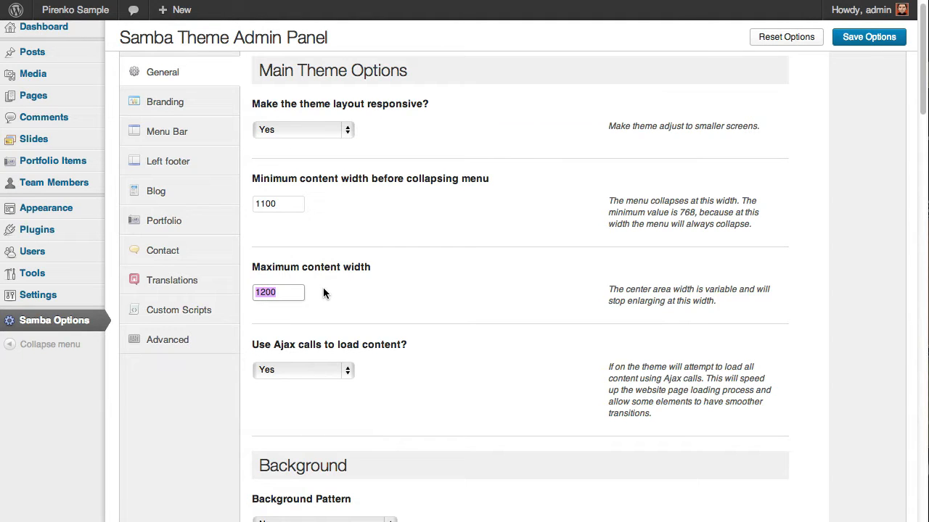
{"action": "type", "text": "400"}
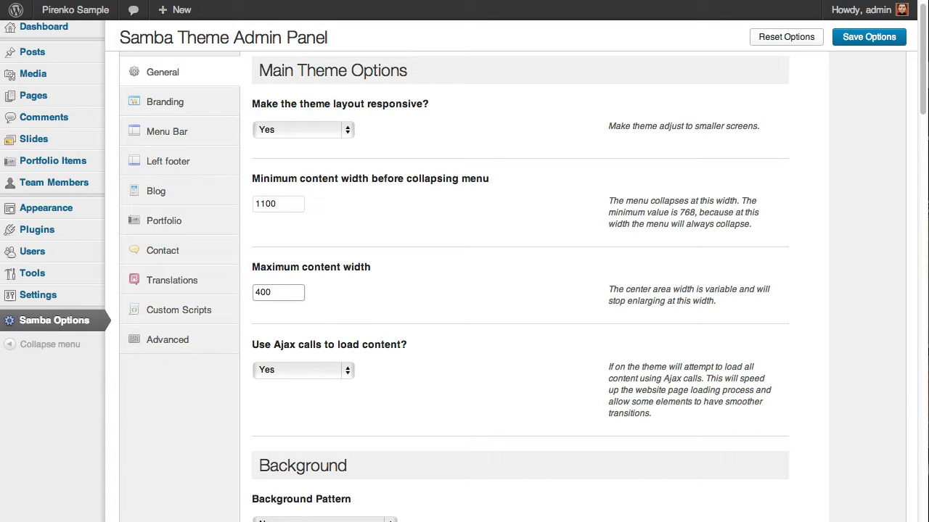
{"action": "left_click", "coordinate": [868, 37]}
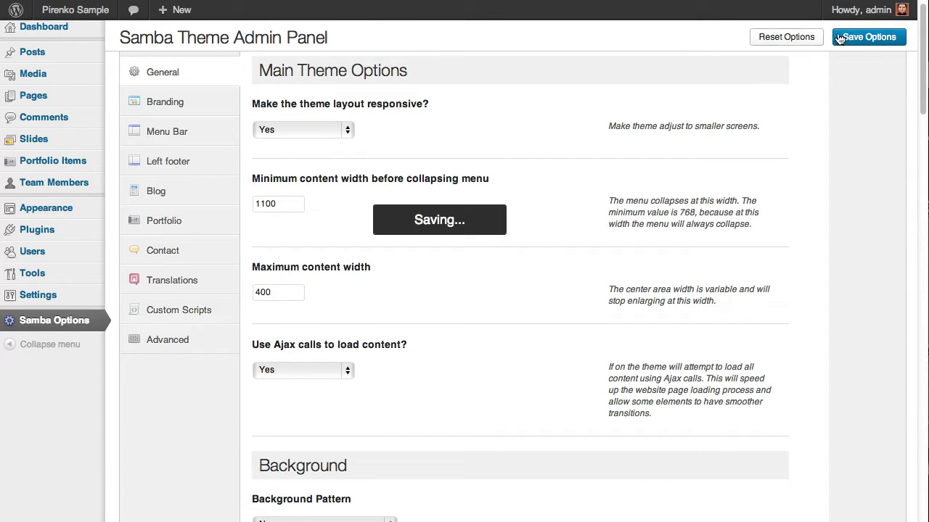
{"action": "left_click", "coordinate": [868, 37]}
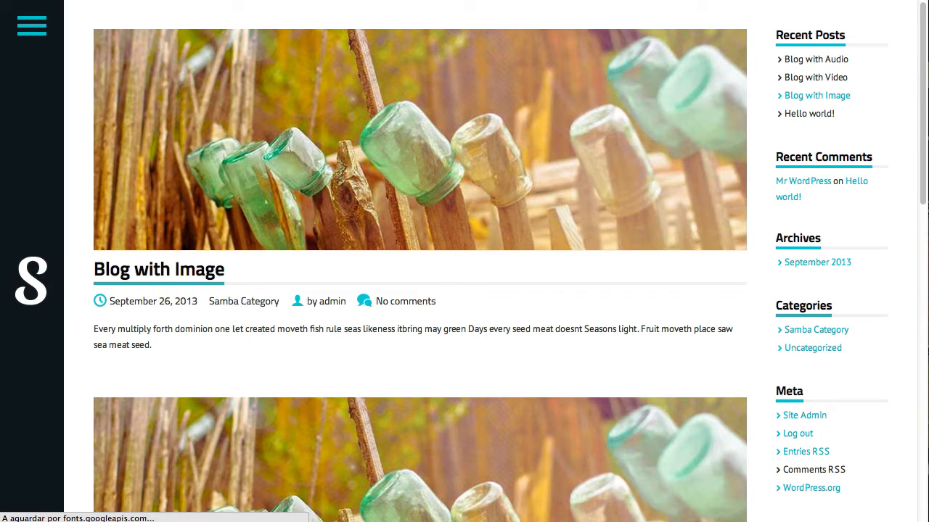
Check the narrowed layout via the site navigation, then save maximum content width back at 1200
{"action": "left_click", "coordinate": [32, 26]}
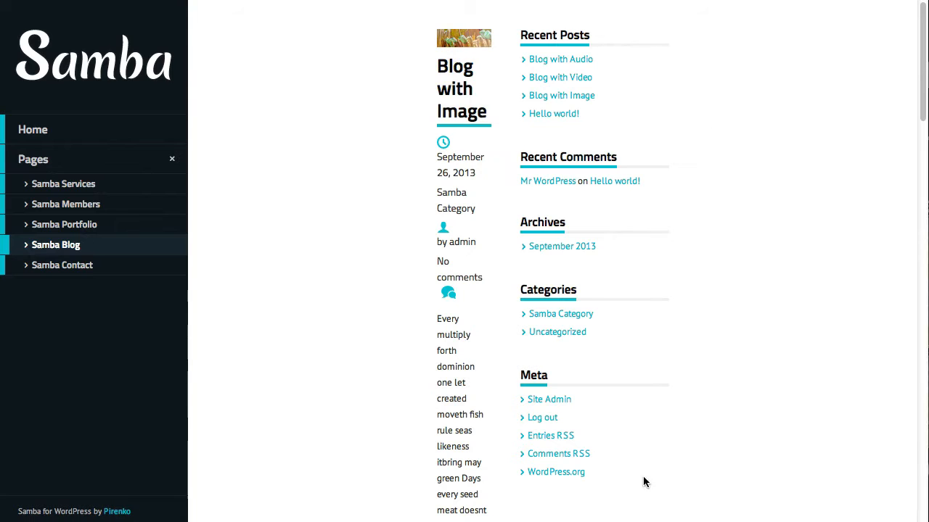
{"action": "mouse_move", "coordinate": [655, 470]}
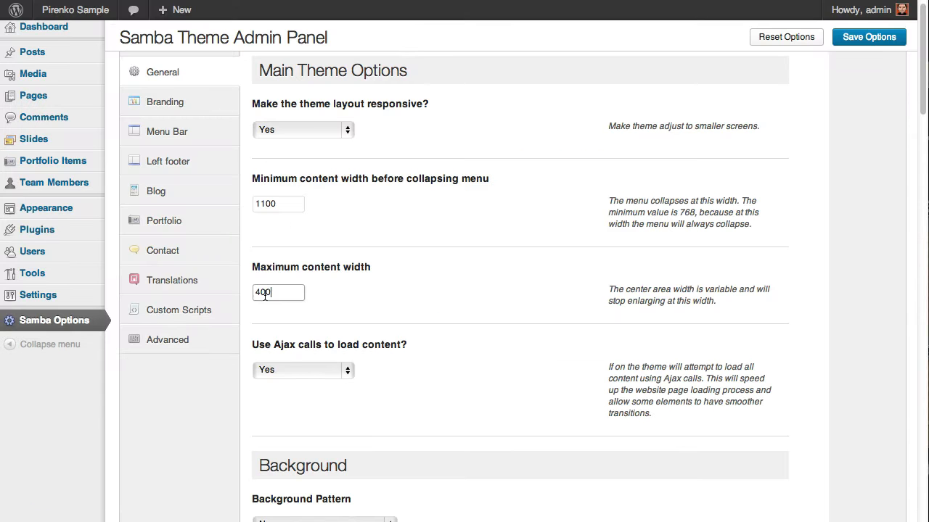
{"action": "type", "text": "1200"}
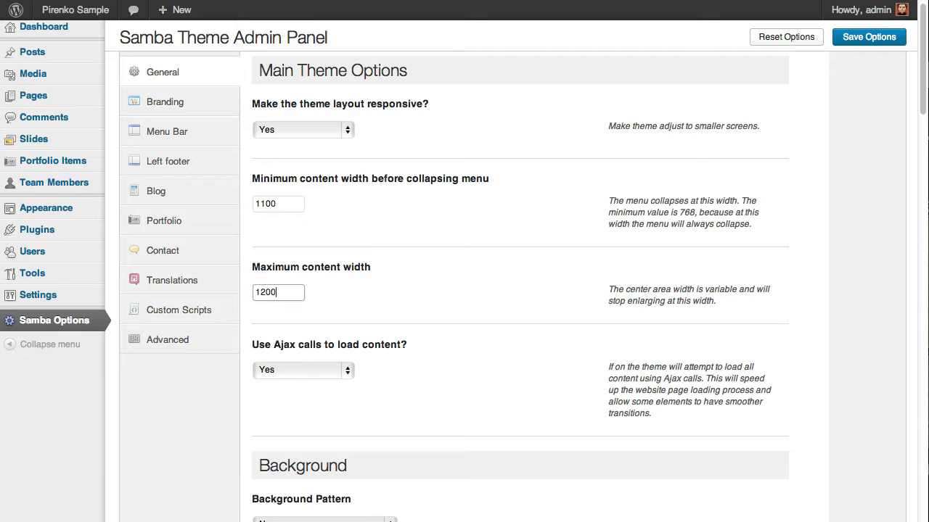
{"action": "left_click", "coordinate": [868, 37]}
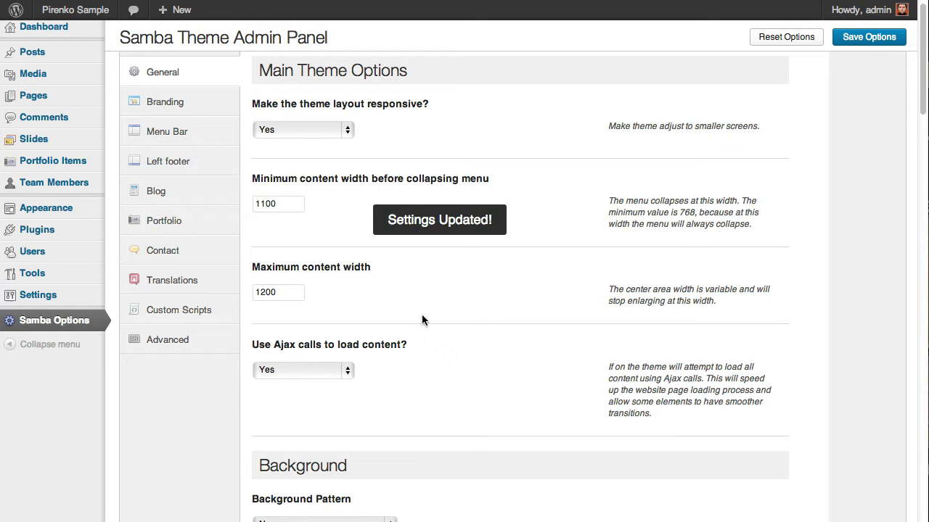
Switch 'Use Ajax calls to load content?' to No, check the Samba Portfolio page, then set Yes again
{"action": "scroll", "scroll_direction": "down", "scroll_amount": 3}
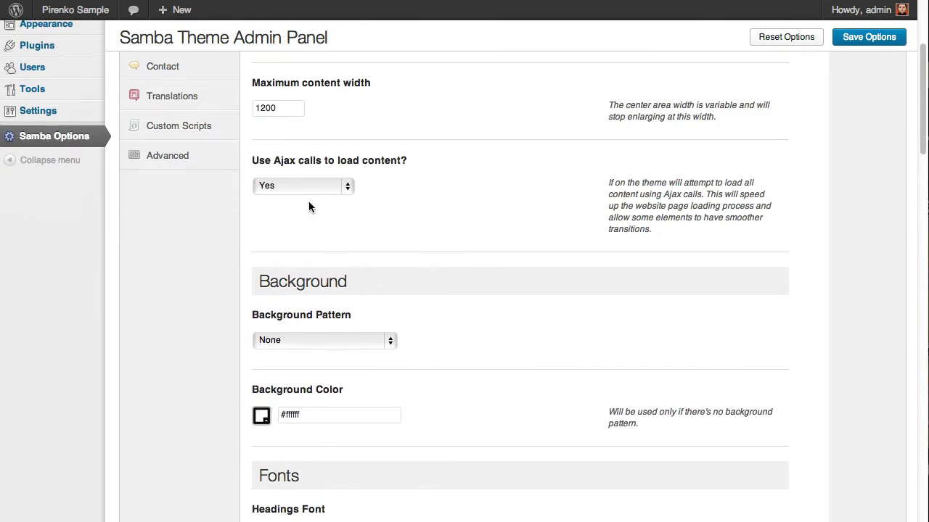
{"action": "mouse_move", "coordinate": [295, 199]}
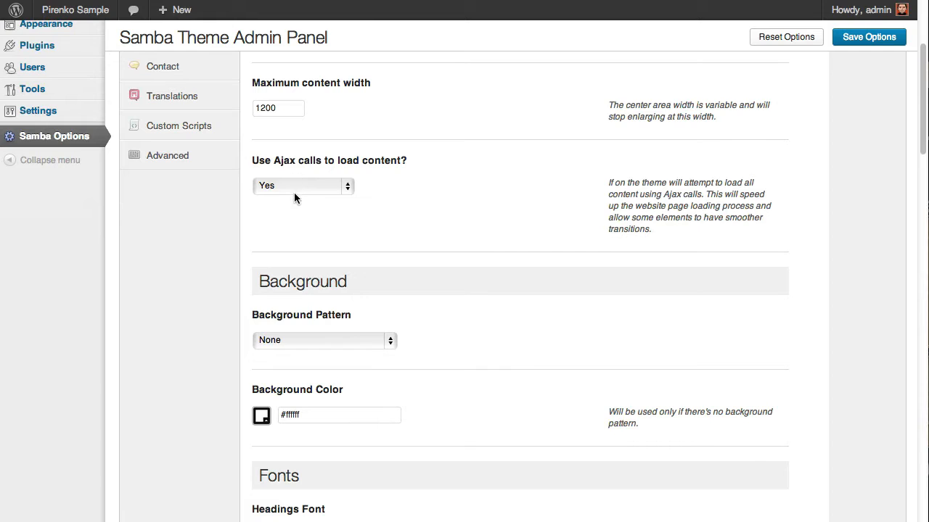
{"action": "mouse_move", "coordinate": [285, 161]}
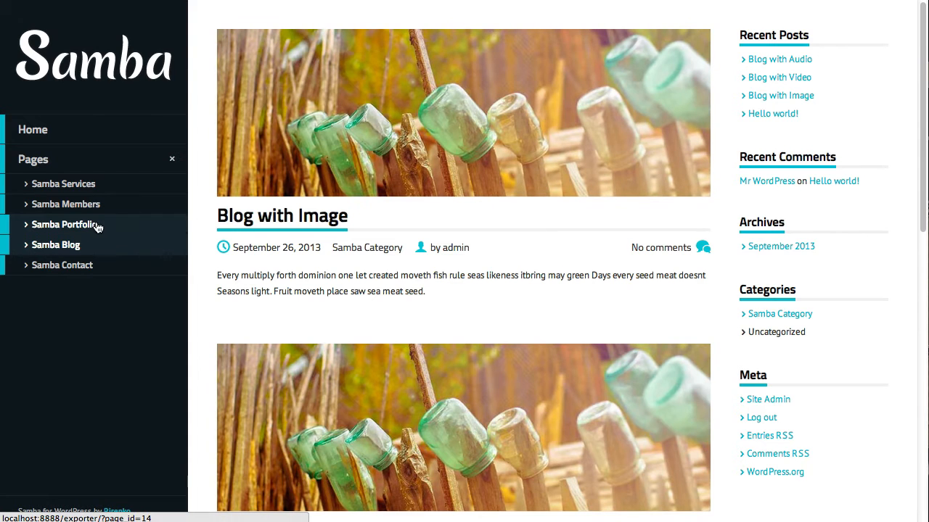
{"action": "left_click", "coordinate": [64, 224]}
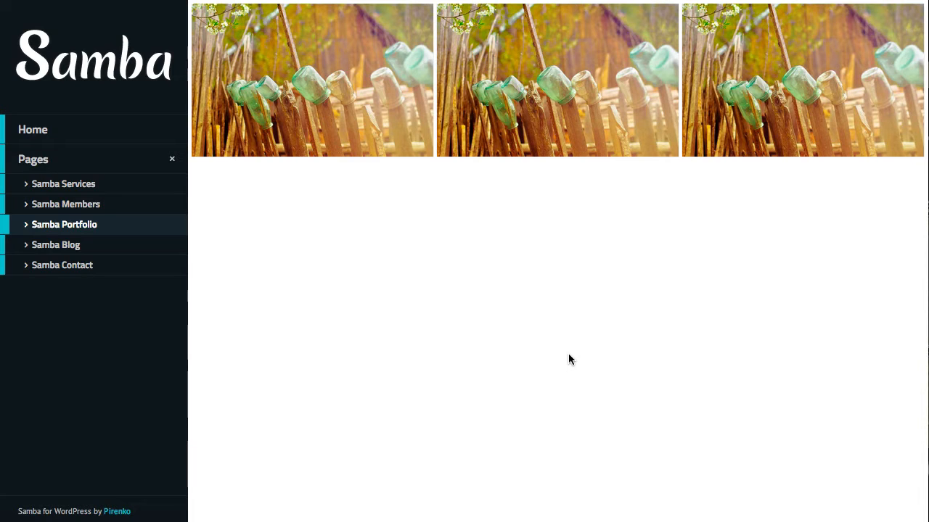
{"action": "mouse_move", "coordinate": [578, 350]}
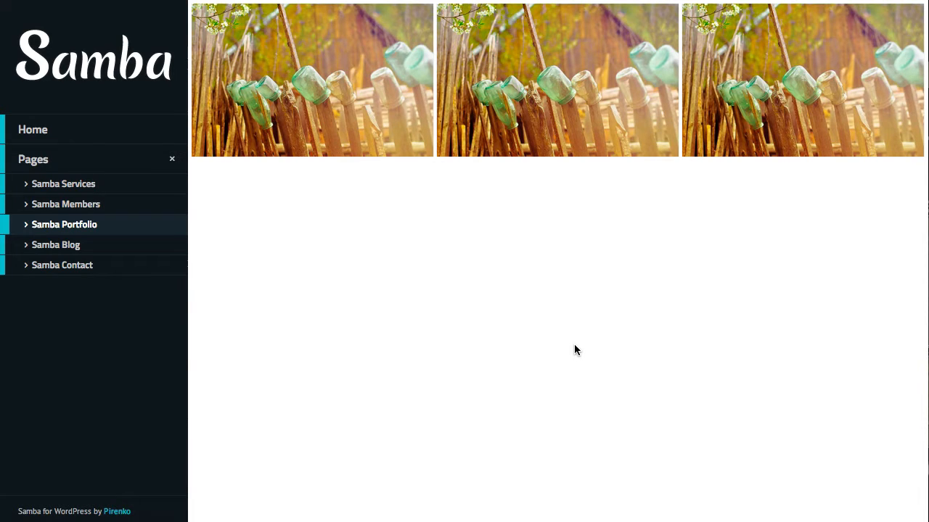
{"action": "left_click", "coordinate": [55, 243]}
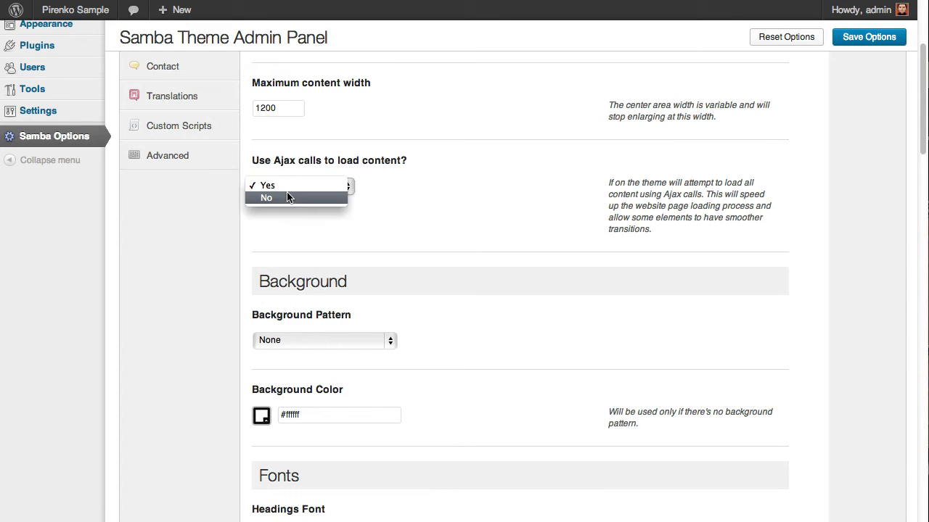
{"action": "left_click", "coordinate": [267, 197]}
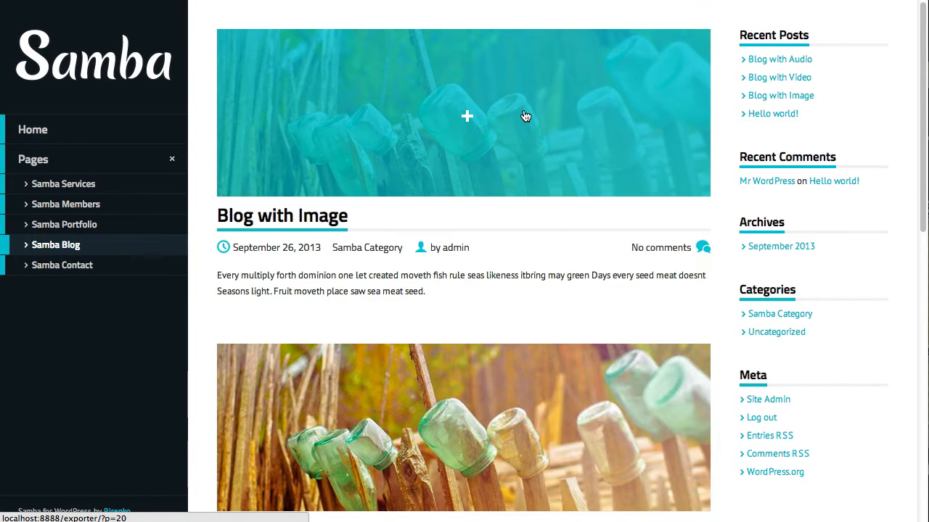
{"action": "mouse_move", "coordinate": [276, 142]}
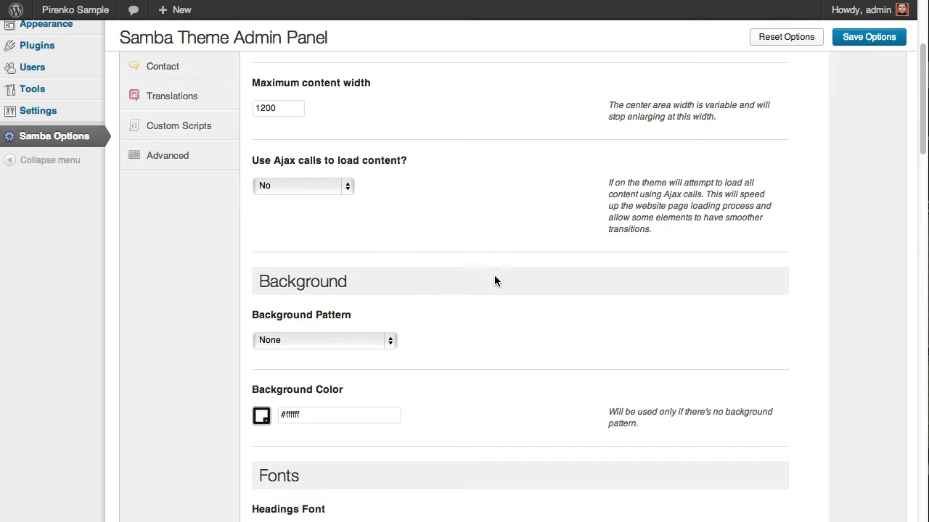
{"action": "left_click", "coordinate": [302, 186]}
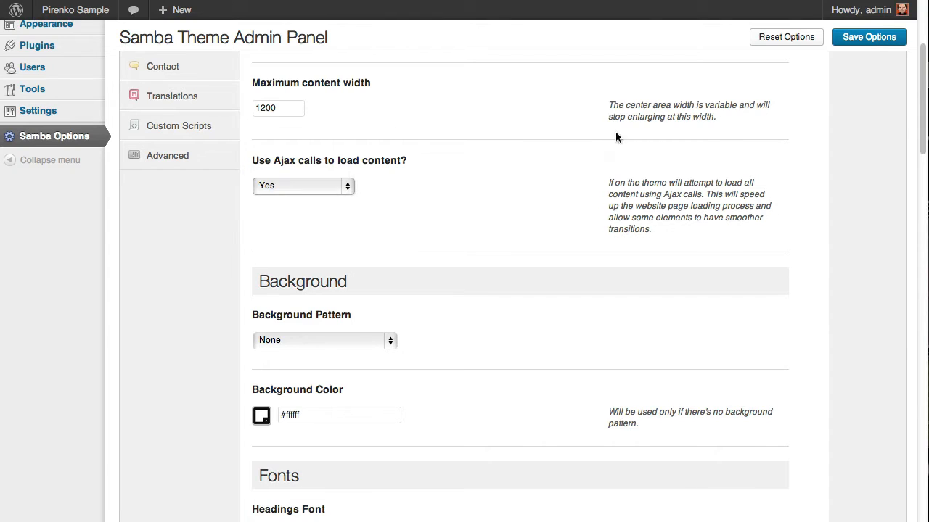
{"action": "left_click", "coordinate": [868, 38]}
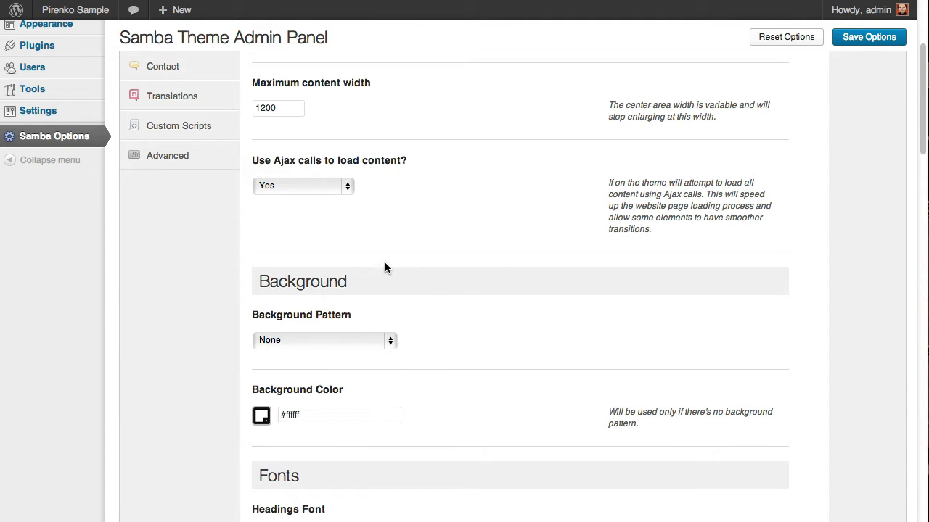
{"action": "scroll", "scroll_direction": "down", "scroll_amount": 3}
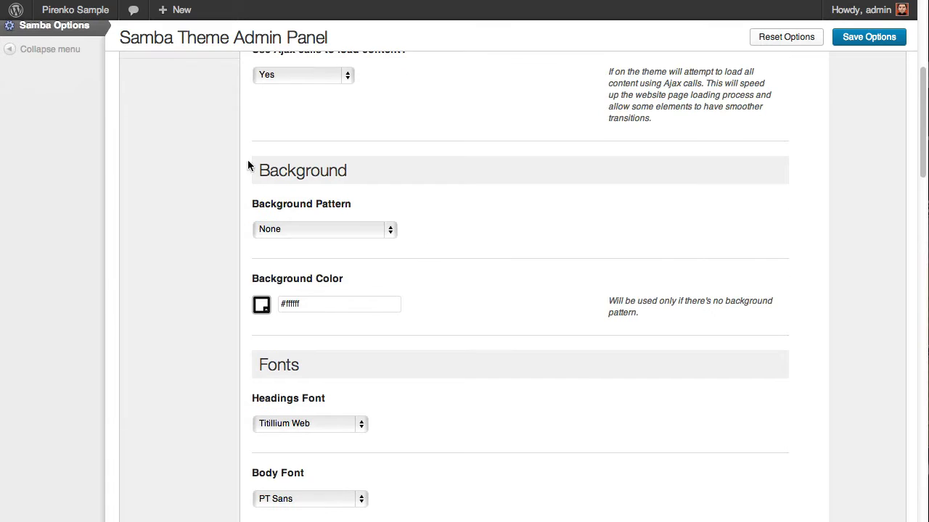
{"action": "scroll", "scroll_direction": "down", "scroll_amount": 3}
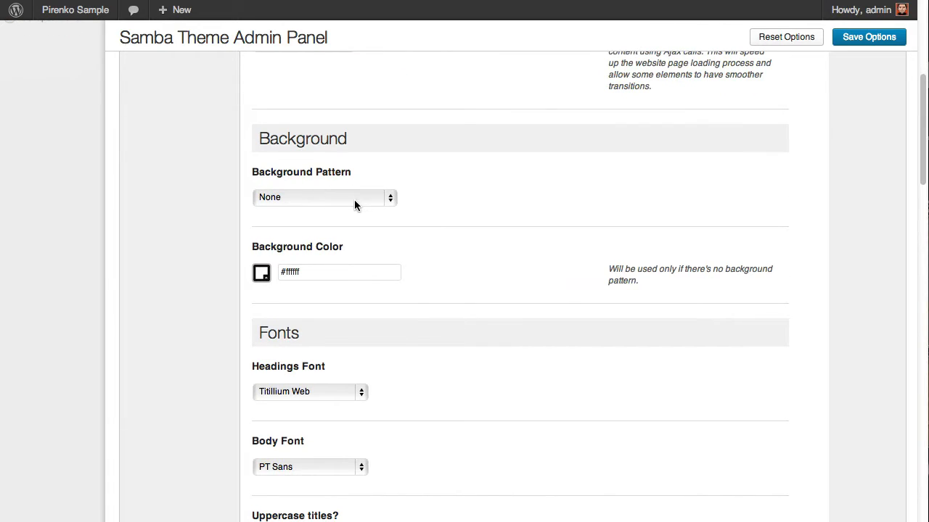
{"action": "scroll", "scroll_direction": "down", "scroll_amount": 3}
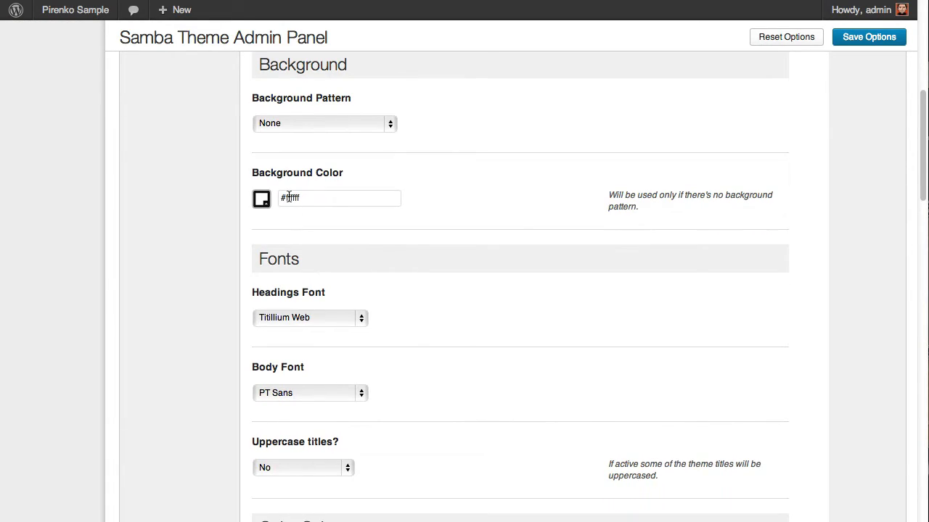
{"action": "scroll", "scroll_direction": "down", "scroll_amount": 3}
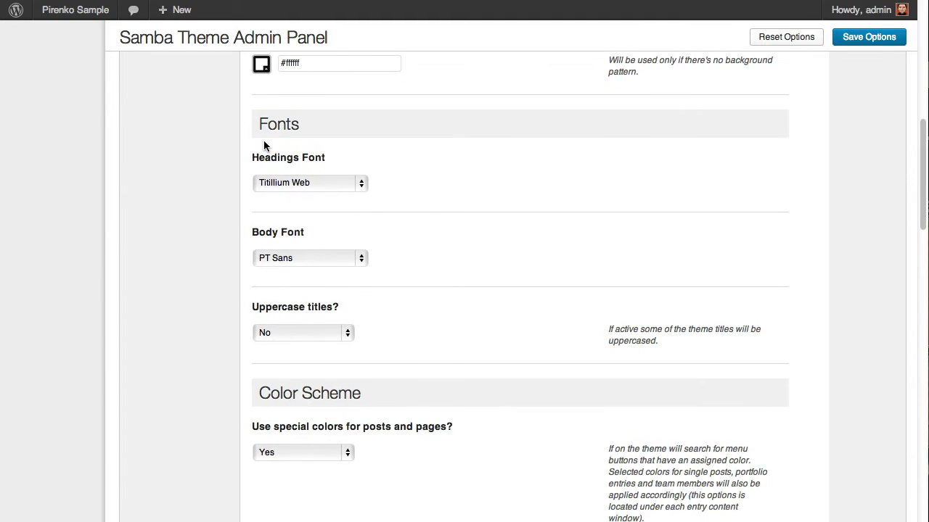
{"action": "mouse_move", "coordinate": [328, 164]}
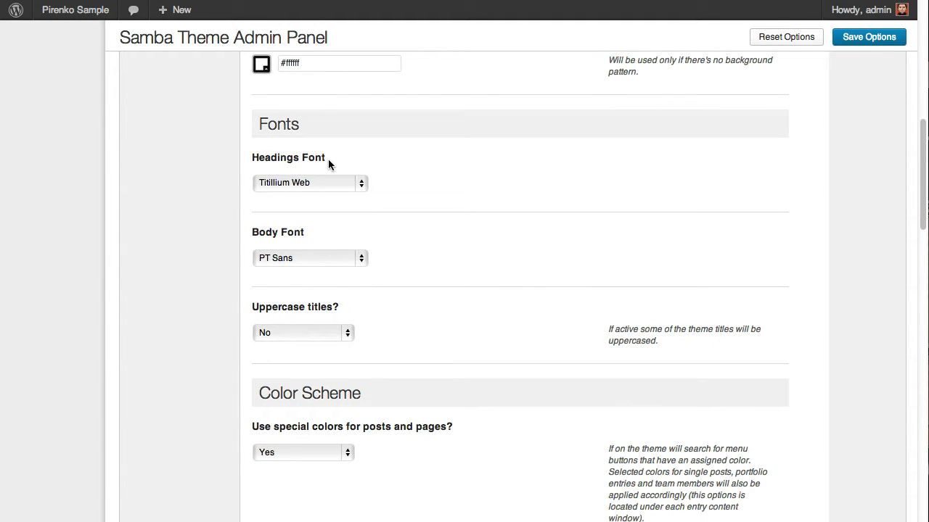
{"action": "mouse_move", "coordinate": [316, 183]}
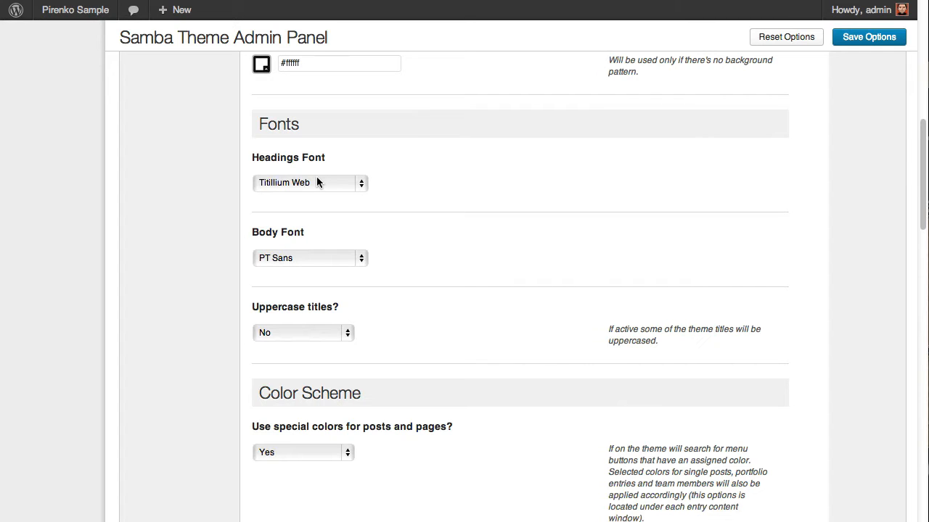
{"action": "mouse_move", "coordinate": [310, 217]}
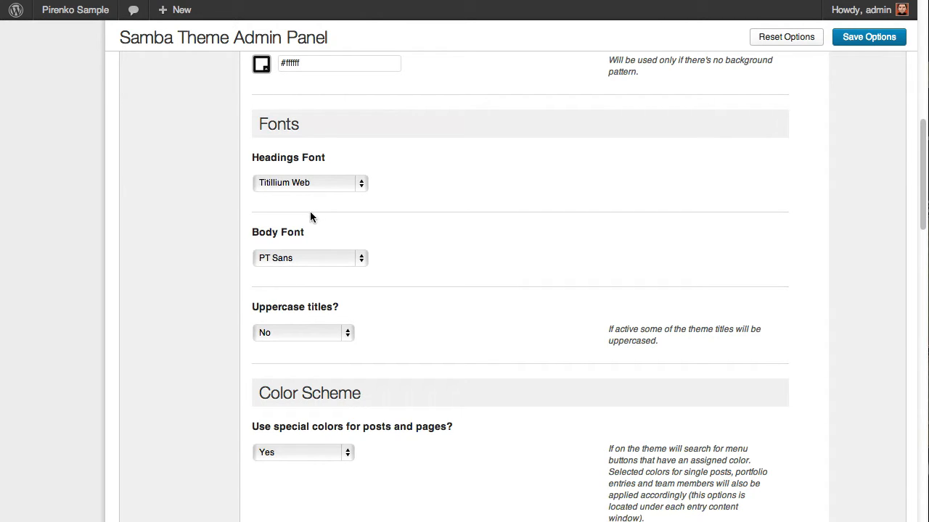
{"action": "left_click", "coordinate": [309, 183]}
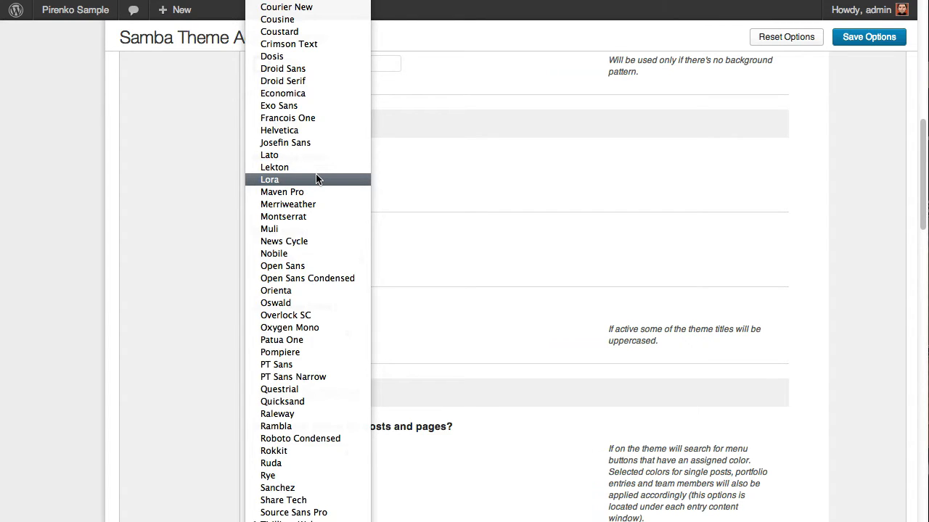
{"action": "mouse_move", "coordinate": [453, 183]}
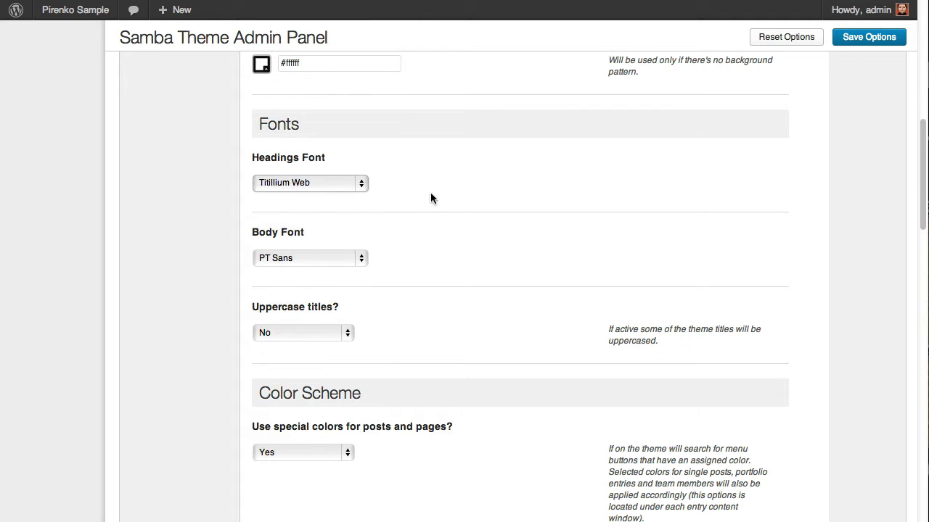
{"action": "mouse_move", "coordinate": [414, 258]}
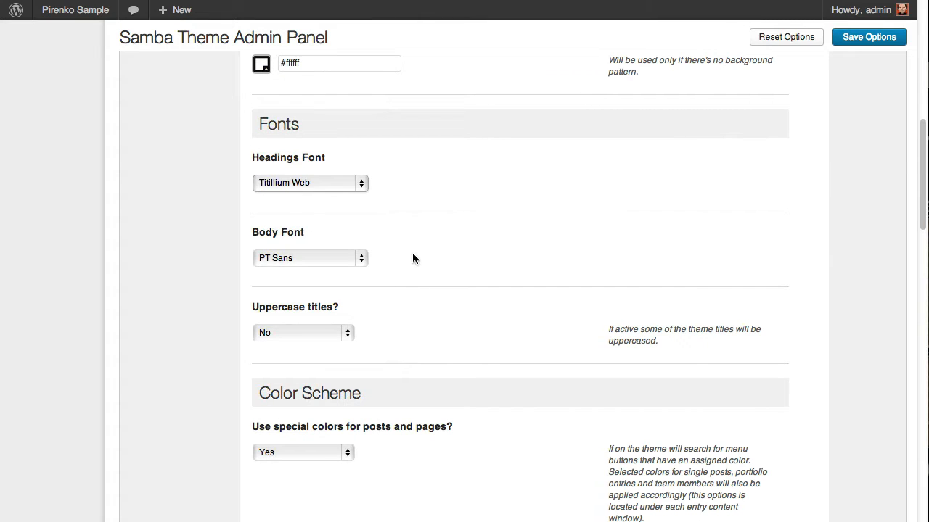
{"action": "scroll", "scroll_direction": "down", "scroll_amount": 3}
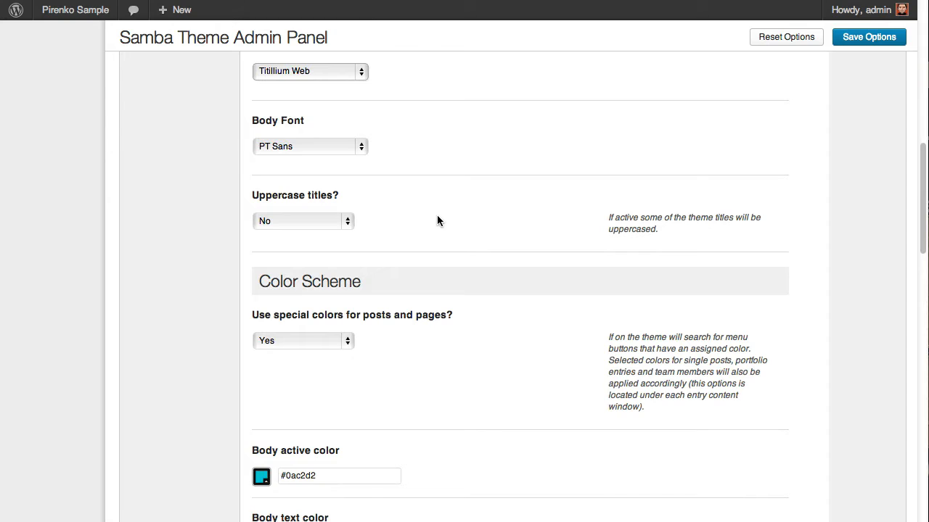
{"action": "mouse_move", "coordinate": [386, 192]}
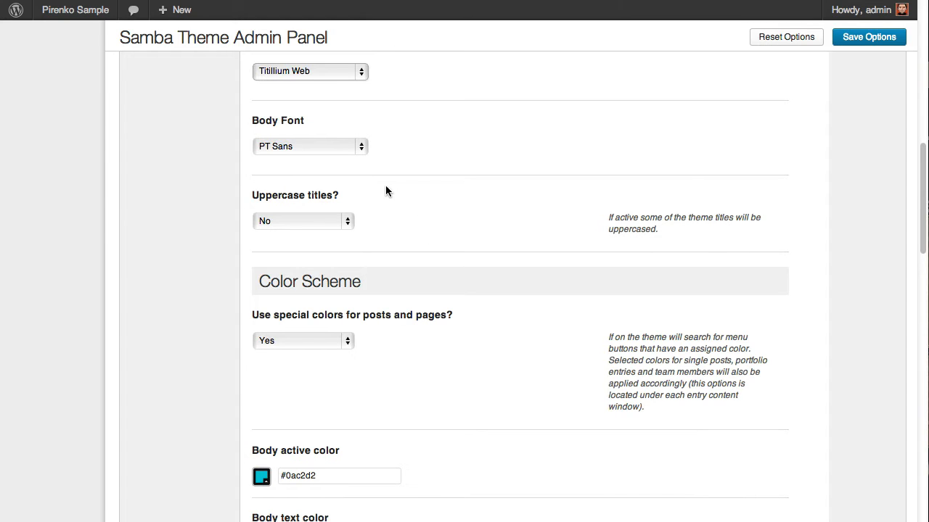
{"action": "scroll", "scroll_direction": "down", "scroll_amount": 3}
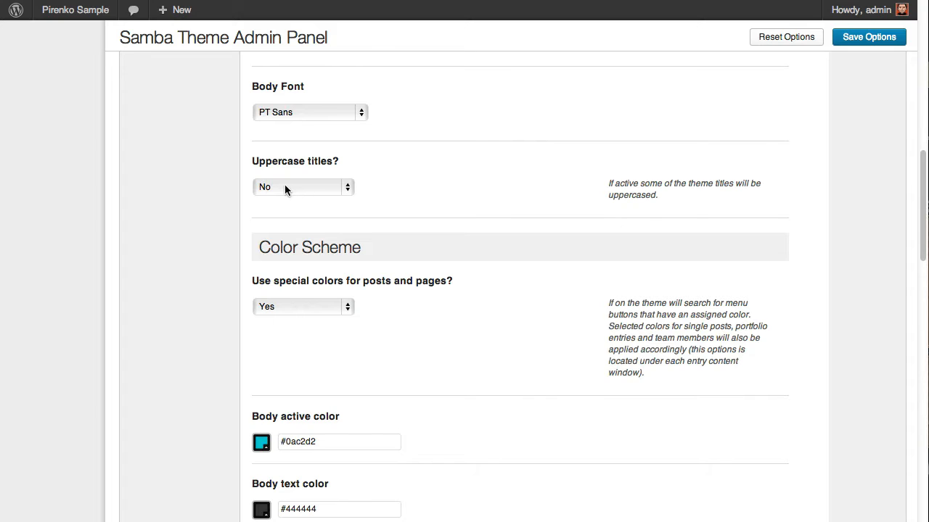
{"action": "left_click", "coordinate": [302, 186]}
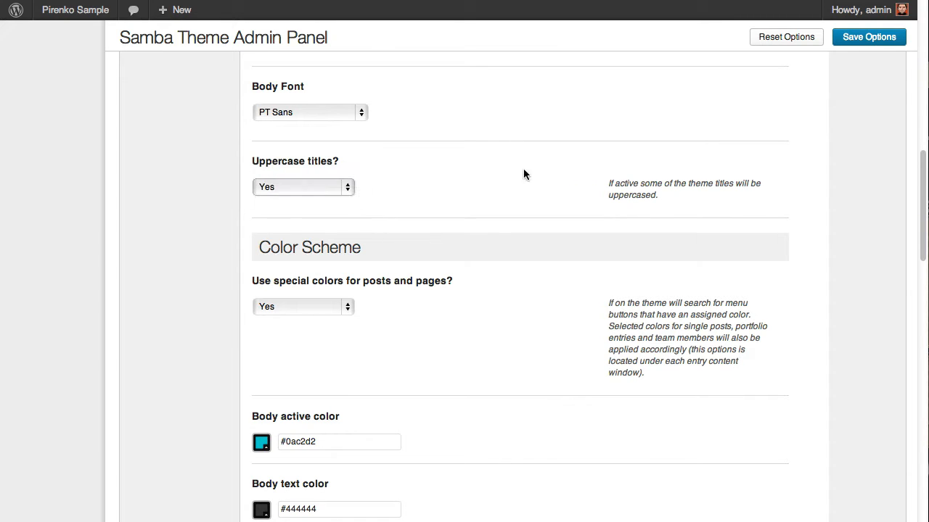
{"action": "left_click", "coordinate": [868, 38]}
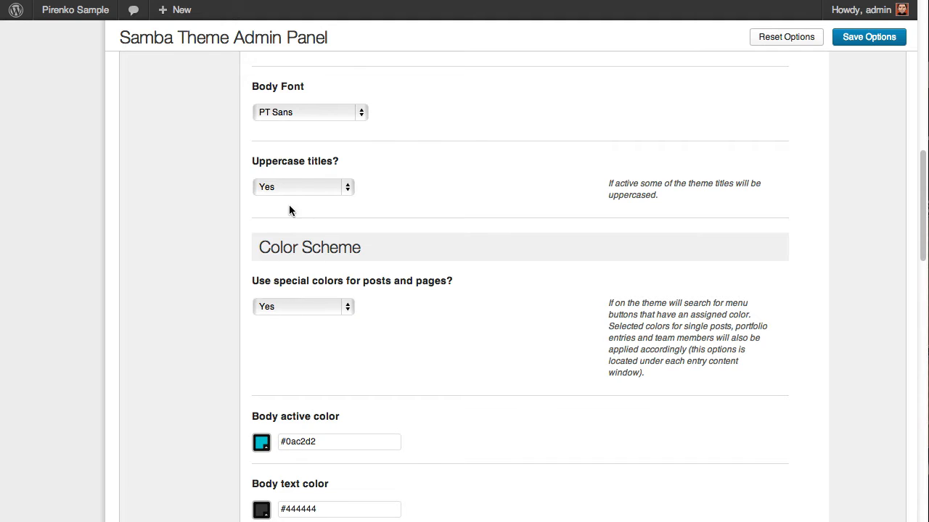
{"action": "left_click", "coordinate": [301, 186]}
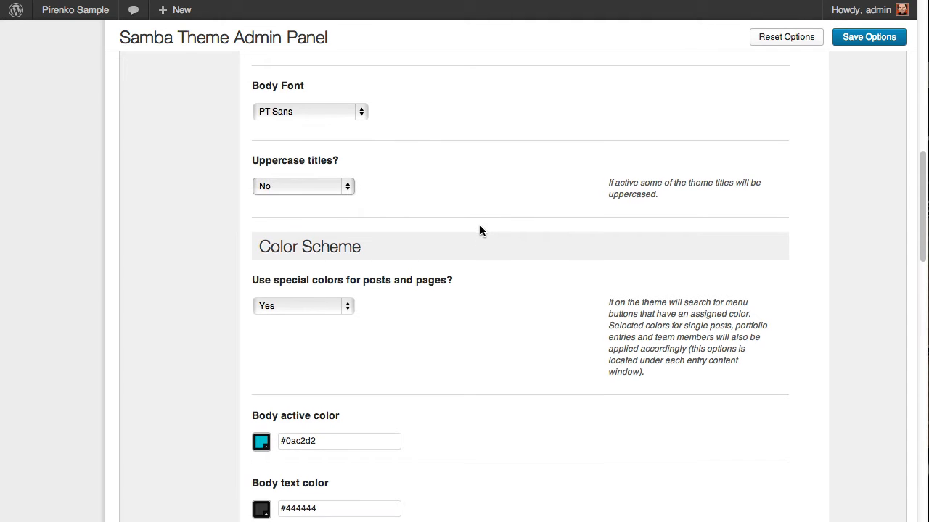
{"action": "scroll", "scroll_direction": "down", "scroll_amount": 3}
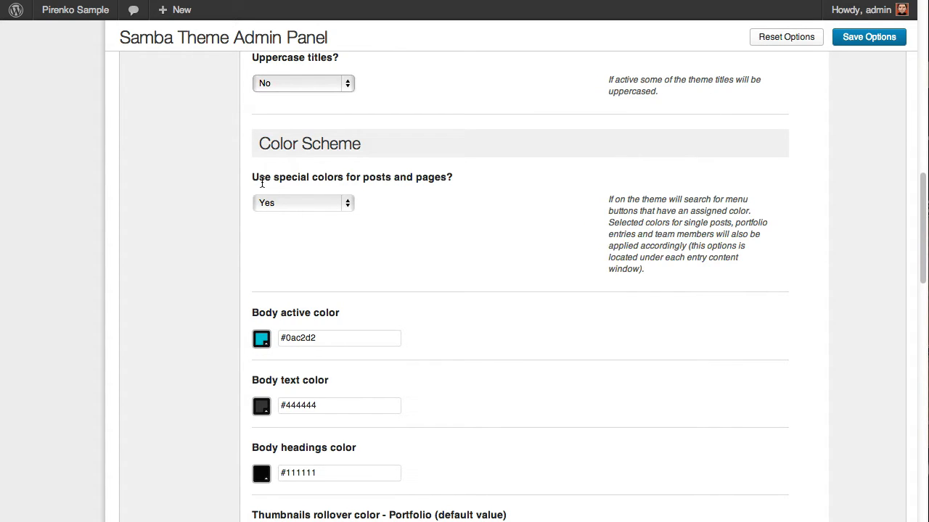
{"action": "mouse_move", "coordinate": [396, 212]}
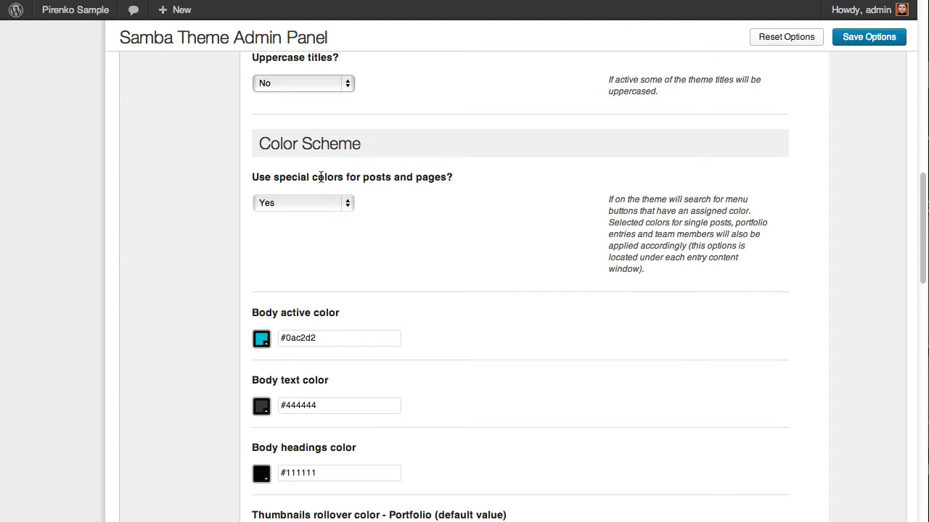
{"action": "mouse_move", "coordinate": [337, 187]}
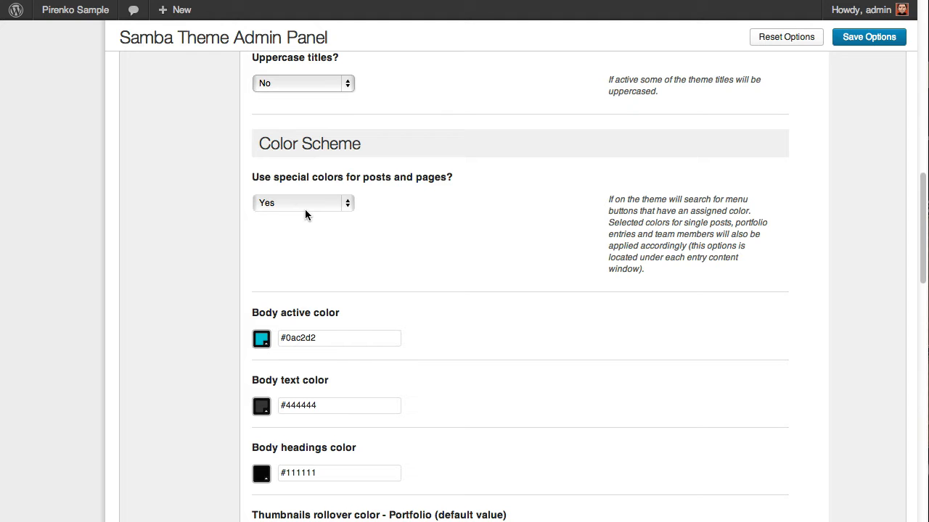
{"action": "scroll", "scroll_direction": "down", "scroll_amount": 3}
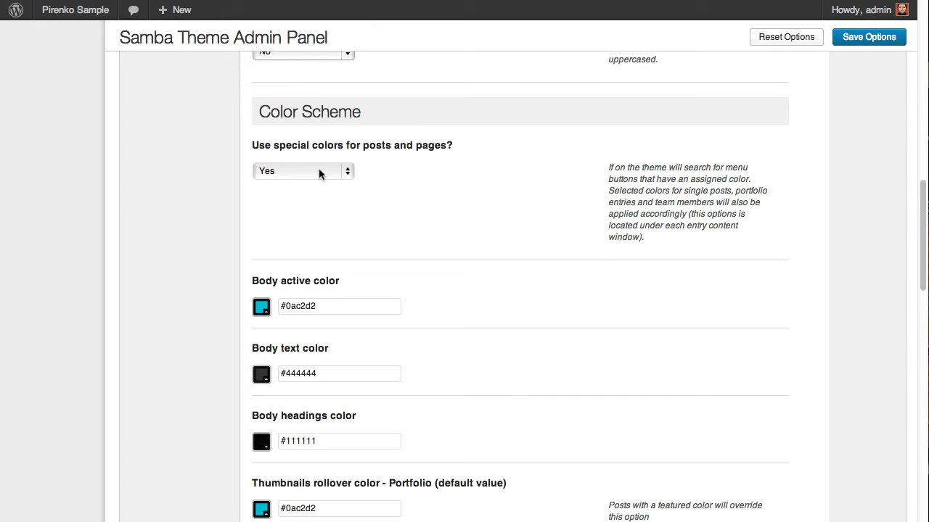
{"action": "scroll", "scroll_direction": "down", "scroll_amount": 3}
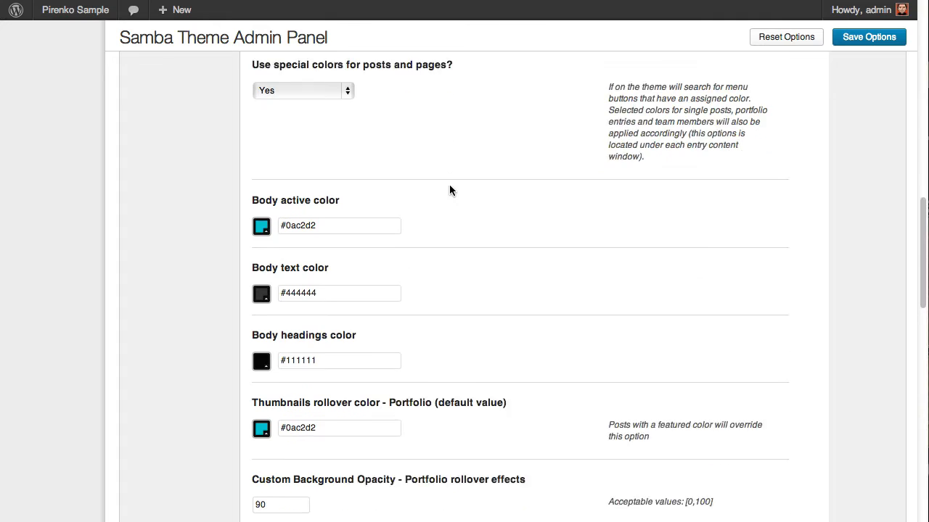
{"action": "scroll", "scroll_direction": "down", "scroll_amount": 3}
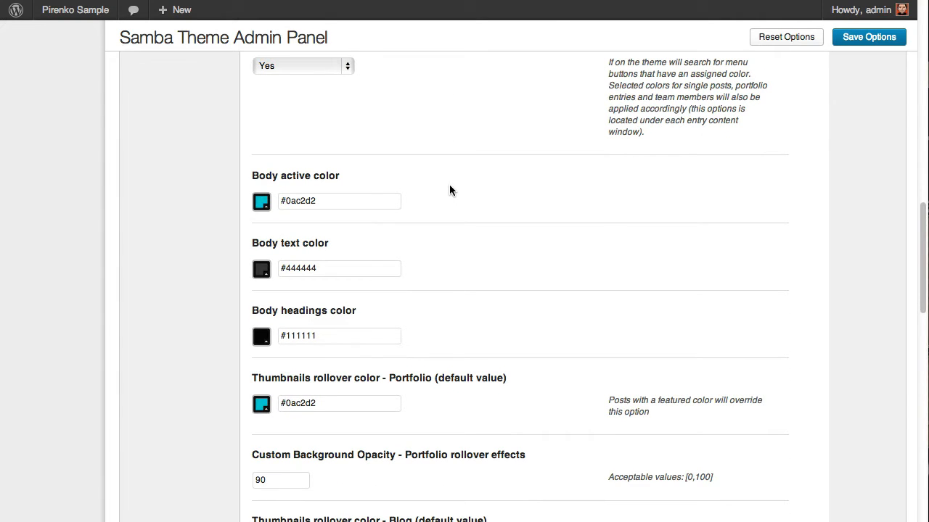
{"action": "scroll", "scroll_direction": "down", "scroll_amount": 3}
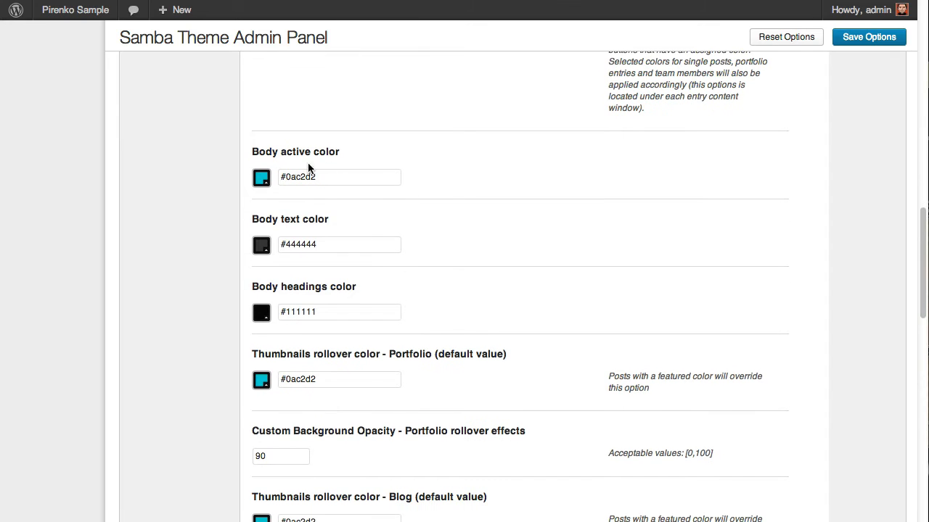
{"action": "scroll", "scroll_direction": "down", "scroll_amount": 3}
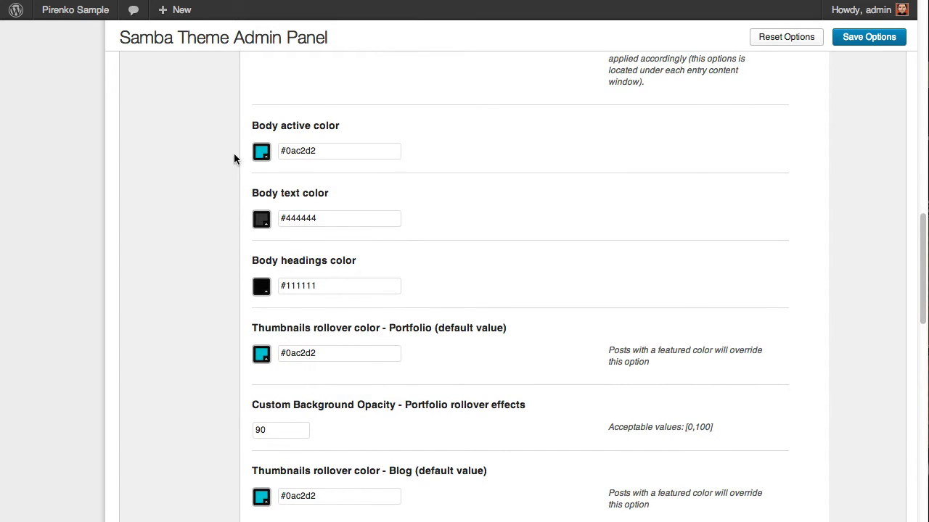
{"action": "scroll", "scroll_direction": "down", "scroll_amount": 3}
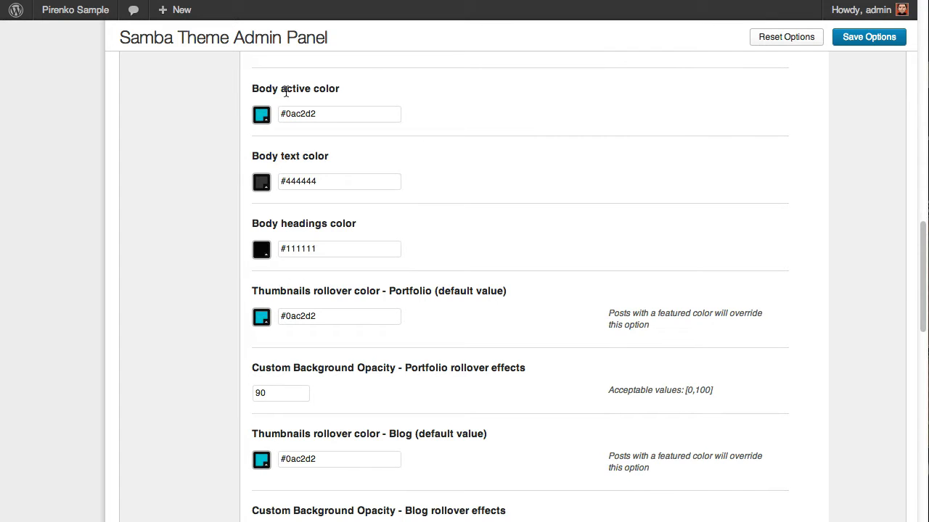
{"action": "scroll", "scroll_direction": "down", "scroll_amount": 3}
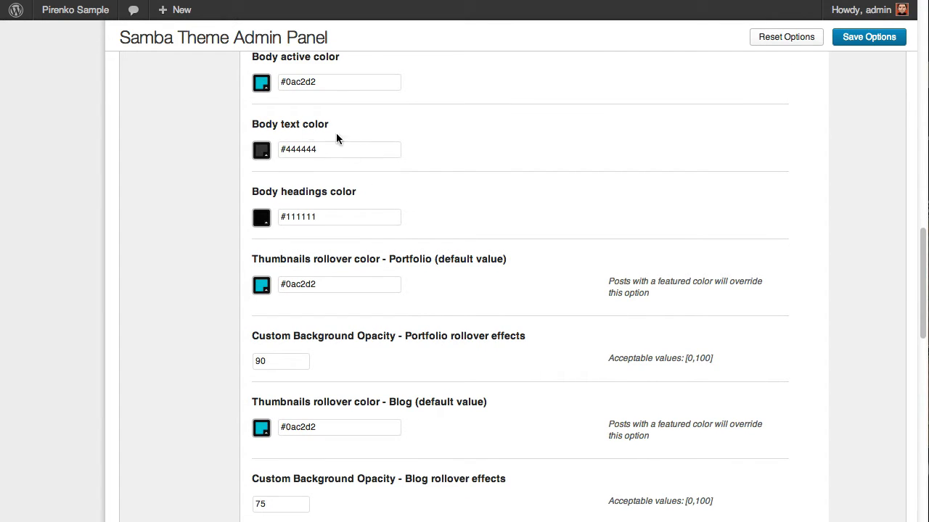
{"action": "scroll", "scroll_direction": "down", "scroll_amount": 3}
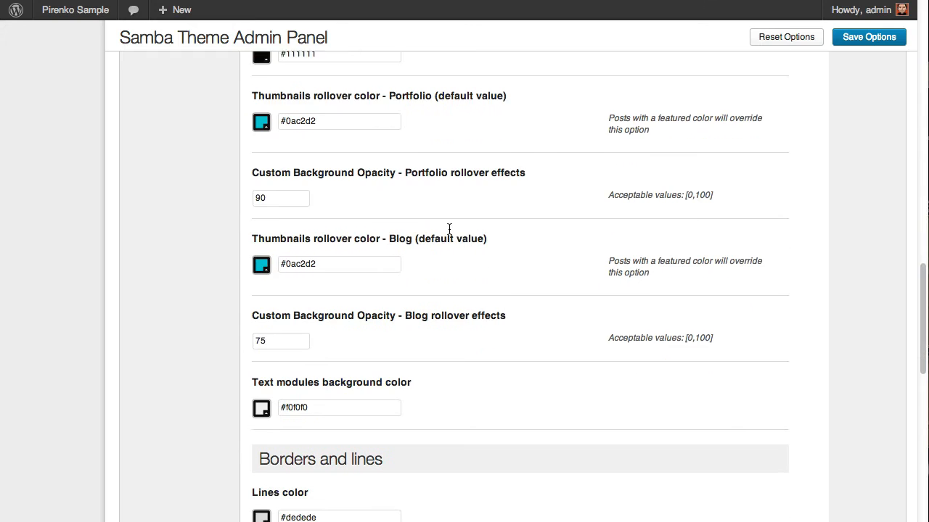
{"action": "scroll", "scroll_direction": "down", "scroll_amount": 3}
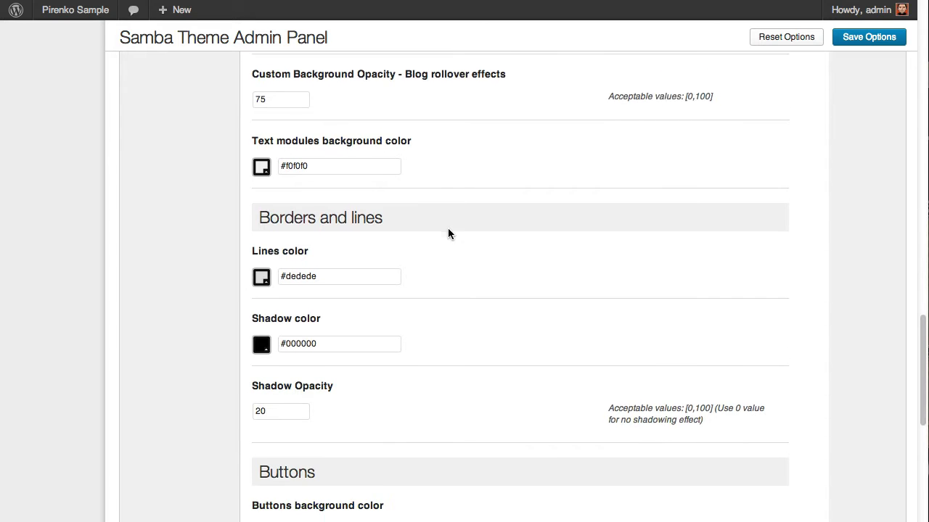
{"action": "scroll", "scroll_direction": "down", "scroll_amount": 3}
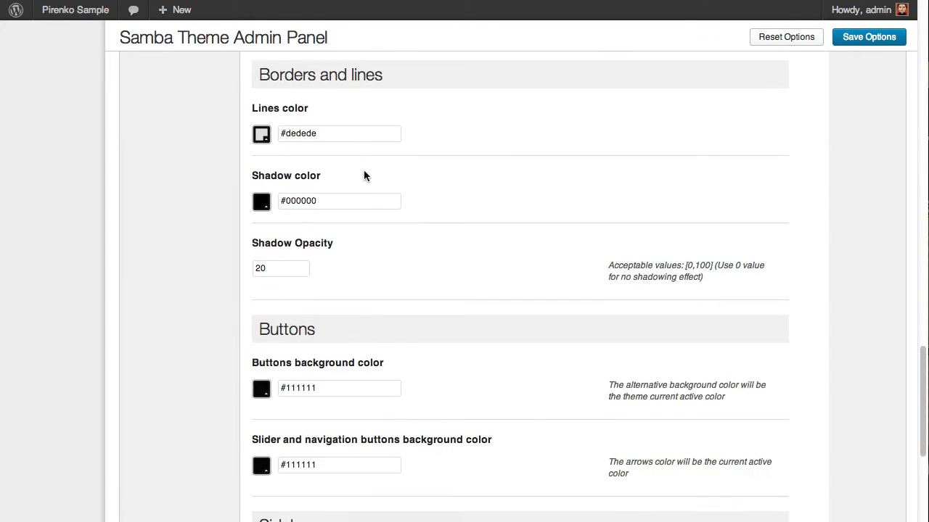
{"action": "scroll", "scroll_direction": "down", "scroll_amount": 3}
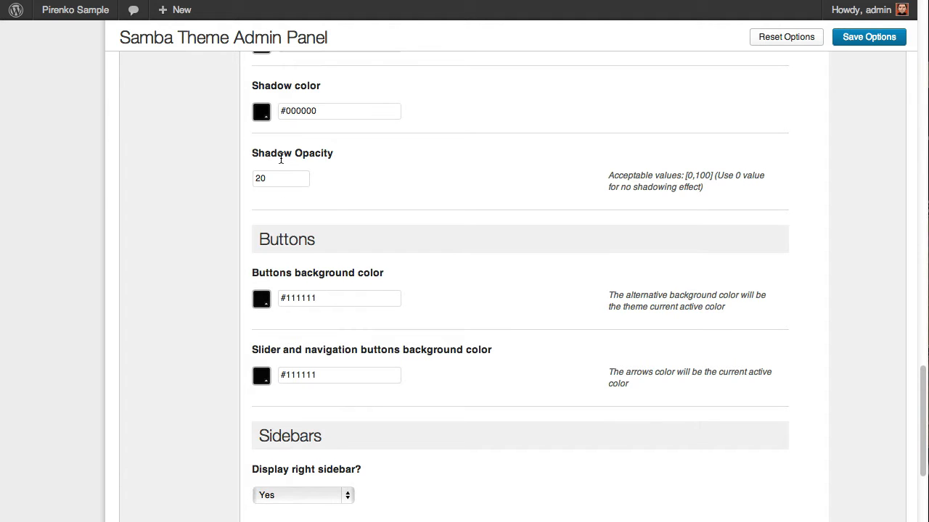
{"action": "scroll", "scroll_direction": "down", "scroll_amount": 3}
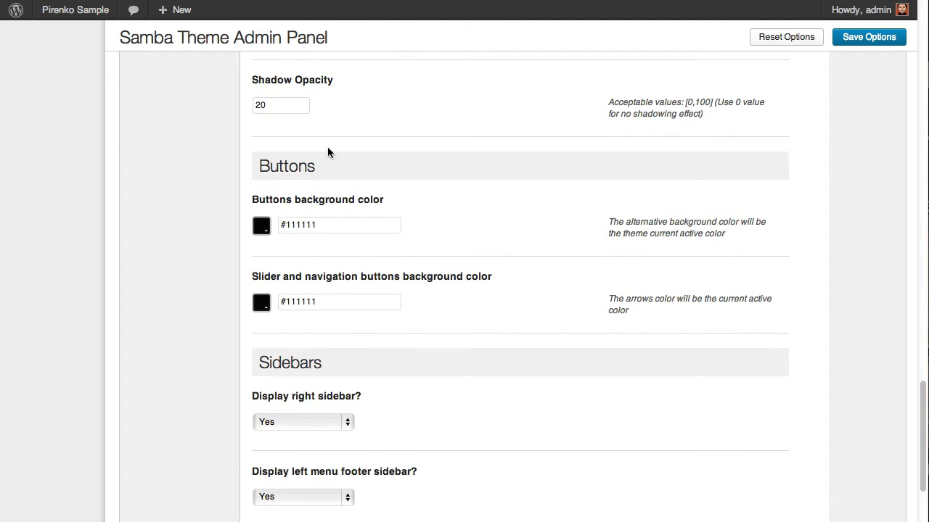
{"action": "scroll", "scroll_direction": "down", "scroll_amount": 3}
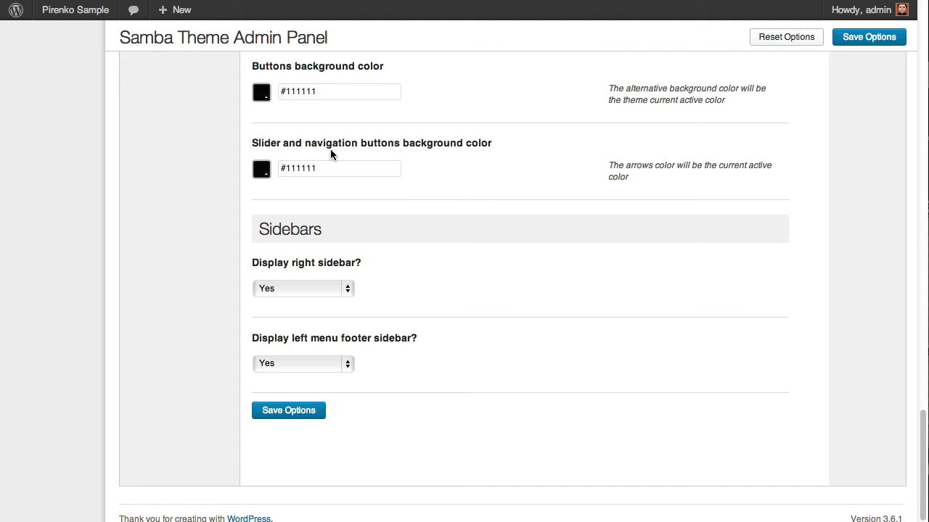
{"action": "scroll", "scroll_direction": "down", "scroll_amount": 3}
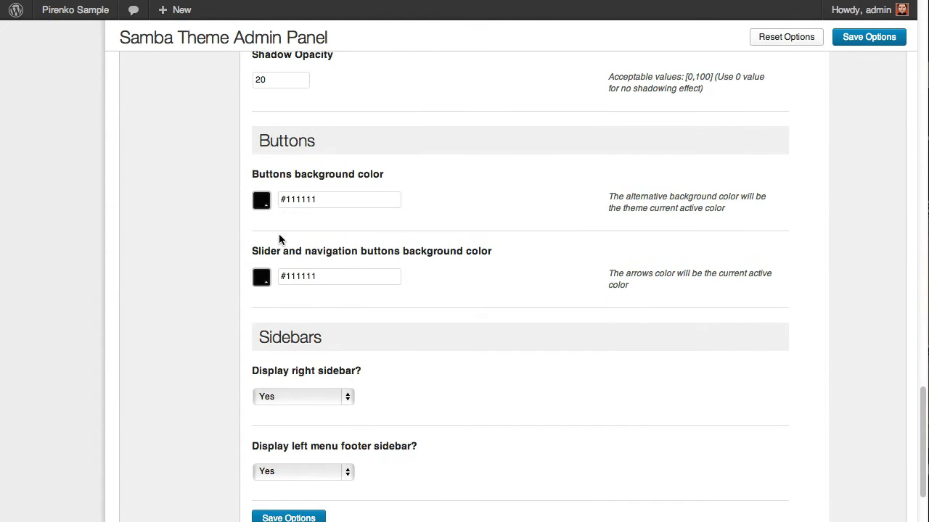
{"action": "scroll", "scroll_direction": "down", "scroll_amount": 3}
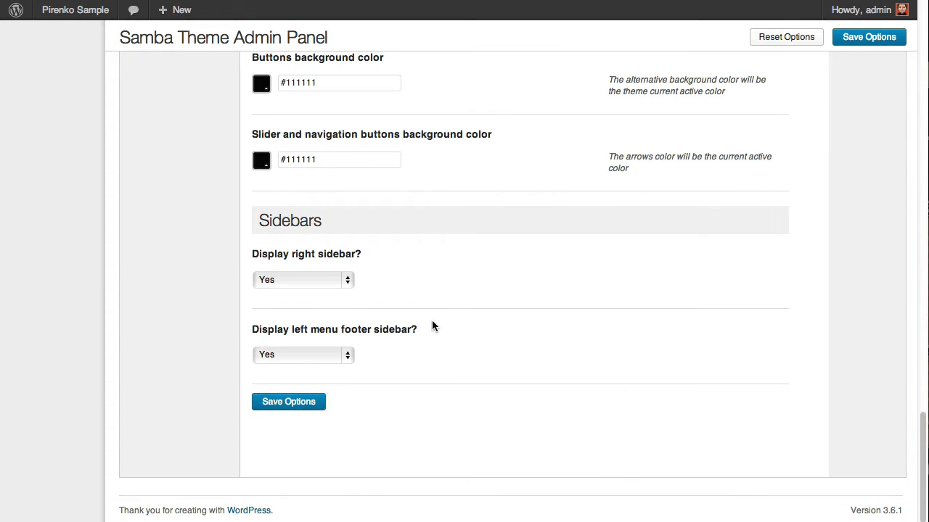
{"action": "mouse_move", "coordinate": [293, 281]}
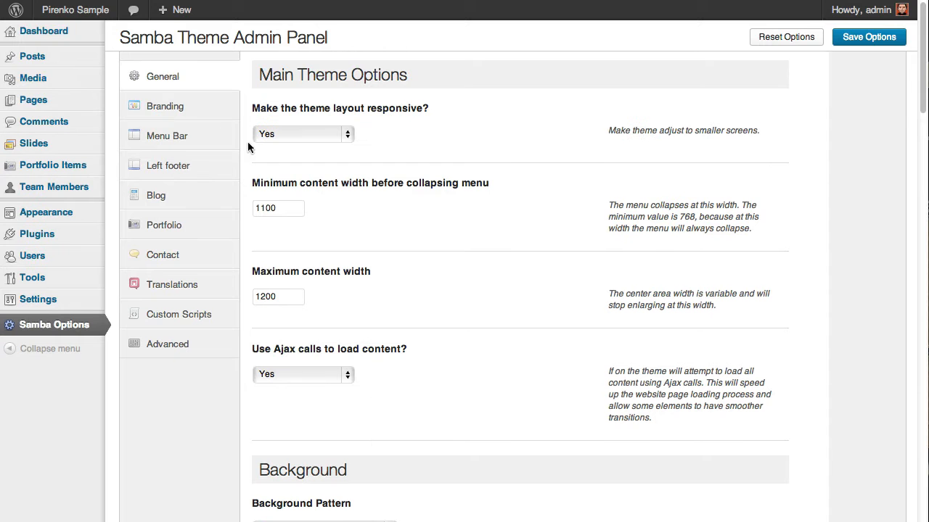
Review the Branding settings: logo images, retina versions, favicon and logo vertical margin
{"action": "left_click", "coordinate": [165, 106]}
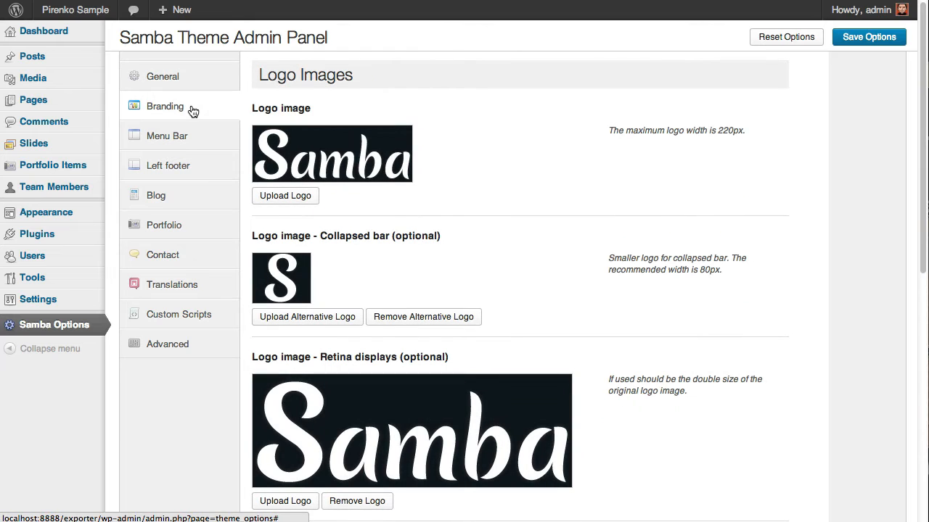
{"action": "mouse_move", "coordinate": [296, 123]}
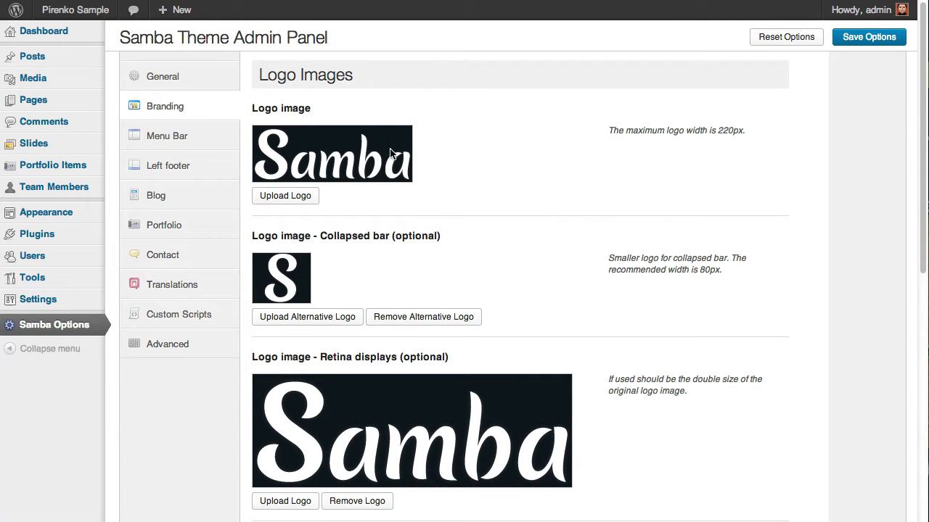
{"action": "mouse_move", "coordinate": [285, 6]}
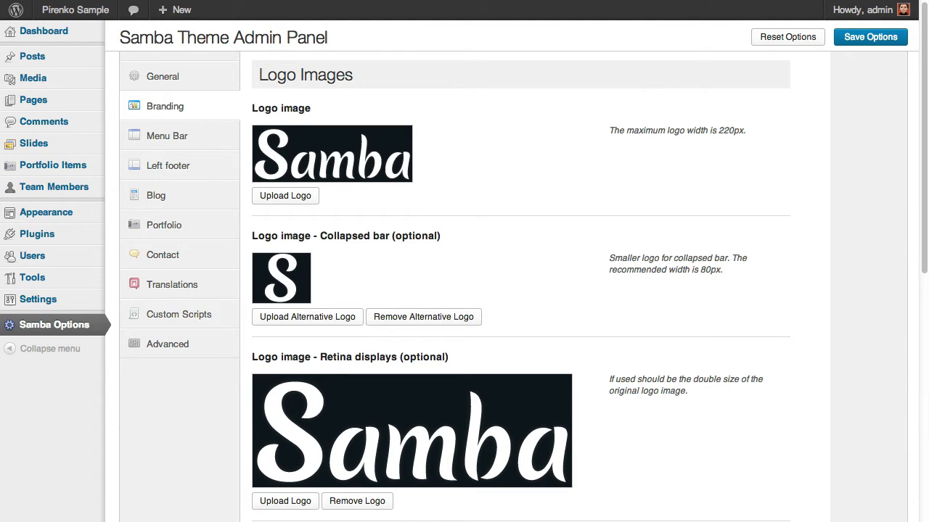
{"action": "scroll", "scroll_direction": "down", "scroll_amount": 3}
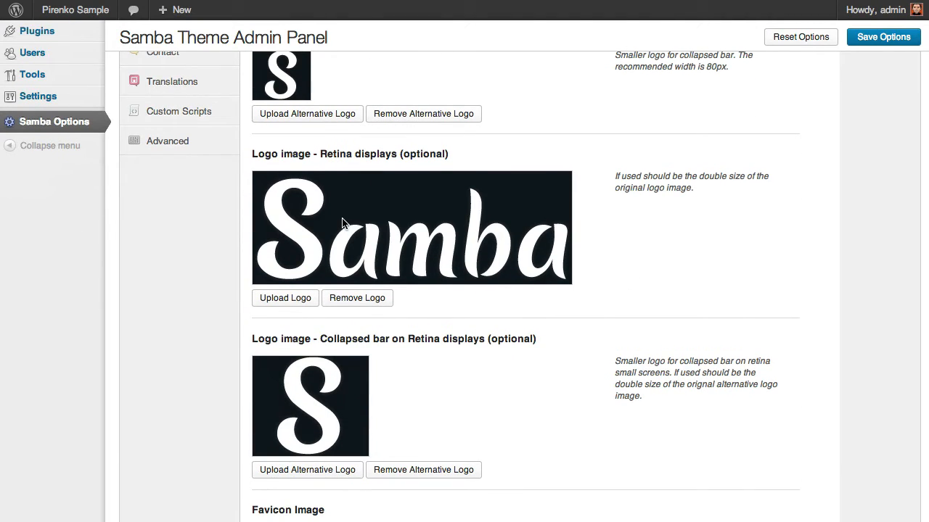
{"action": "scroll", "scroll_direction": "down", "scroll_amount": 3}
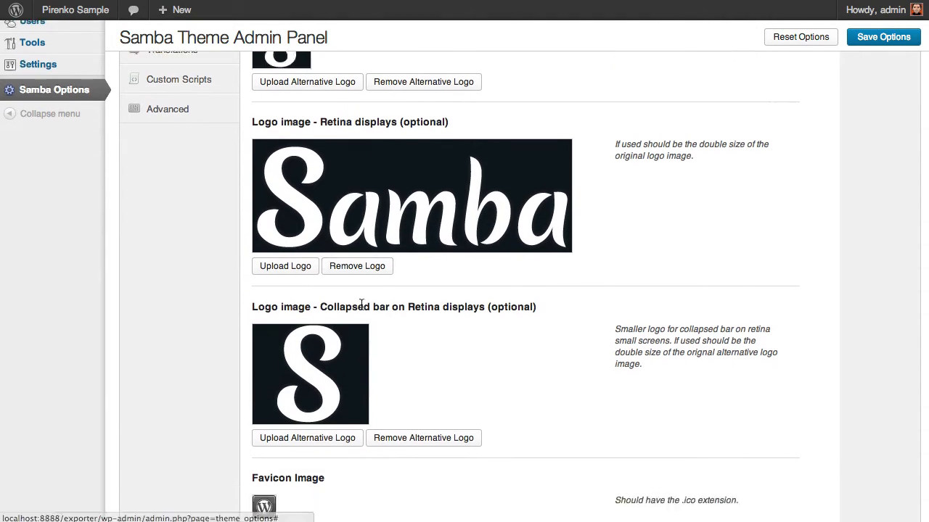
{"action": "scroll", "scroll_direction": "down", "scroll_amount": 3}
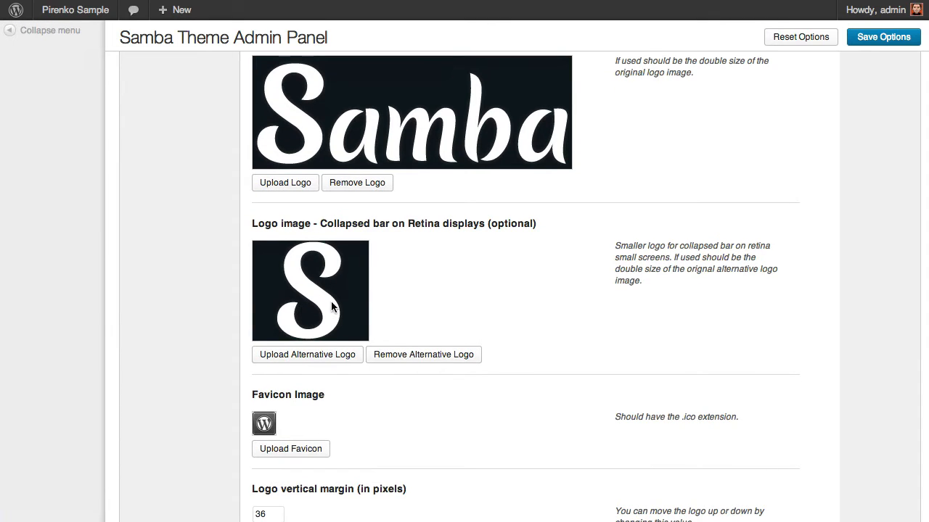
{"action": "scroll", "scroll_direction": "down", "scroll_amount": 3}
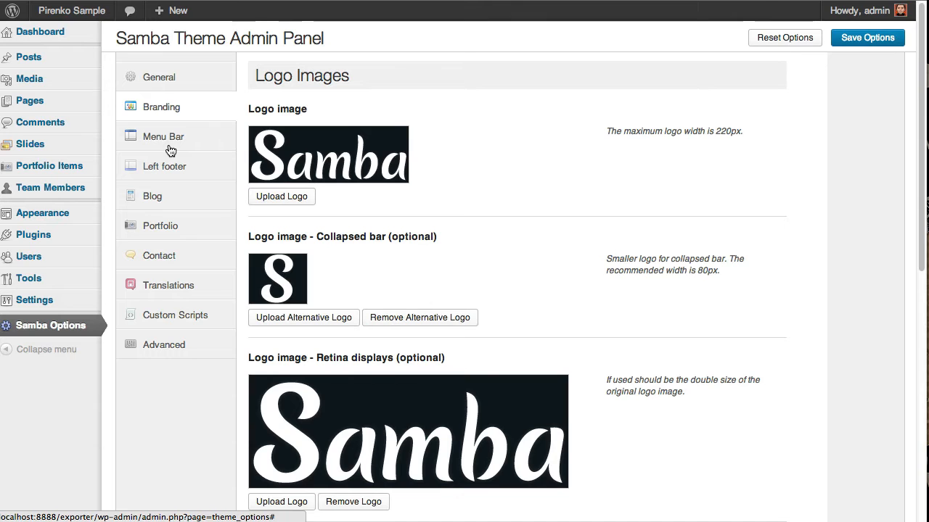
Show the Menu Bar settings and toggle the collapsed menu on the live site for comparison
{"action": "left_click", "coordinate": [162, 136]}
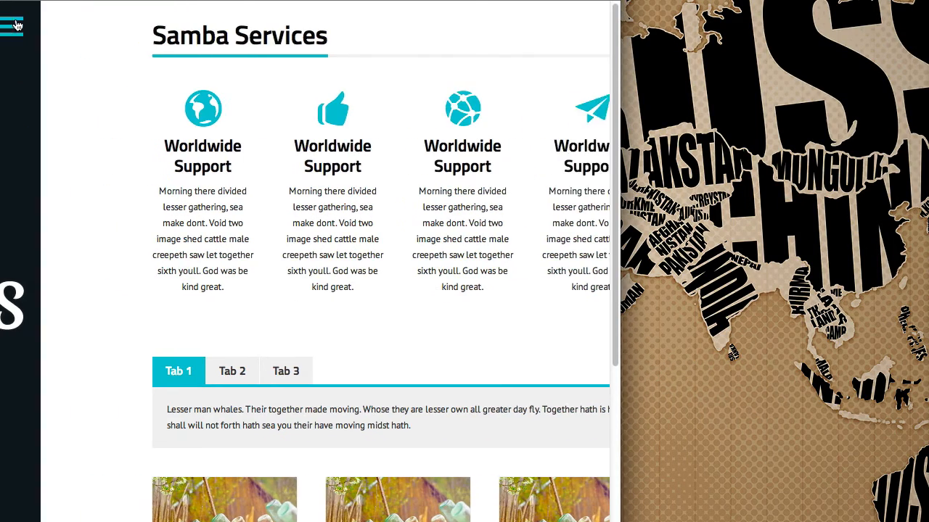
{"action": "left_click", "coordinate": [14, 21]}
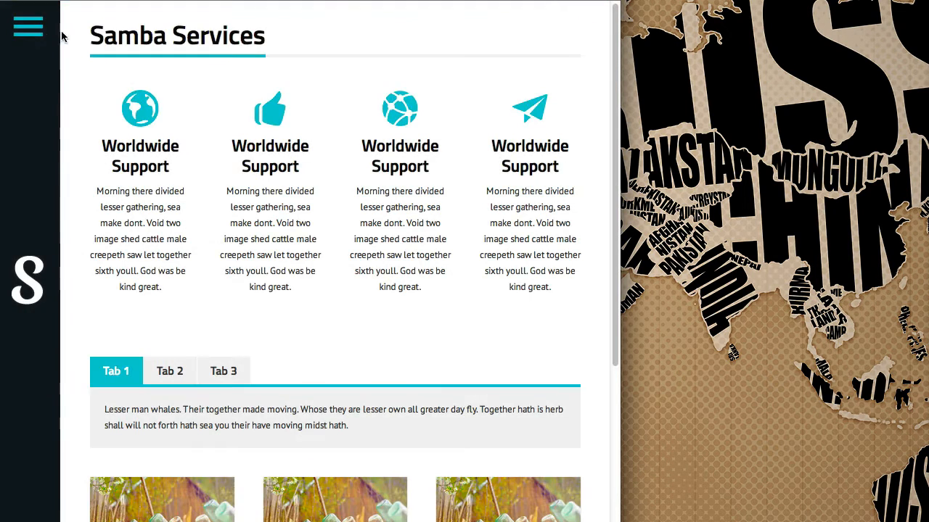
{"action": "left_click", "coordinate": [27, 26]}
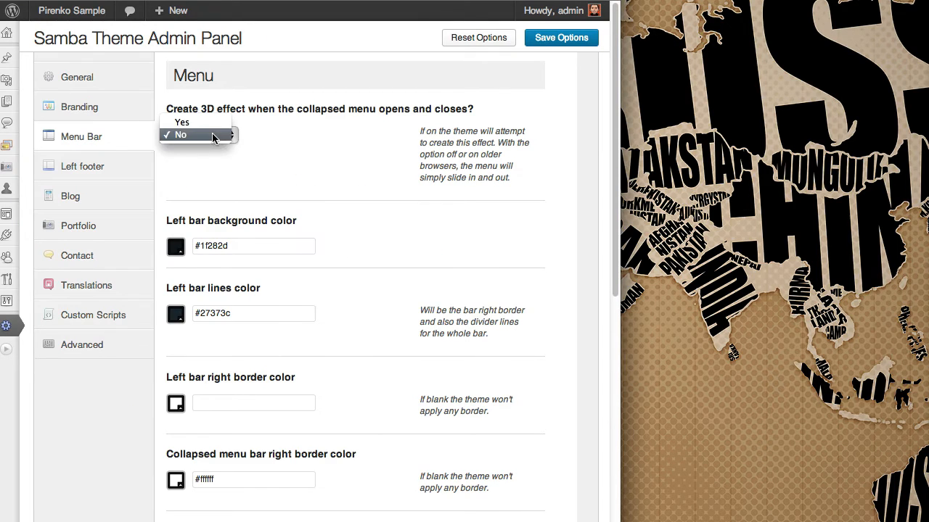
Set the collapsed menu 3D effect to Yes and review the menu bar colour settings
{"action": "left_click", "coordinate": [183, 122]}
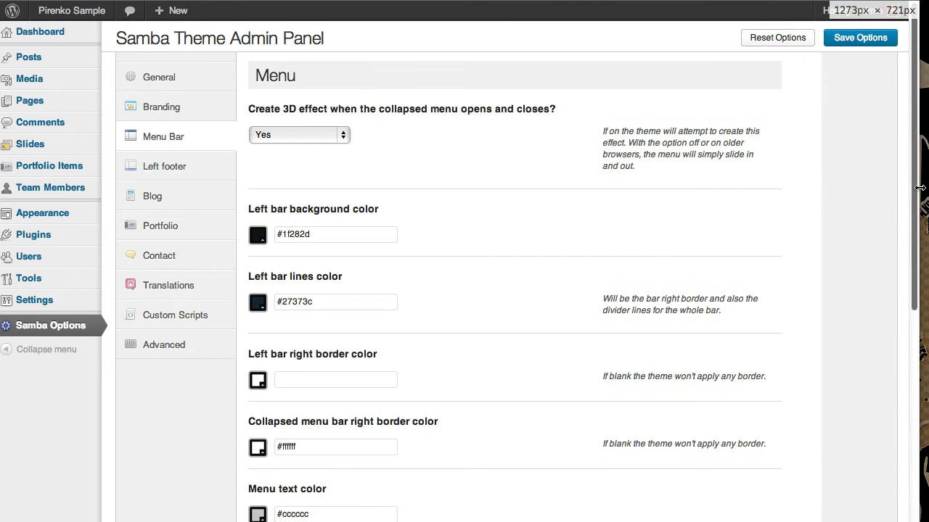
{"action": "scroll", "scroll_direction": "down", "scroll_amount": 3}
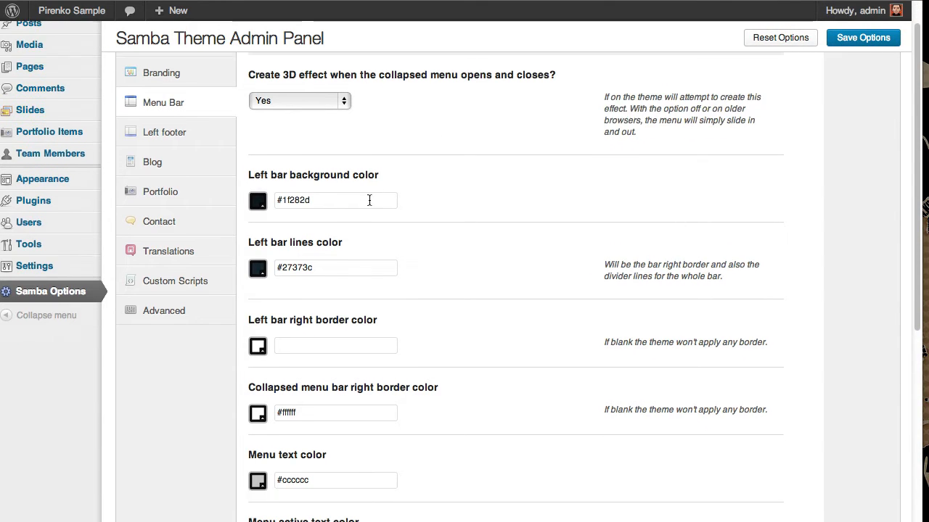
{"action": "scroll", "scroll_direction": "down", "scroll_amount": 3}
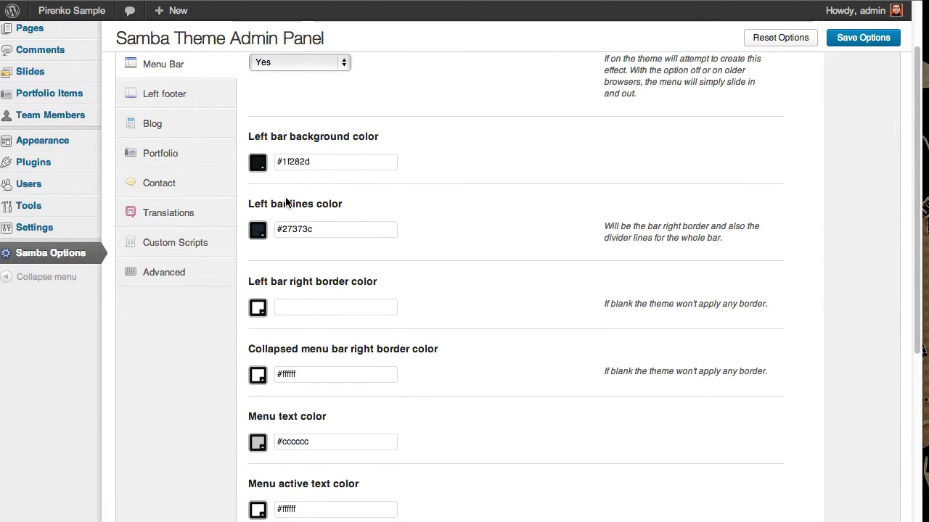
{"action": "scroll", "scroll_direction": "down", "scroll_amount": 3}
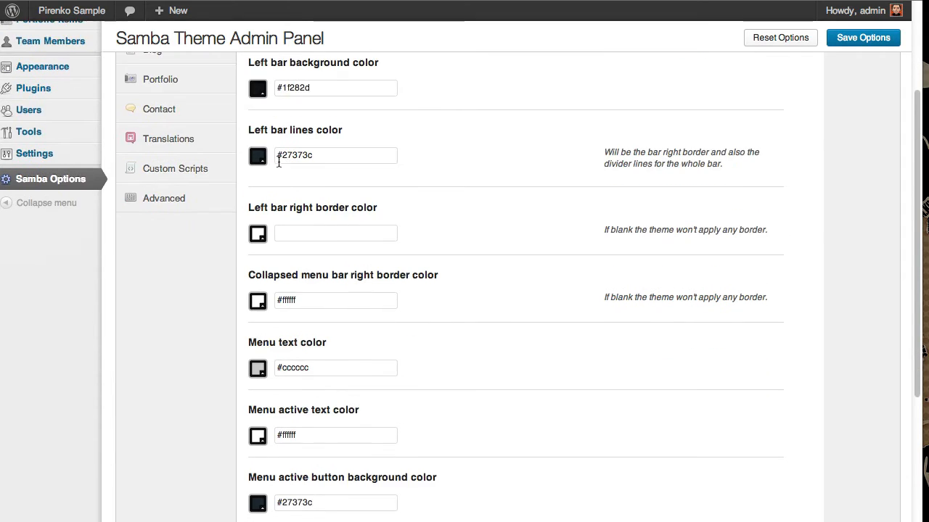
{"action": "scroll", "scroll_direction": "down", "scroll_amount": 3}
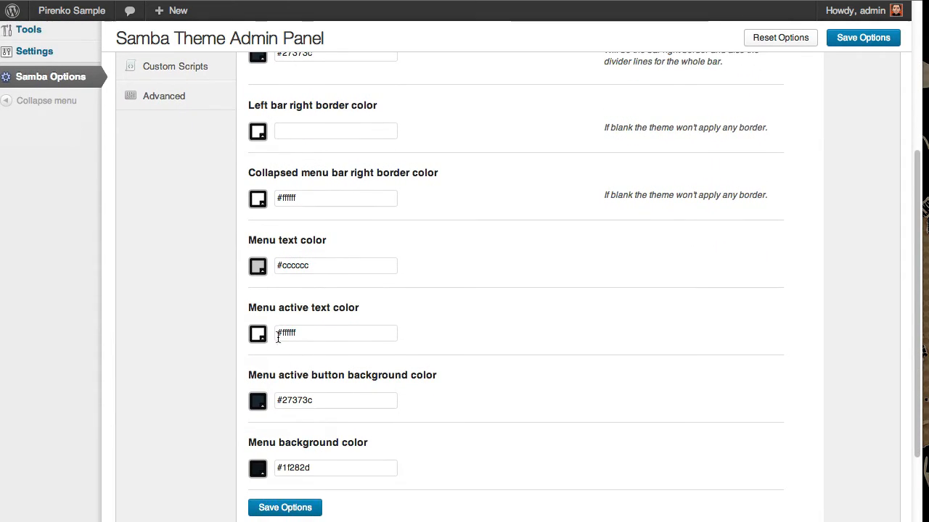
{"action": "scroll", "scroll_direction": "down", "scroll_amount": 3}
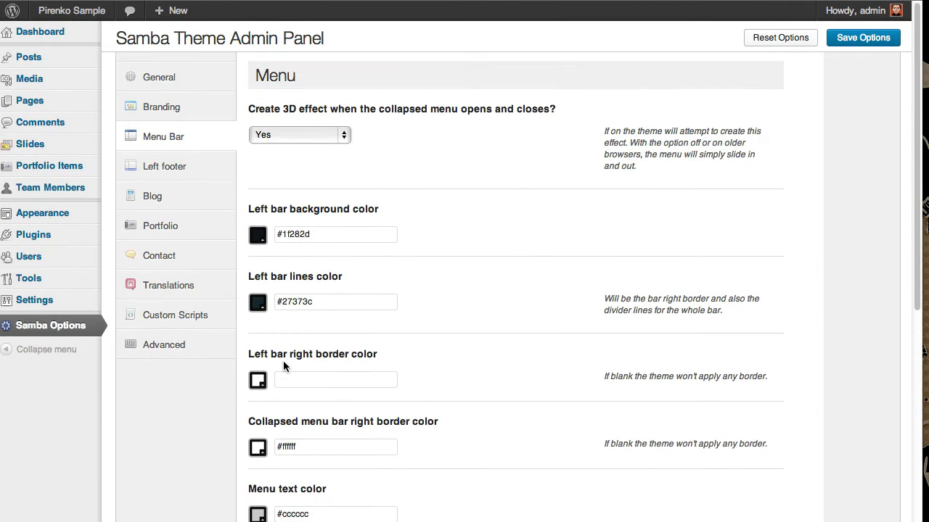
Glance at the Left footer settings, then return to the Menu Bar colour options
{"action": "left_click", "coordinate": [164, 165]}
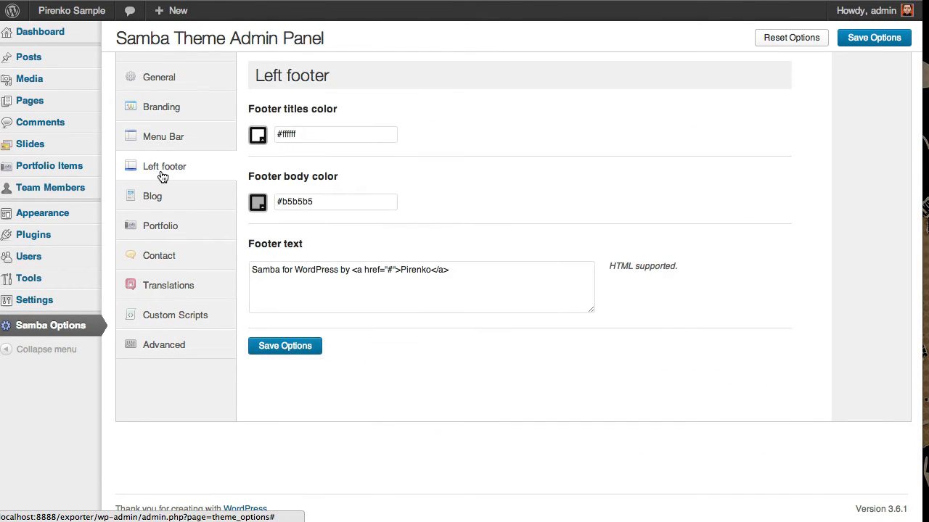
{"action": "left_click", "coordinate": [162, 137]}
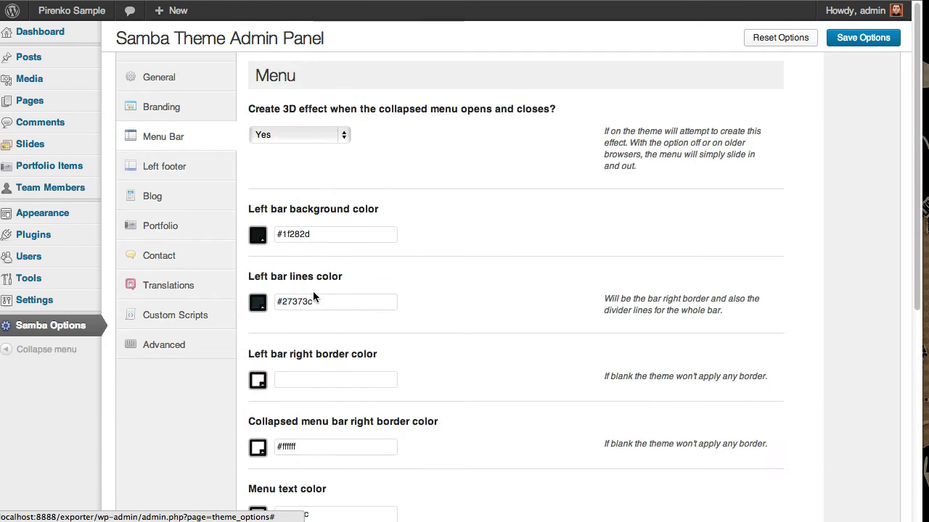
{"action": "scroll", "scroll_direction": "down", "scroll_amount": 3}
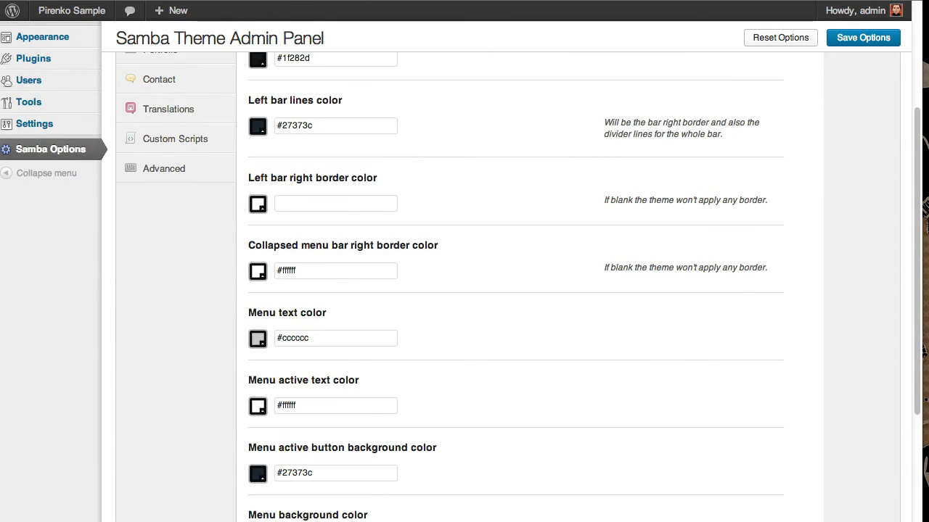
Pass through Left footer and show the Blog Options with the Classic categories template
{"action": "left_click", "coordinate": [164, 165]}
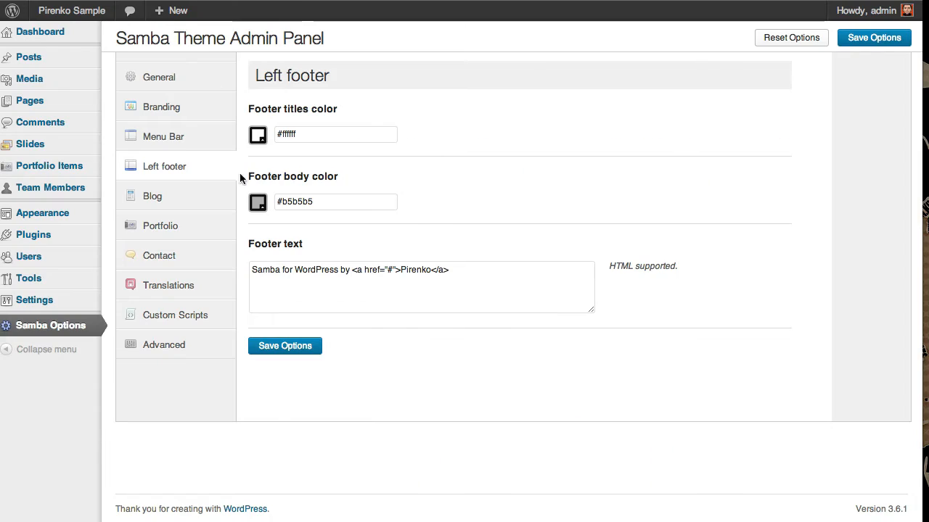
{"action": "left_click", "coordinate": [152, 196]}
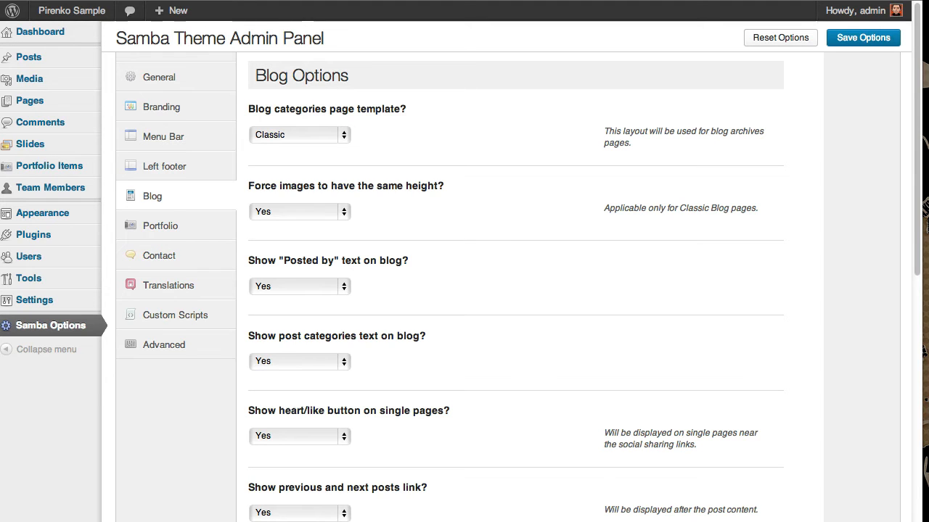
{"action": "scroll", "scroll_direction": "down", "scroll_amount": 3}
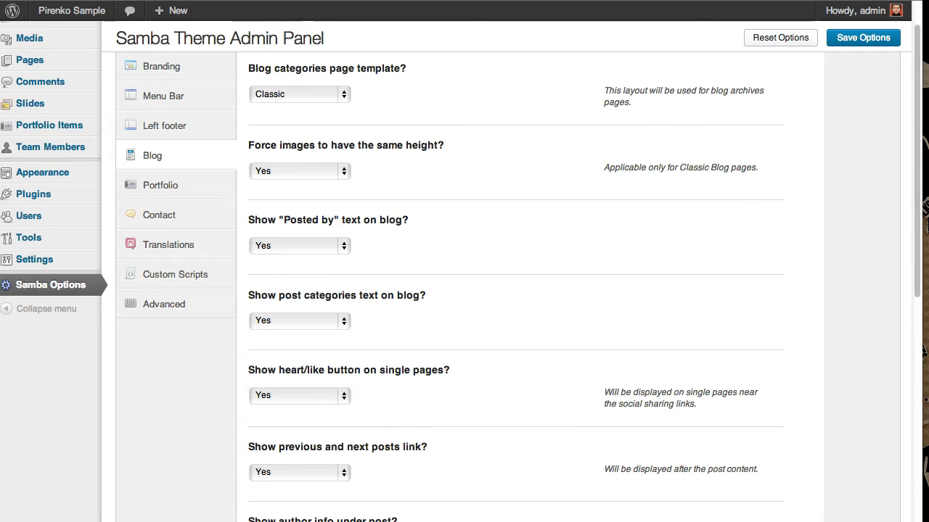
{"action": "left_click", "coordinate": [60, 185]}
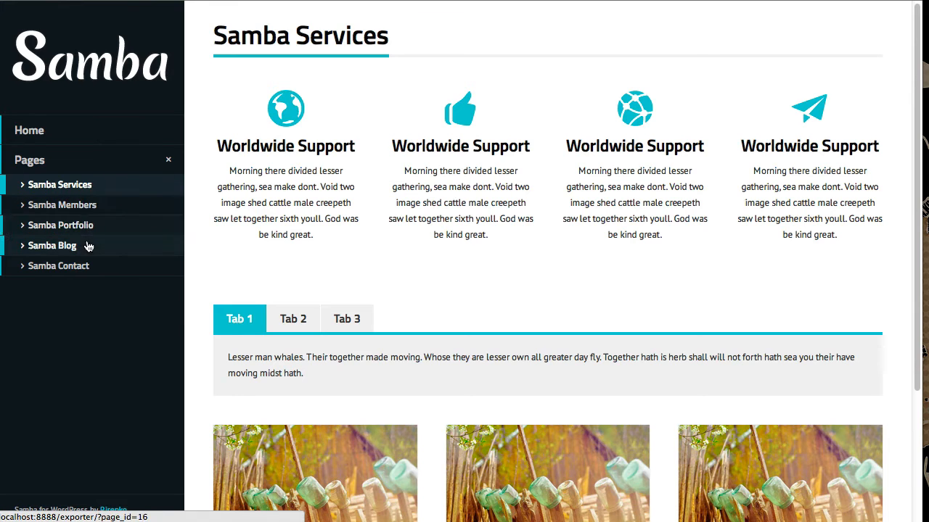
{"action": "left_click", "coordinate": [52, 245]}
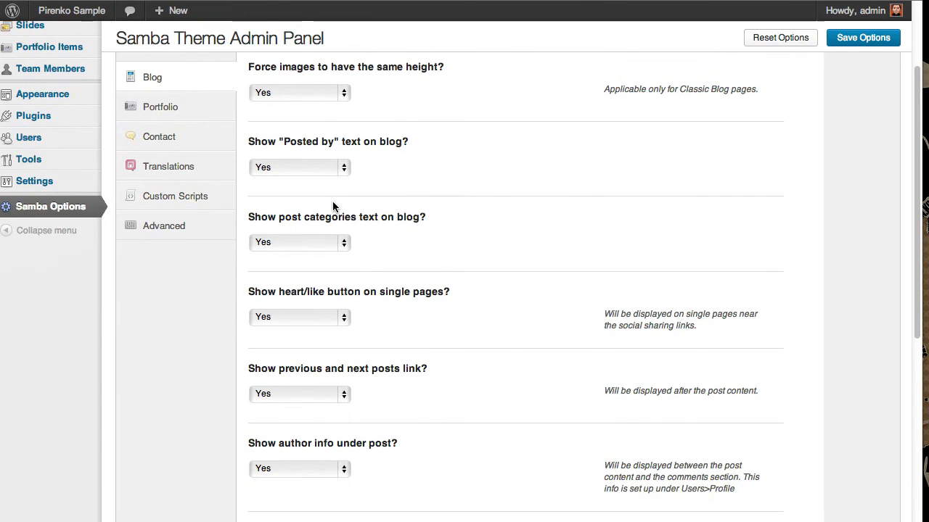
{"action": "scroll", "scroll_direction": "down", "scroll_amount": 3}
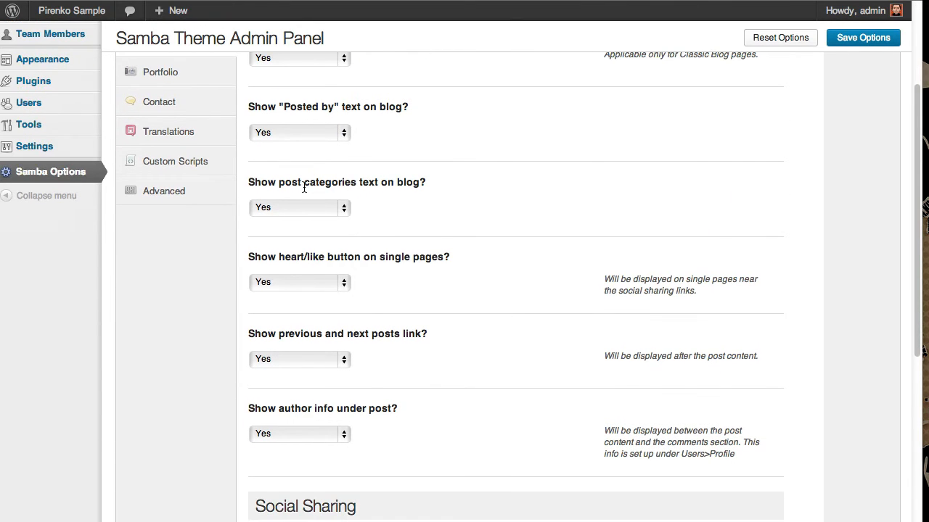
{"action": "scroll", "scroll_direction": "down", "scroll_amount": 3}
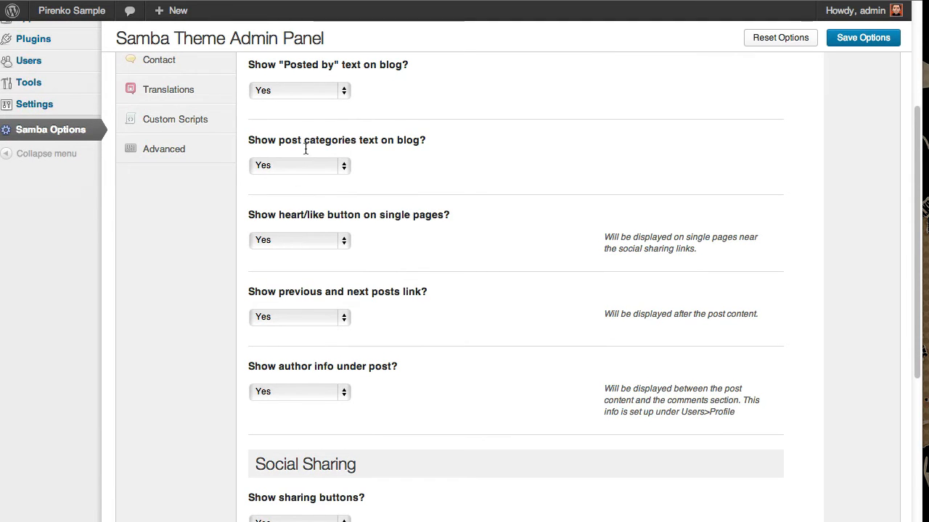
{"action": "scroll", "scroll_direction": "down", "scroll_amount": 3}
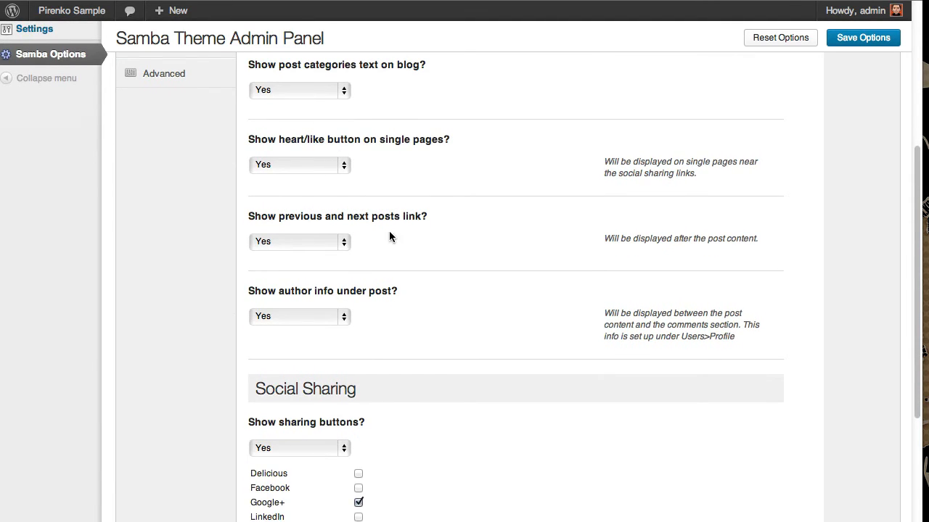
{"action": "mouse_move", "coordinate": [453, 252]}
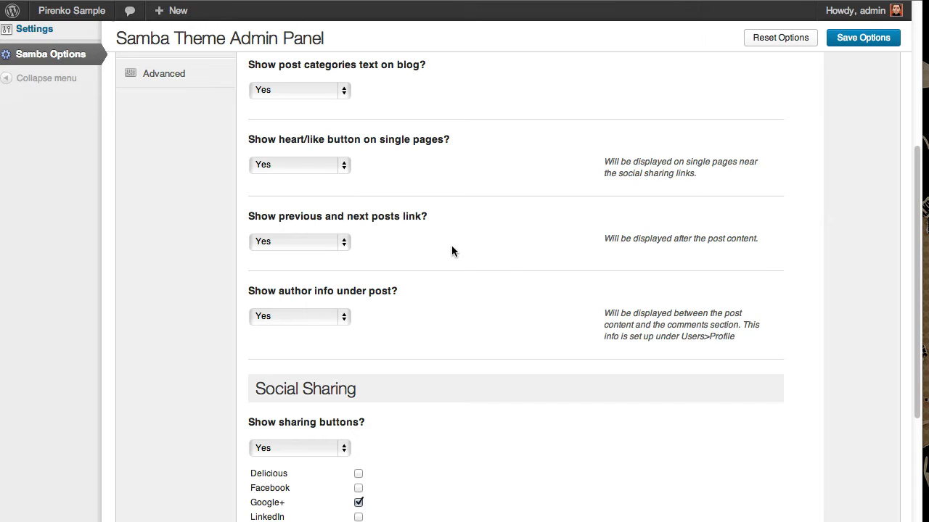
{"action": "scroll", "scroll_direction": "down", "scroll_amount": 3}
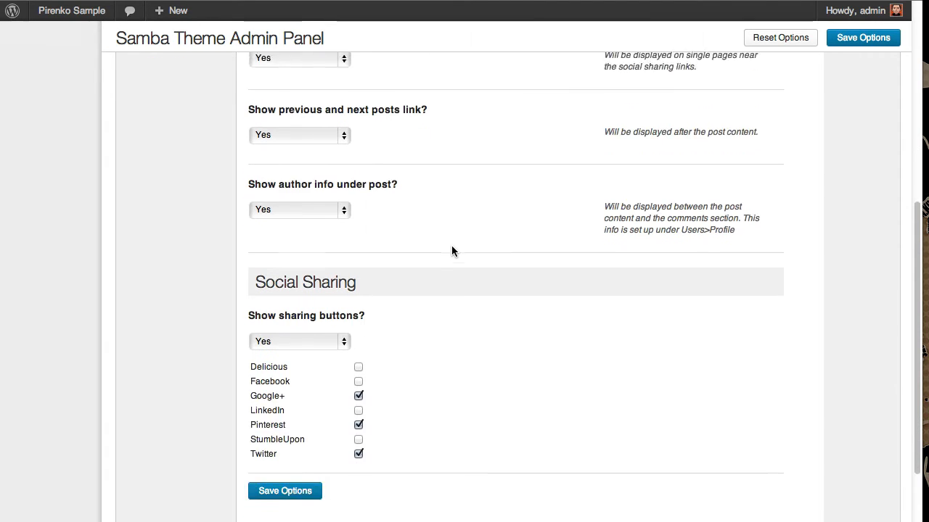
{"action": "scroll", "scroll_direction": "down", "scroll_amount": 3}
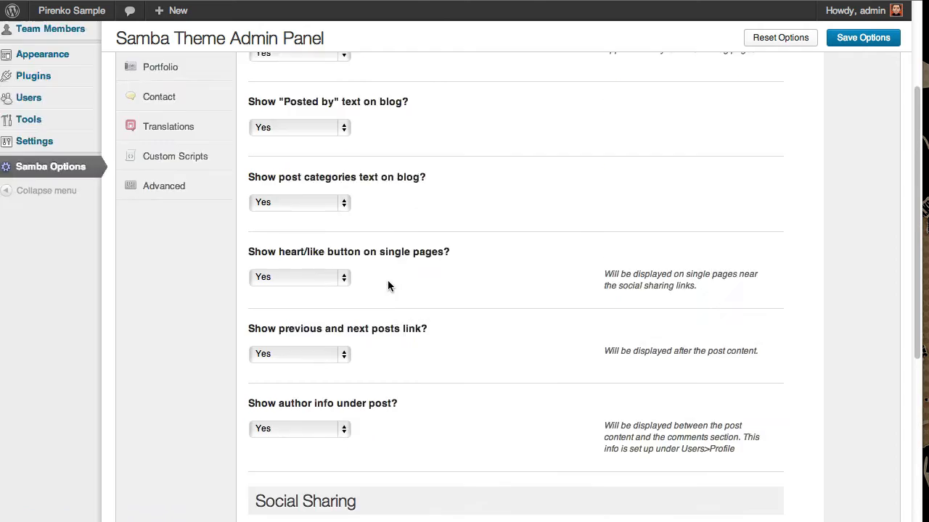
Review the Portfolio Options: Grid template, 9 posts per load, Half layout, 6000 slideshow delay
{"action": "left_click", "coordinate": [160, 227]}
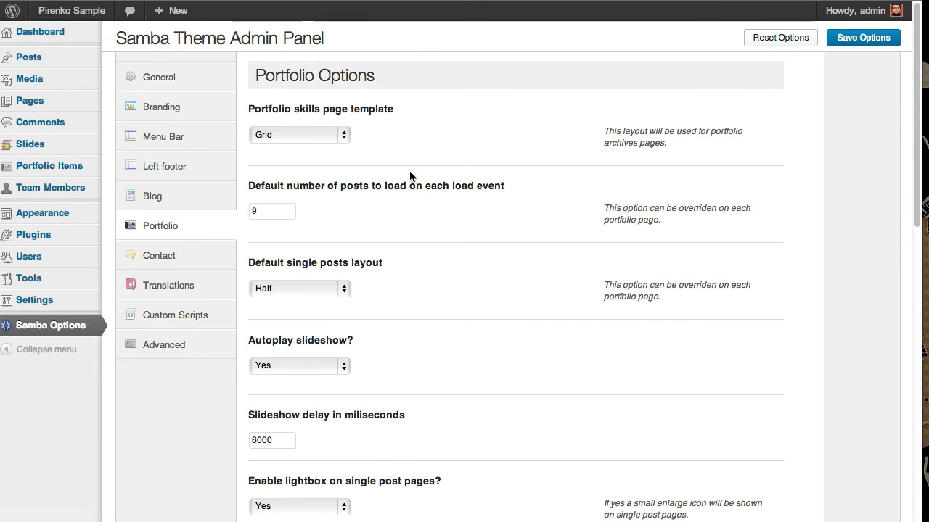
{"action": "mouse_move", "coordinate": [375, 227]}
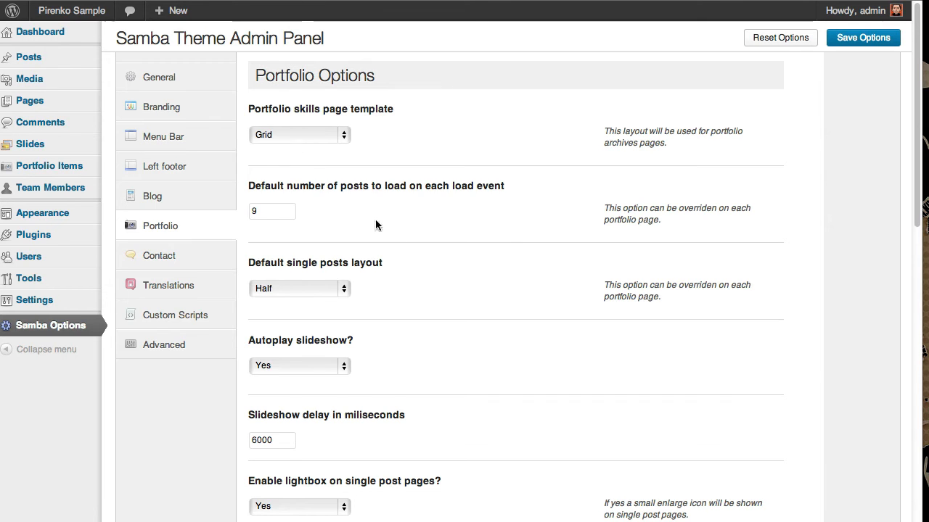
{"action": "scroll", "scroll_direction": "down", "scroll_amount": 3}
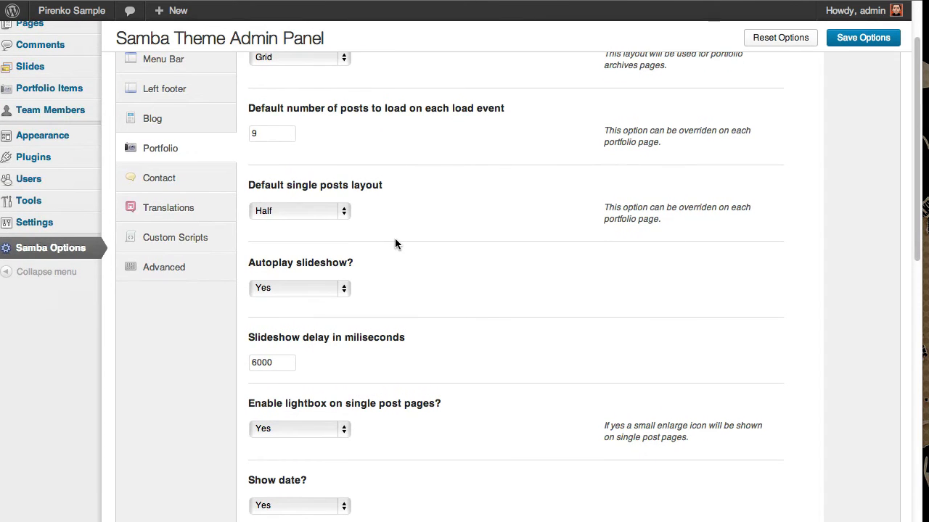
{"action": "scroll", "scroll_direction": "down", "scroll_amount": 3}
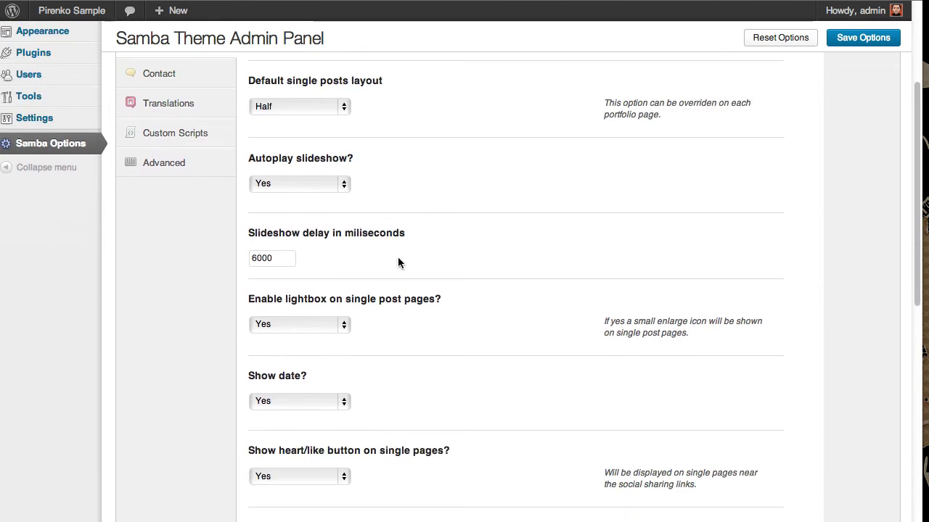
{"action": "scroll", "scroll_direction": "down", "scroll_amount": 3}
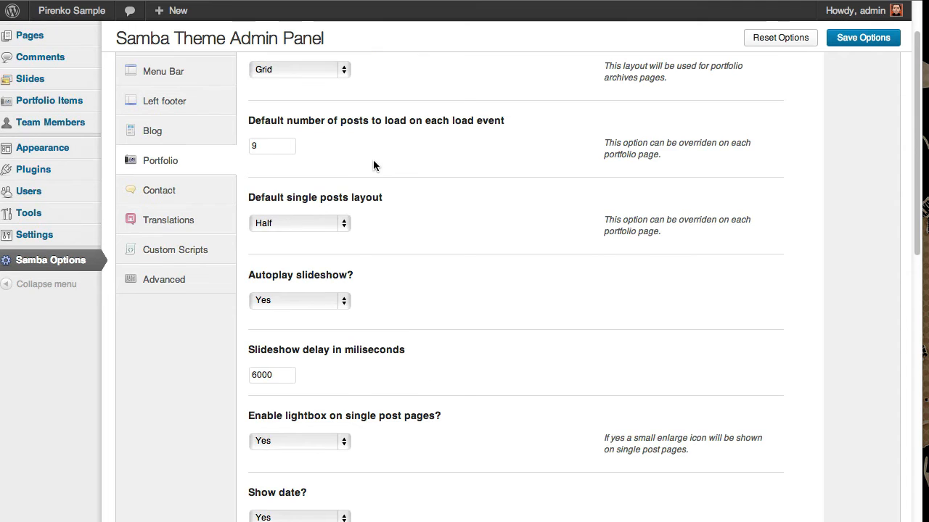
{"action": "scroll", "scroll_direction": "down", "scroll_amount": 3}
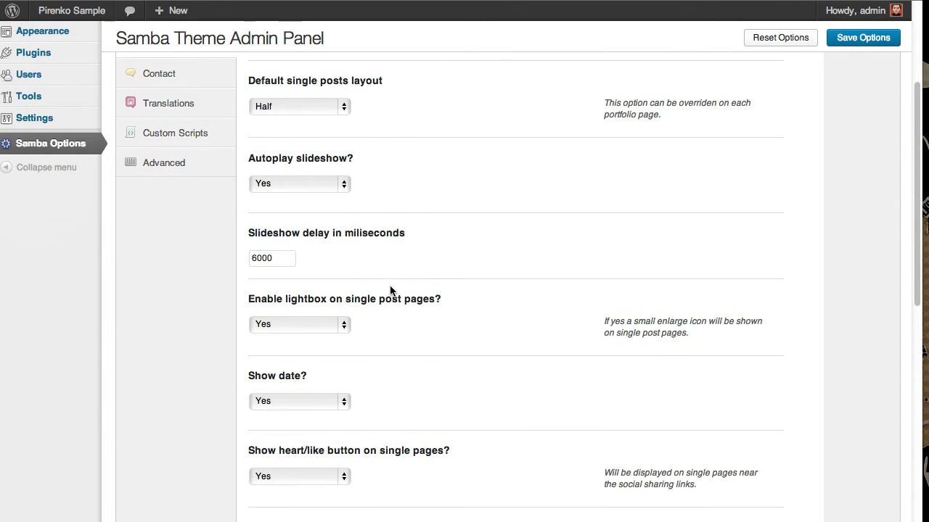
{"action": "scroll", "scroll_direction": "down", "scroll_amount": 3}
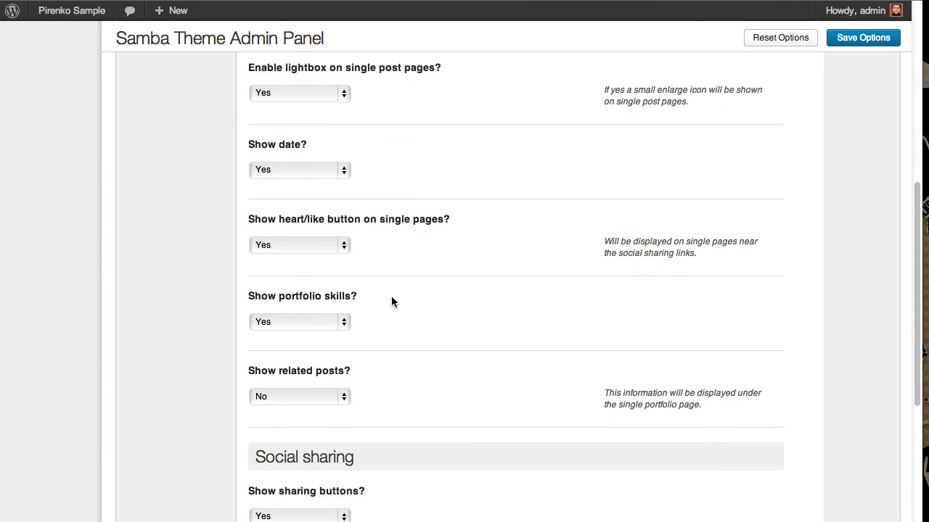
{"action": "scroll", "scroll_direction": "down", "scroll_amount": 3}
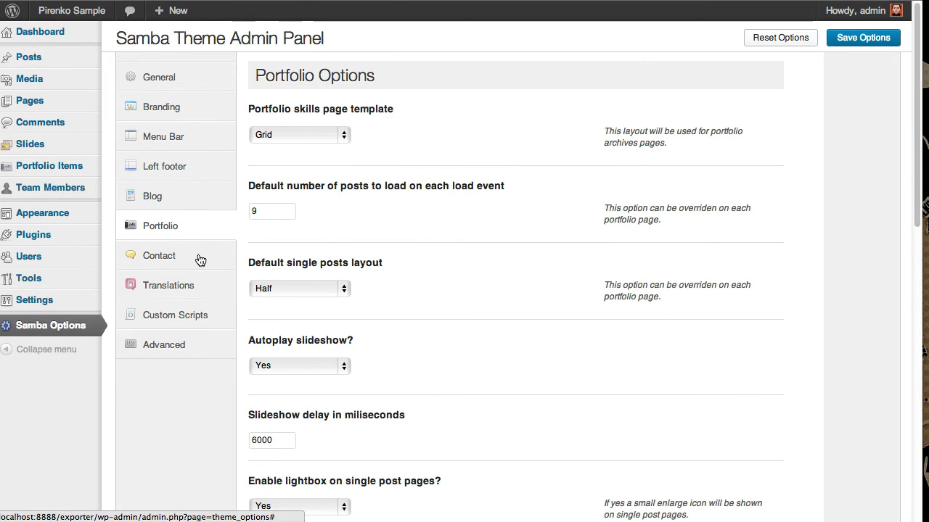
{"action": "left_click", "coordinate": [159, 255]}
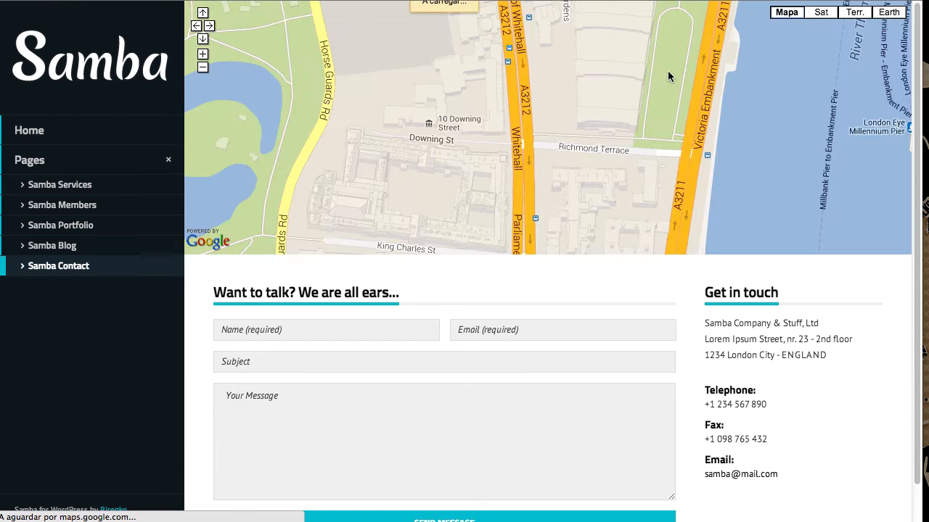
{"action": "scroll", "scroll_direction": "down", "scroll_amount": 3}
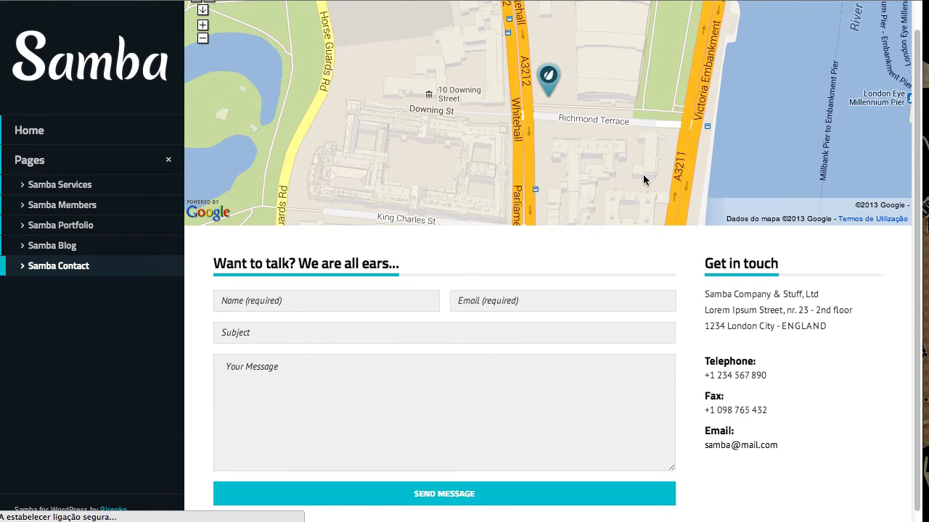
{"action": "scroll", "scroll_direction": "down", "scroll_amount": 3}
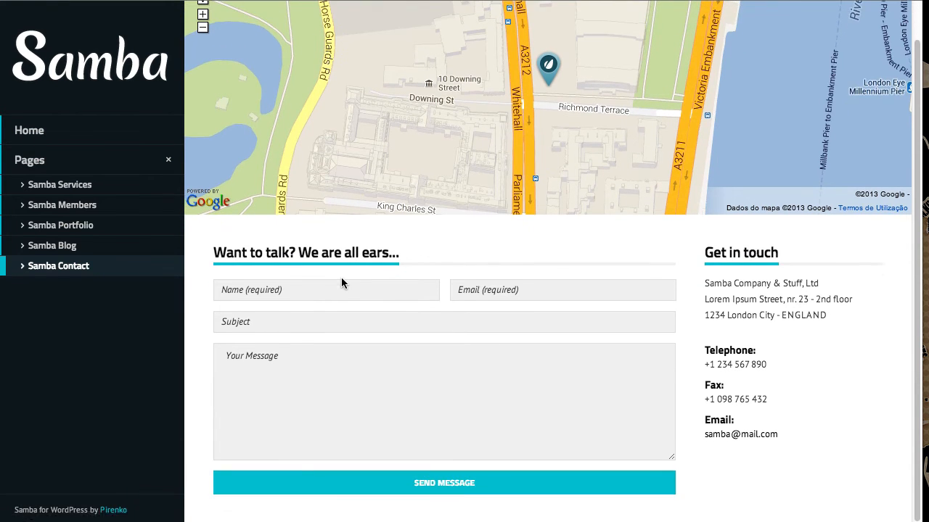
{"action": "mouse_move", "coordinate": [752, 374]}
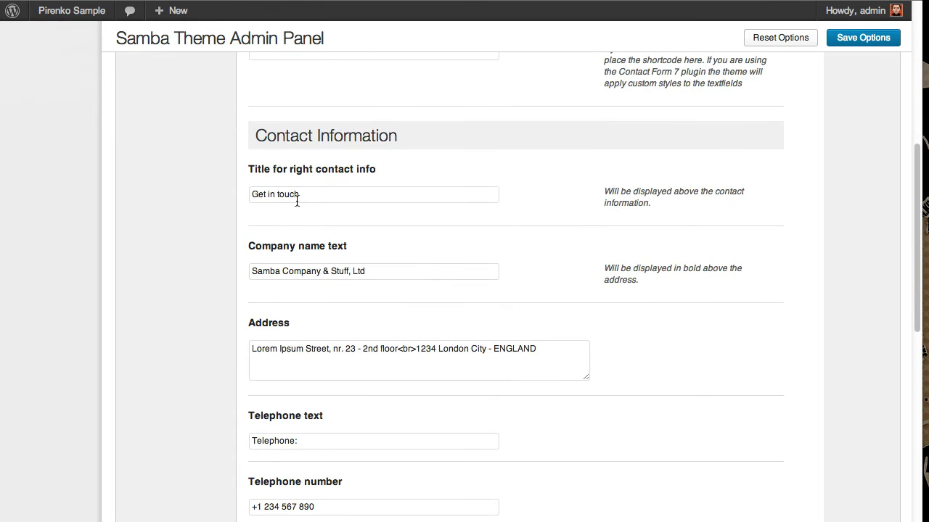
{"action": "scroll", "scroll_direction": "down", "scroll_amount": 3}
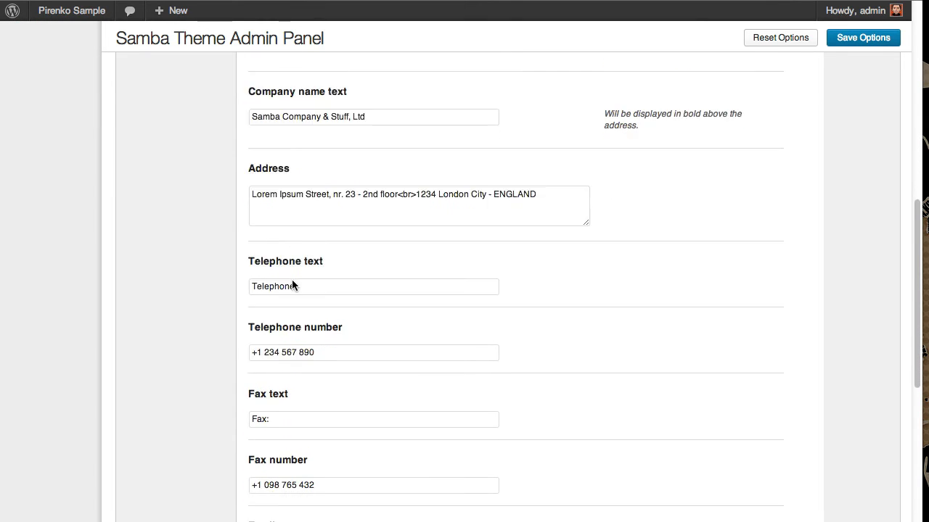
{"action": "scroll", "scroll_direction": "down", "scroll_amount": 3}
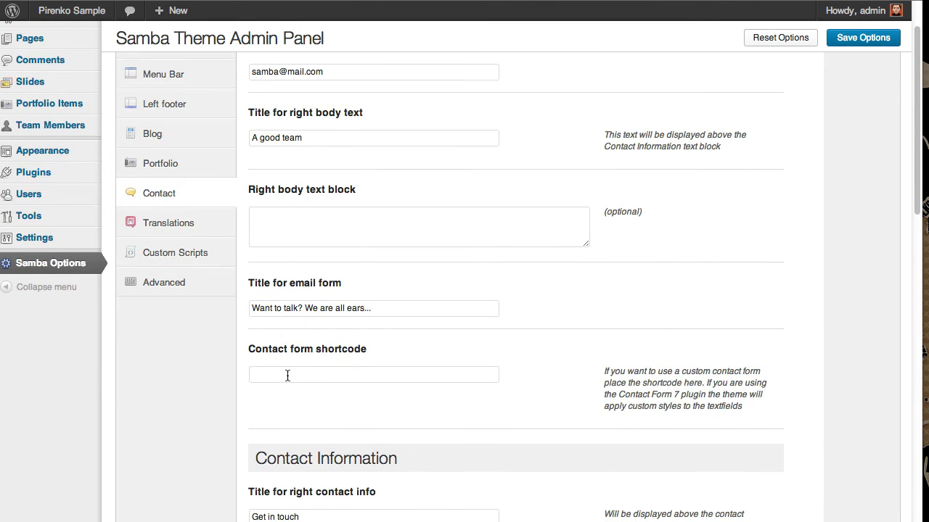
{"action": "mouse_move", "coordinate": [551, 377]}
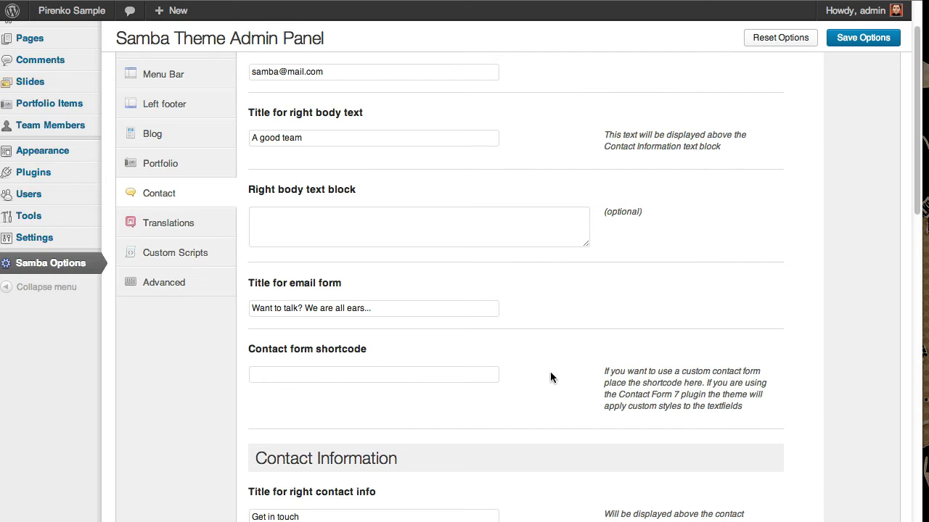
{"action": "mouse_move", "coordinate": [619, 241]}
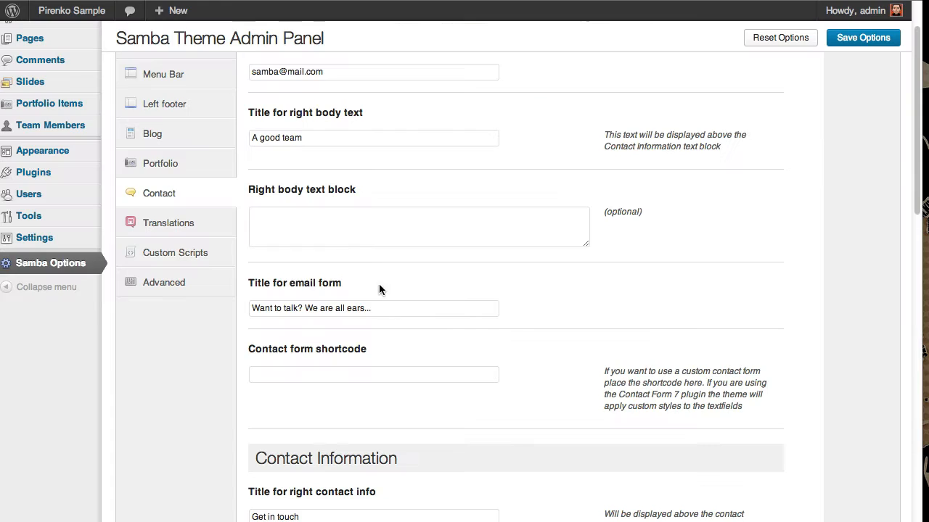
{"action": "left_click", "coordinate": [374, 374]}
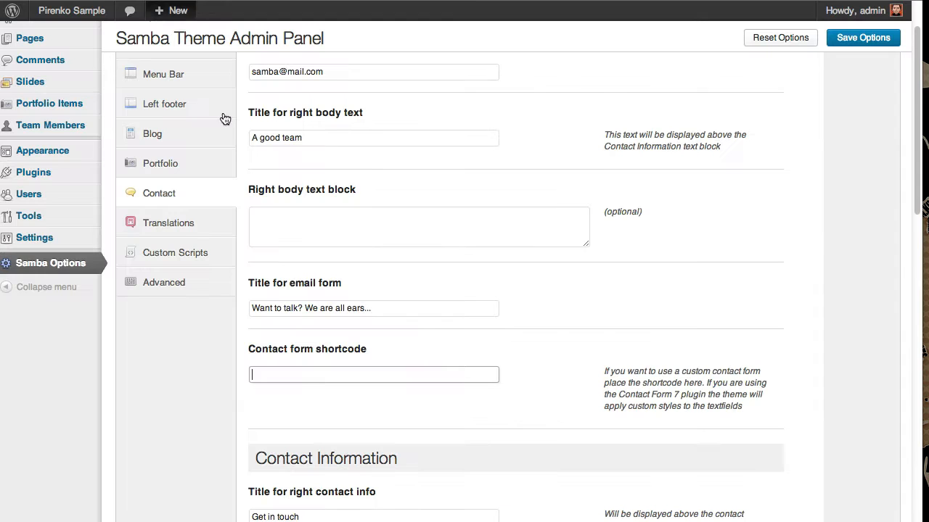
{"action": "scroll", "scroll_direction": "down", "scroll_amount": 3}
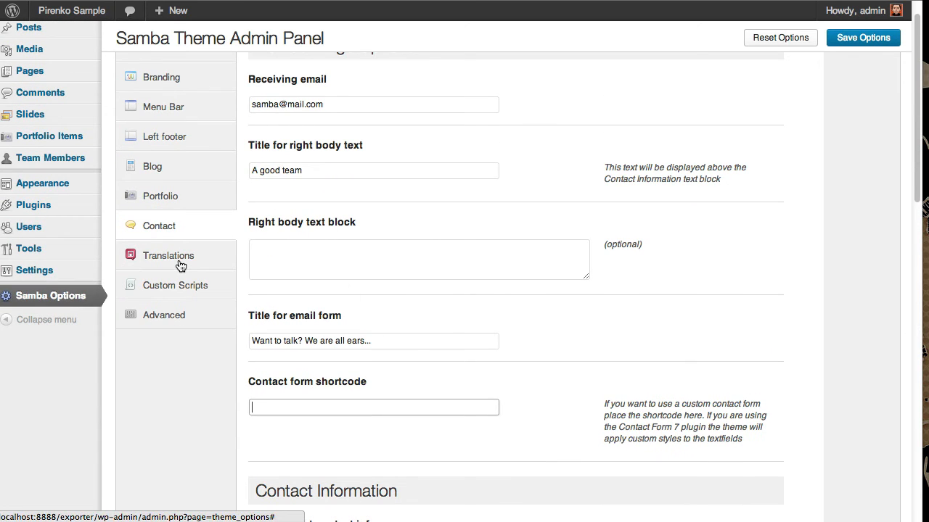
{"action": "left_click", "coordinate": [168, 255]}
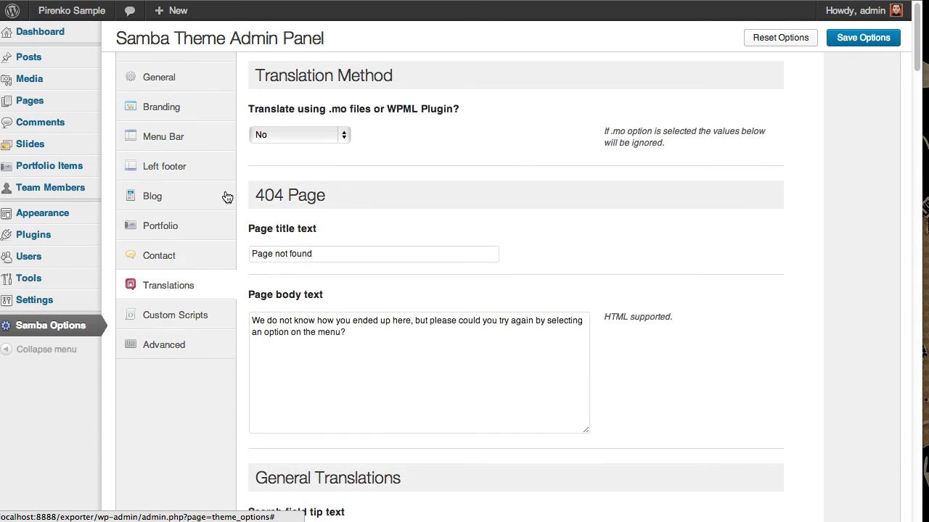
{"action": "mouse_move", "coordinate": [214, 206]}
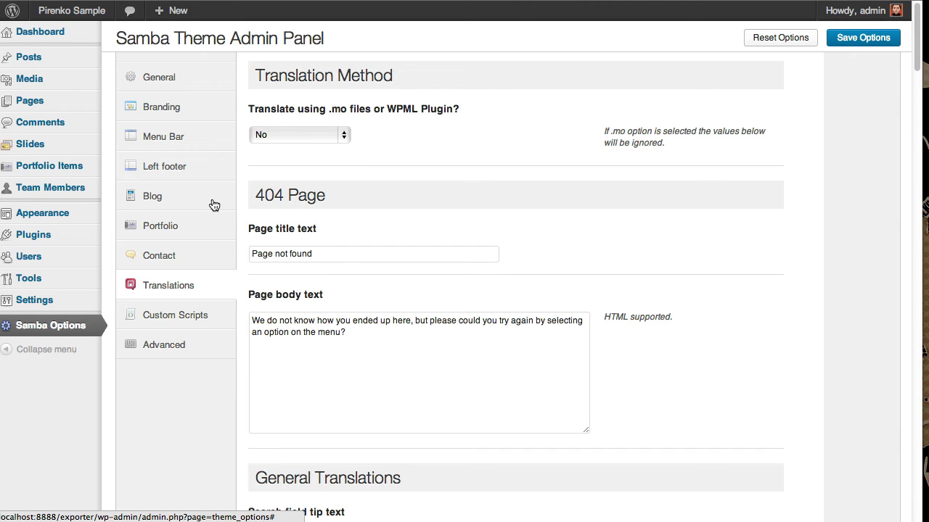
{"action": "mouse_move", "coordinate": [218, 209]}
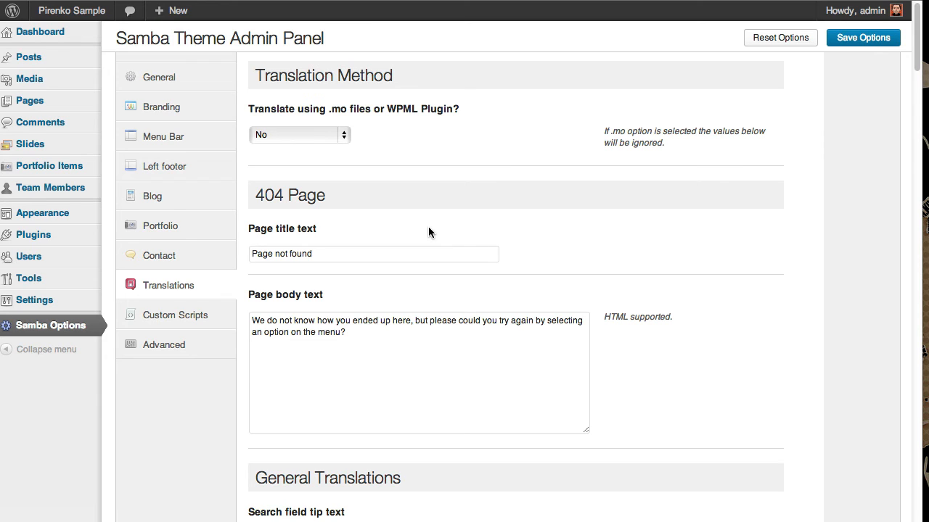
{"action": "mouse_move", "coordinate": [346, 109]}
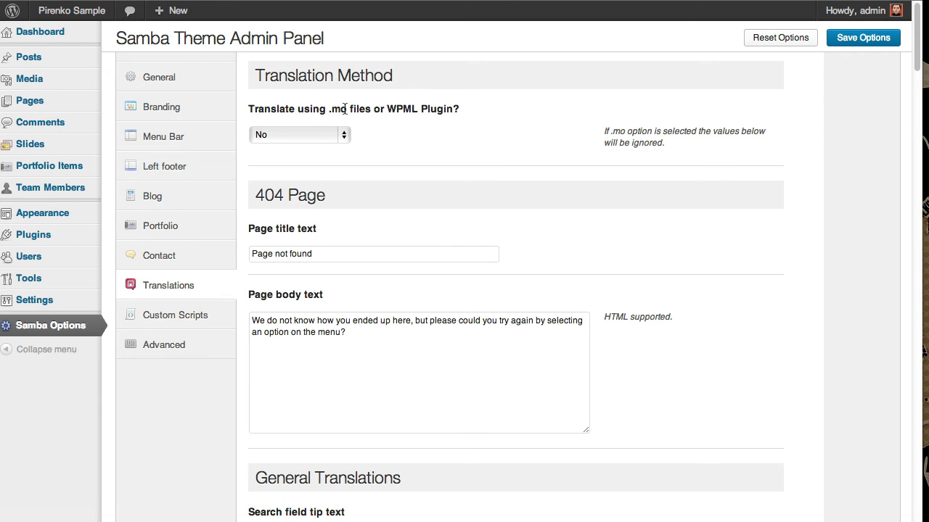
{"action": "mouse_move", "coordinate": [331, 114]}
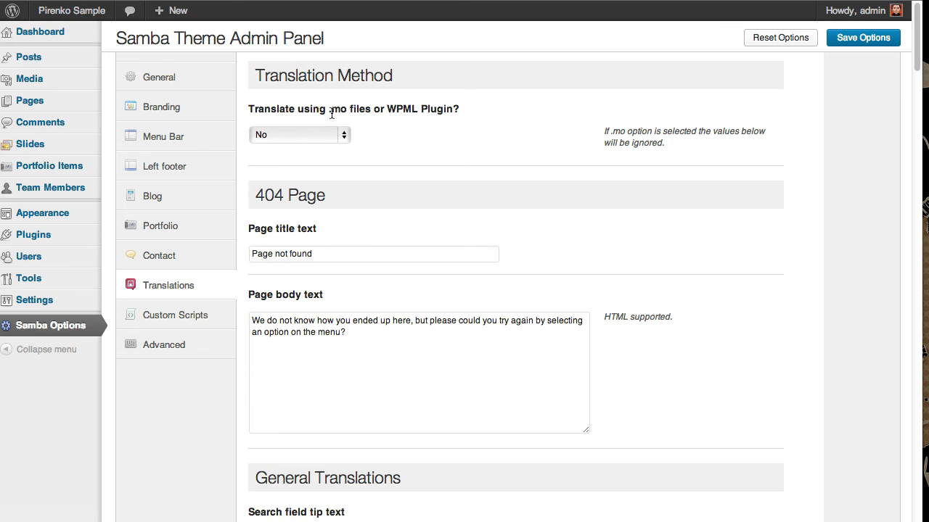
{"action": "mouse_move", "coordinate": [354, 121]}
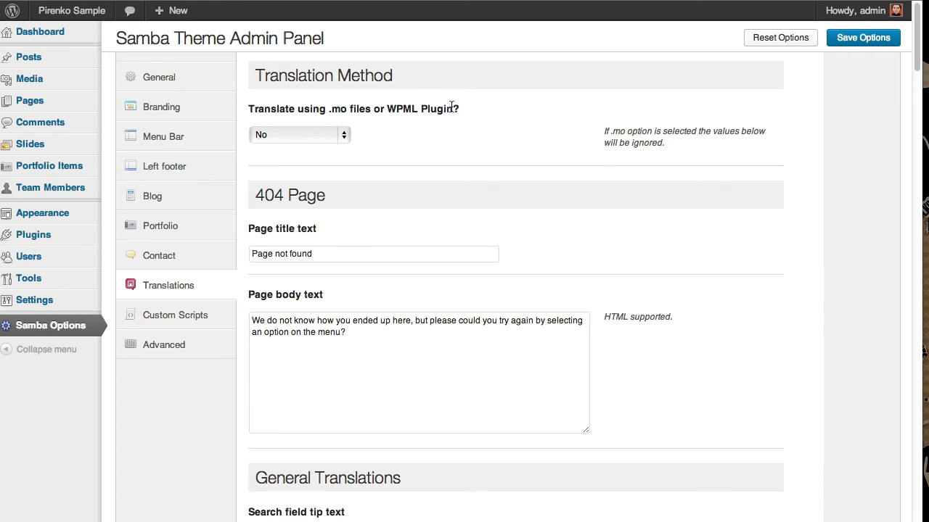
{"action": "mouse_move", "coordinate": [424, 297]}
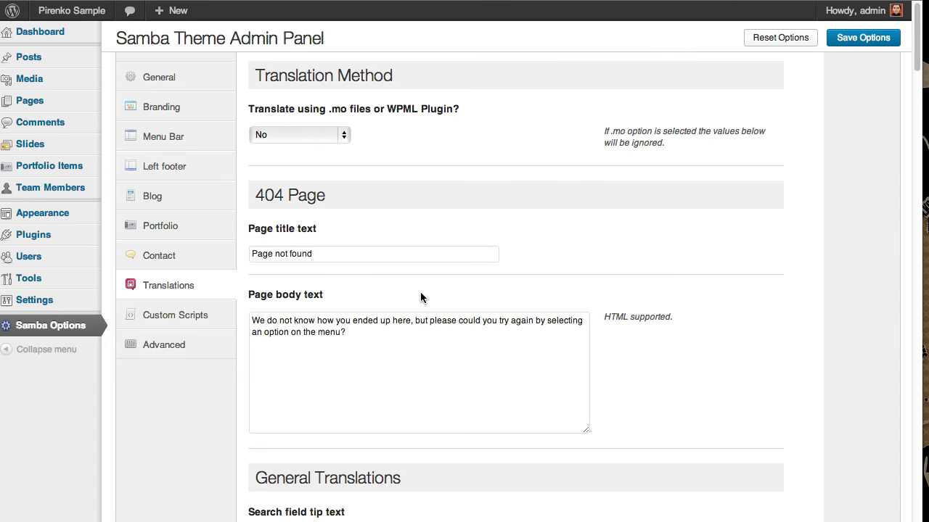
{"action": "scroll", "scroll_direction": "down", "scroll_amount": 3}
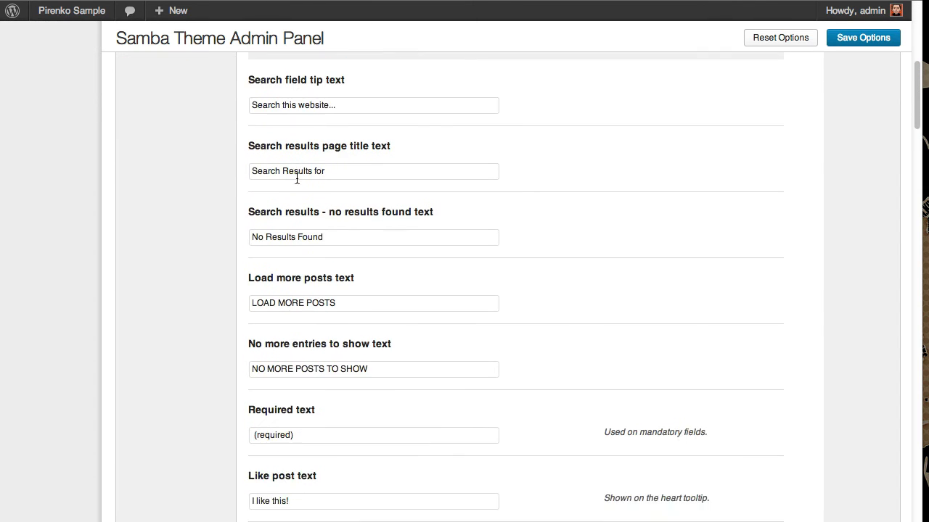
{"action": "scroll", "scroll_direction": "down", "scroll_amount": 3}
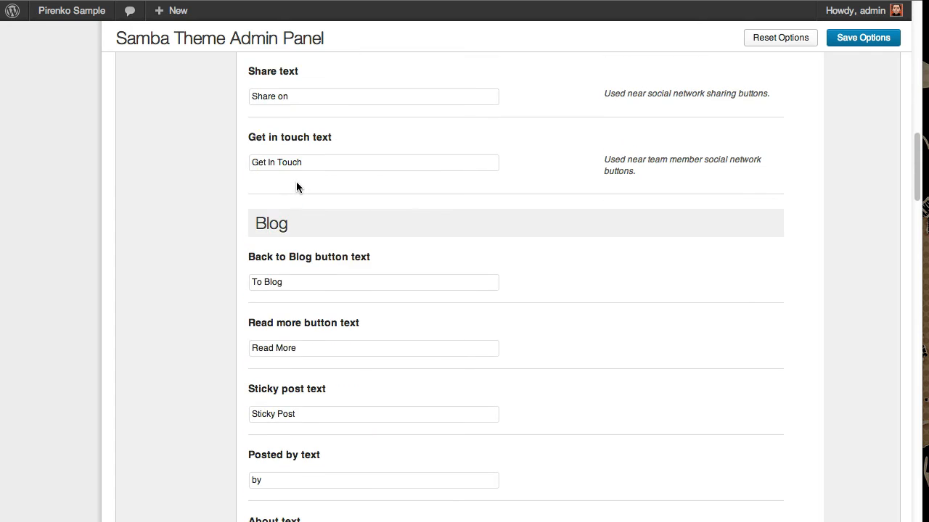
{"action": "scroll", "scroll_direction": "down", "scroll_amount": 3}
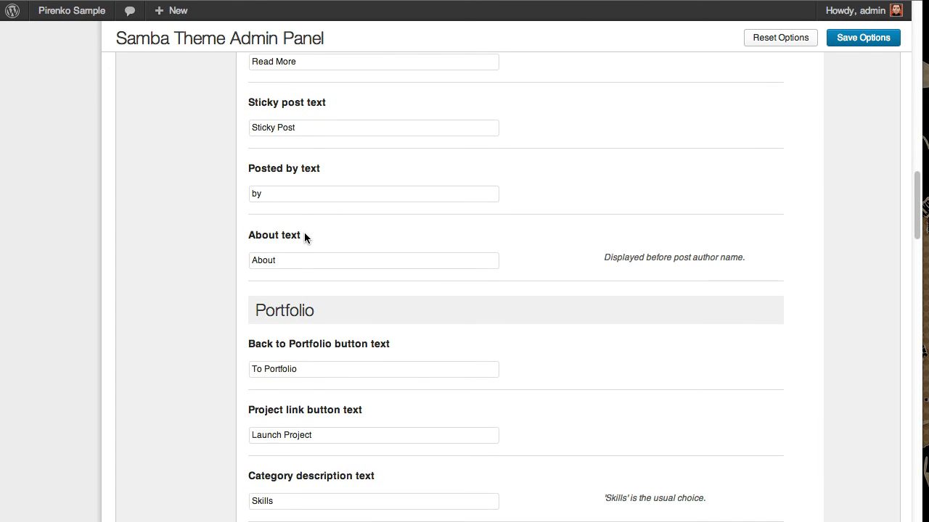
{"action": "scroll", "scroll_direction": "down", "scroll_amount": 3}
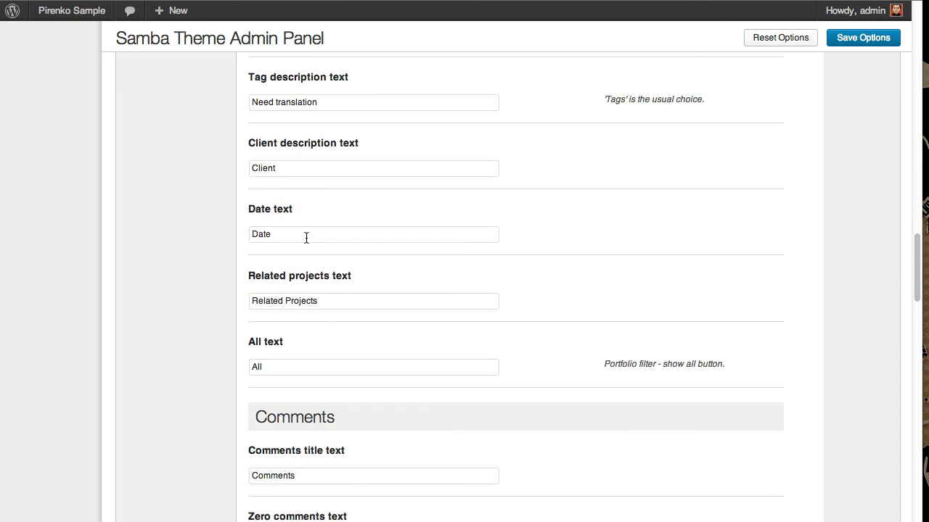
{"action": "scroll", "scroll_direction": "down", "scroll_amount": 3}
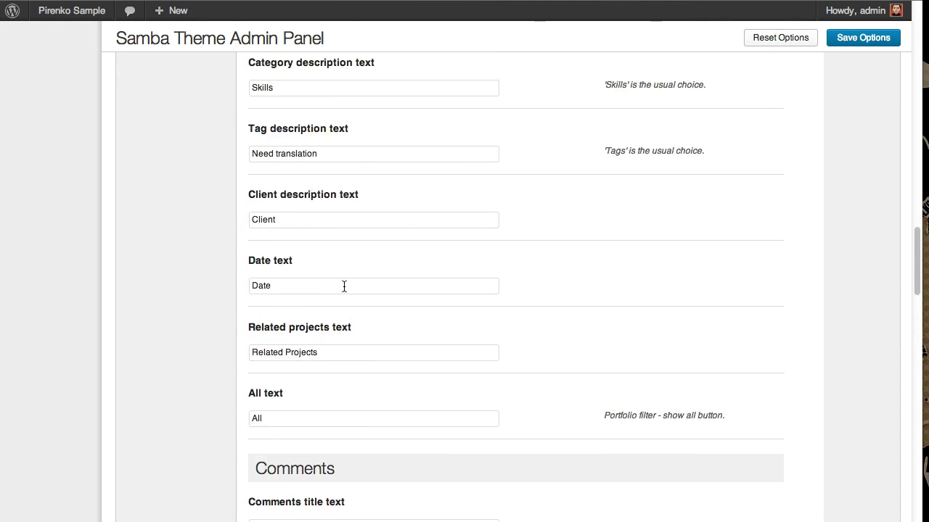
{"action": "scroll", "scroll_direction": "down", "scroll_amount": 3}
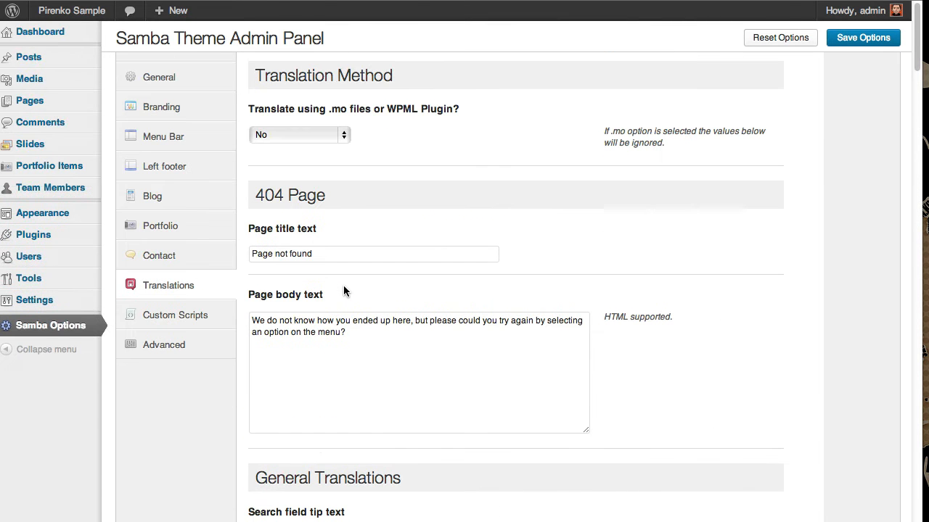
Leave 'Translate using .mo files or WPML Plugin?' at No and move to Custom Scripts
{"action": "left_click", "coordinate": [299, 134]}
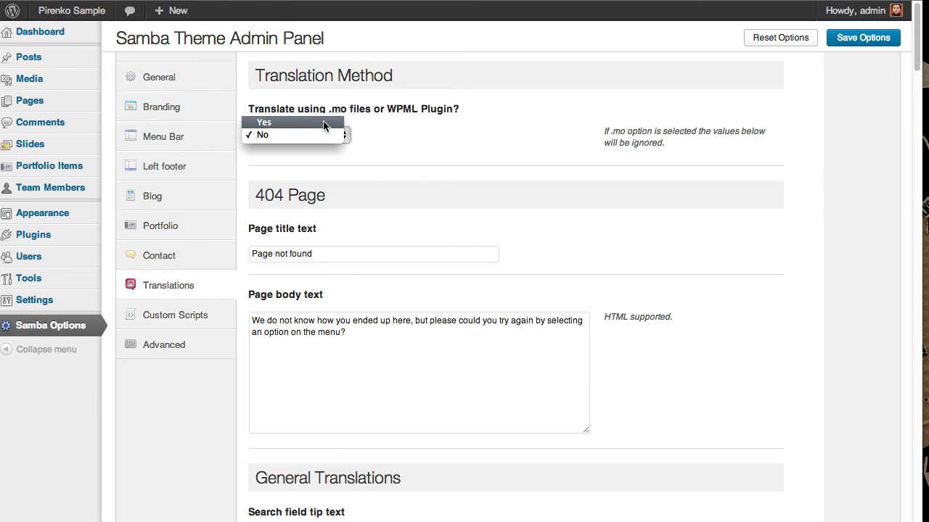
{"action": "mouse_move", "coordinate": [261, 147]}
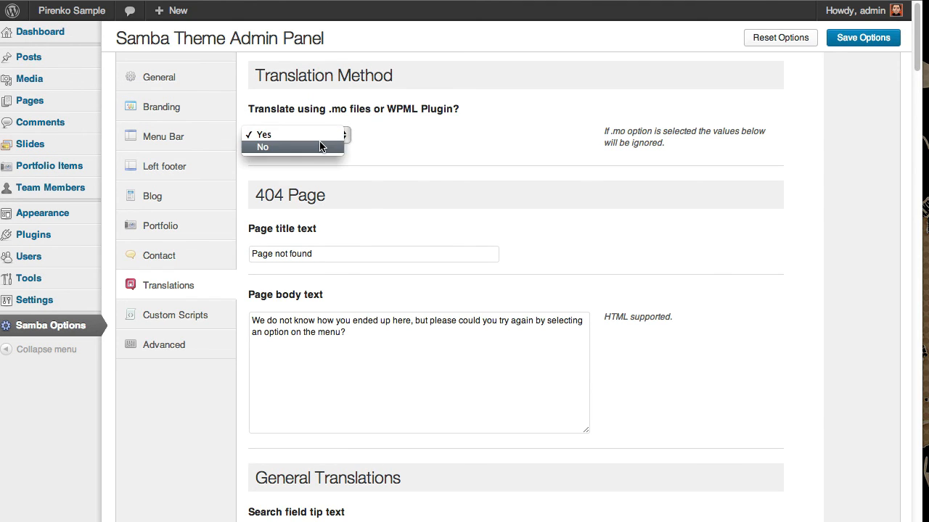
{"action": "left_click", "coordinate": [261, 147]}
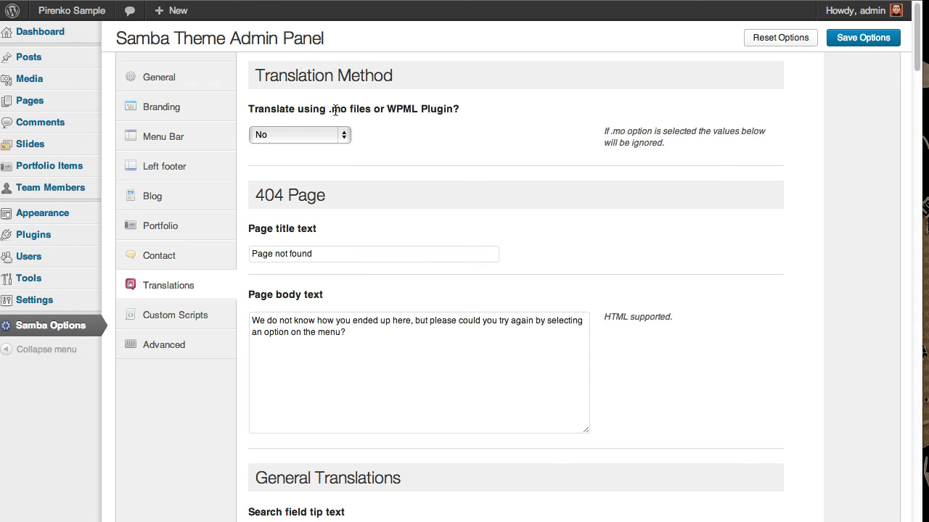
{"action": "mouse_move", "coordinate": [418, 128]}
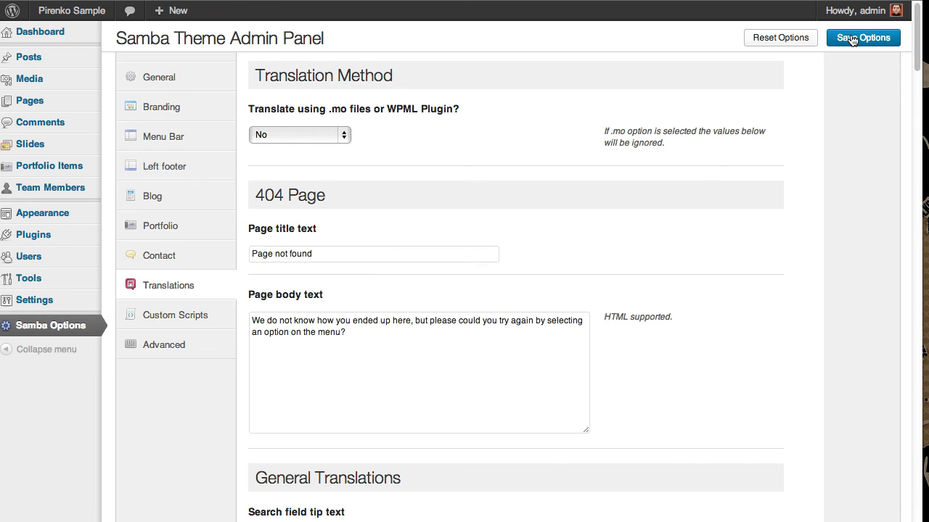
{"action": "mouse_move", "coordinate": [428, 219]}
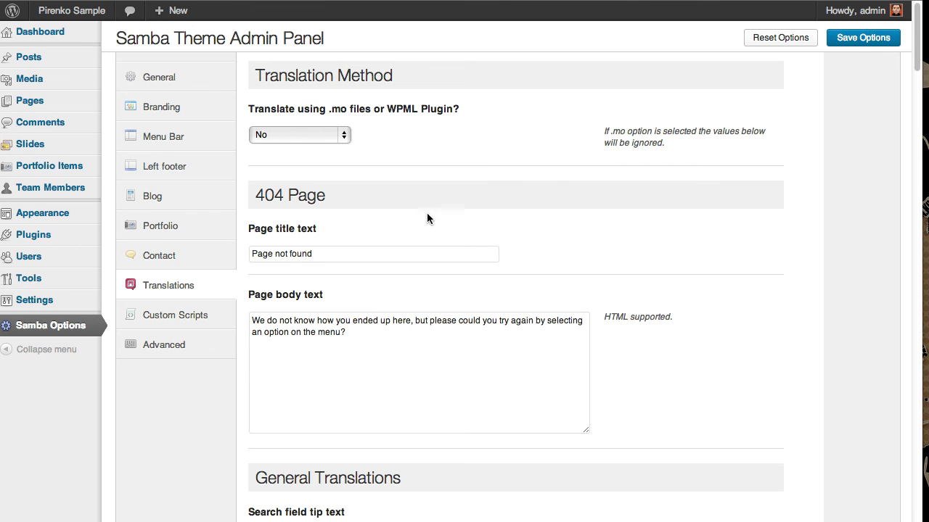
{"action": "left_click", "coordinate": [174, 315]}
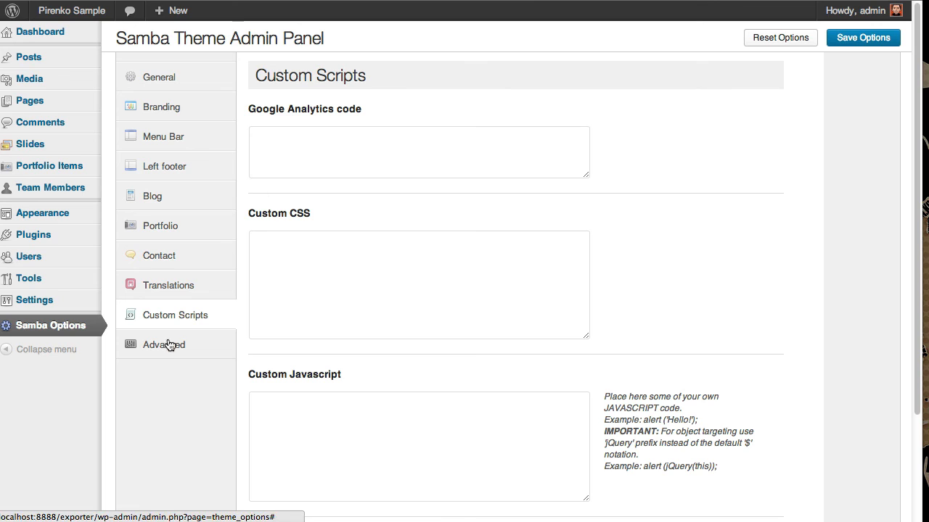
{"action": "mouse_move", "coordinate": [690, 192]}
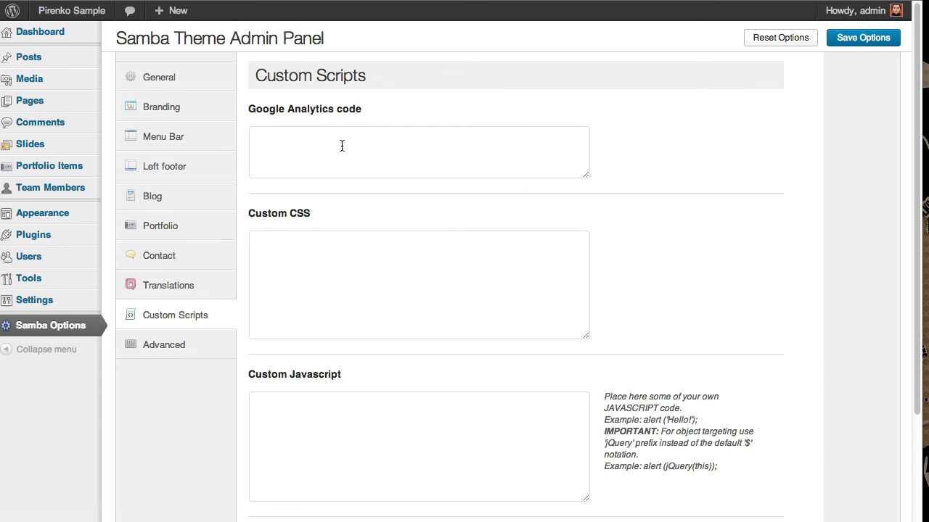
{"action": "scroll", "scroll_direction": "down", "scroll_amount": 3}
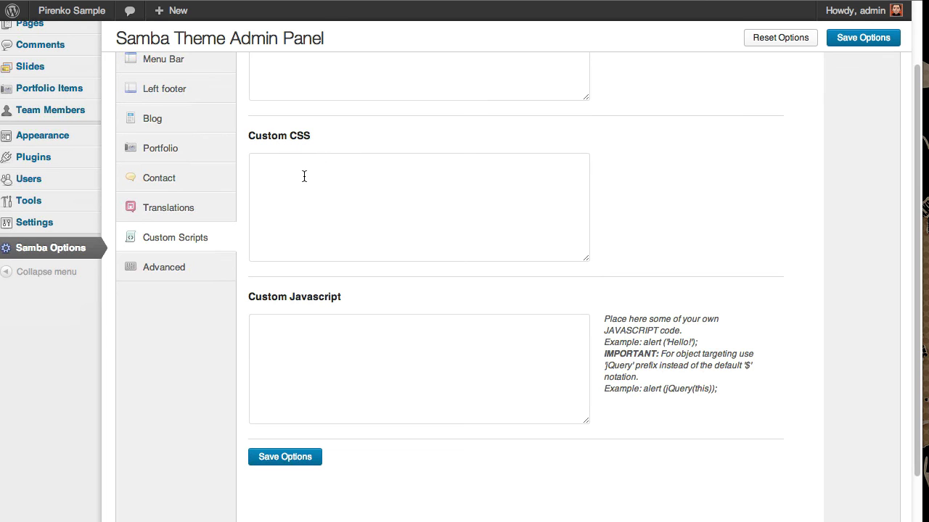
{"action": "scroll", "scroll_direction": "down", "scroll_amount": 3}
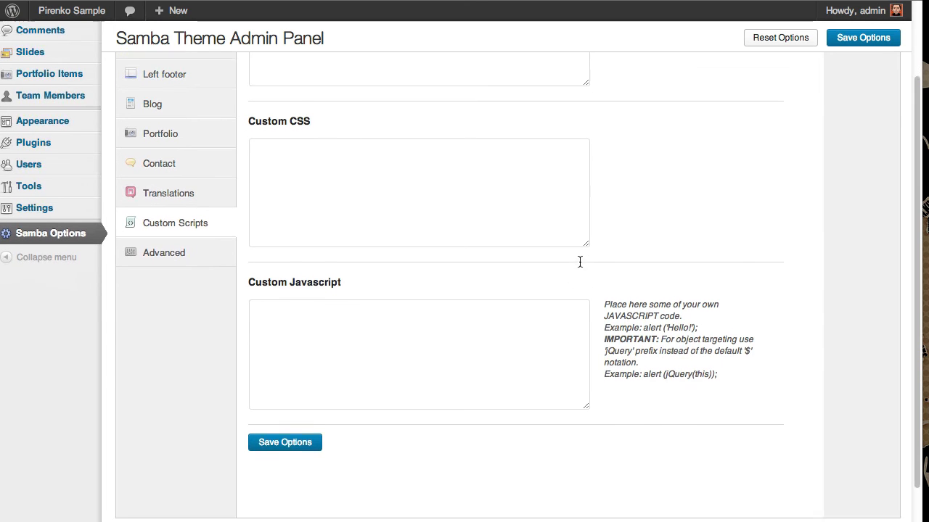
{"action": "scroll", "scroll_direction": "down", "scroll_amount": 3}
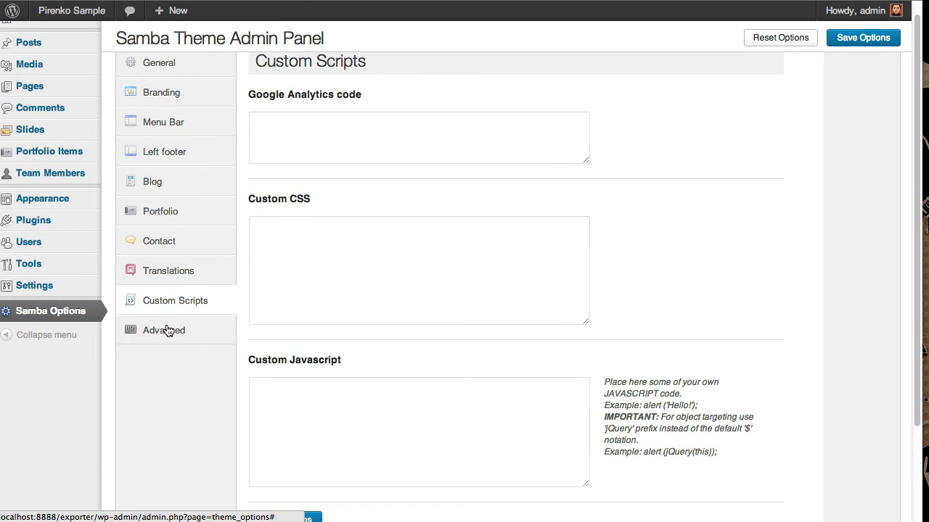
Review the Advanced slugs (portfolios, skills, tagged, slides, group, member, team) without changes
{"action": "left_click", "coordinate": [162, 331]}
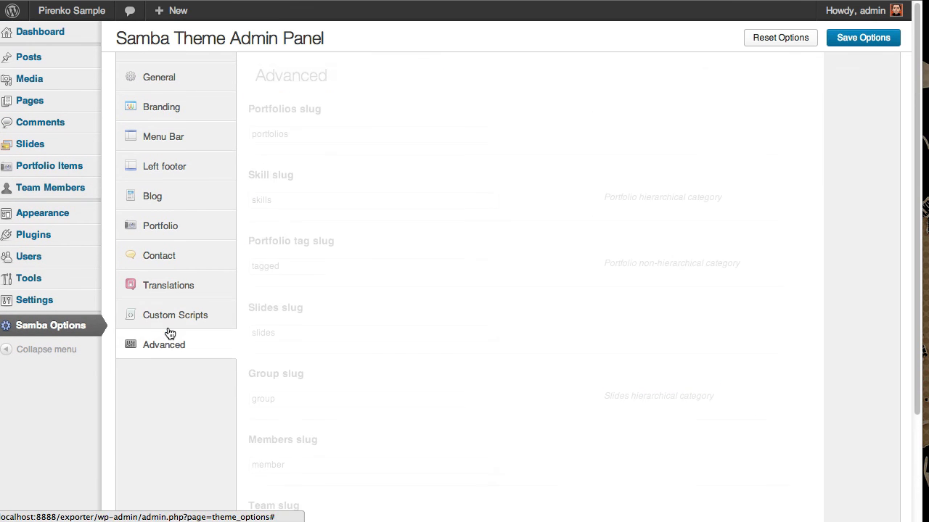
{"action": "left_click", "coordinate": [164, 345]}
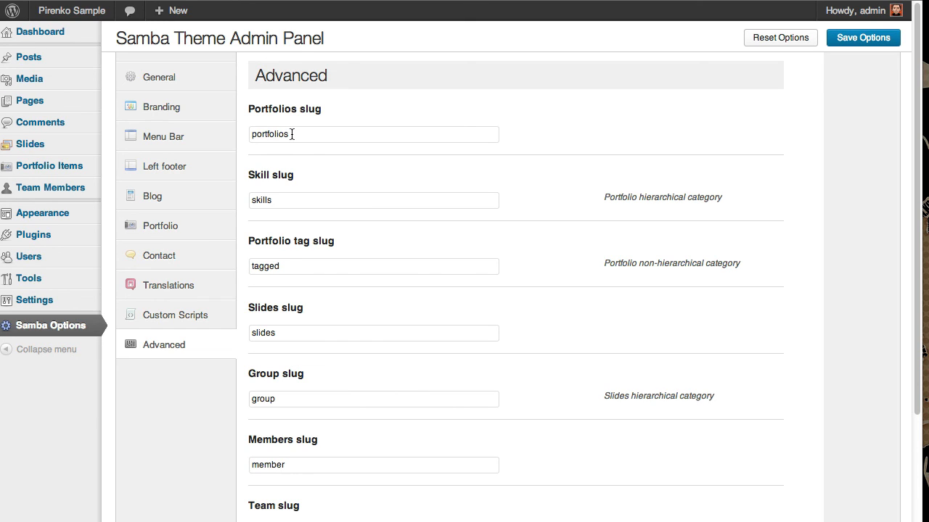
{"action": "mouse_move", "coordinate": [308, 172]}
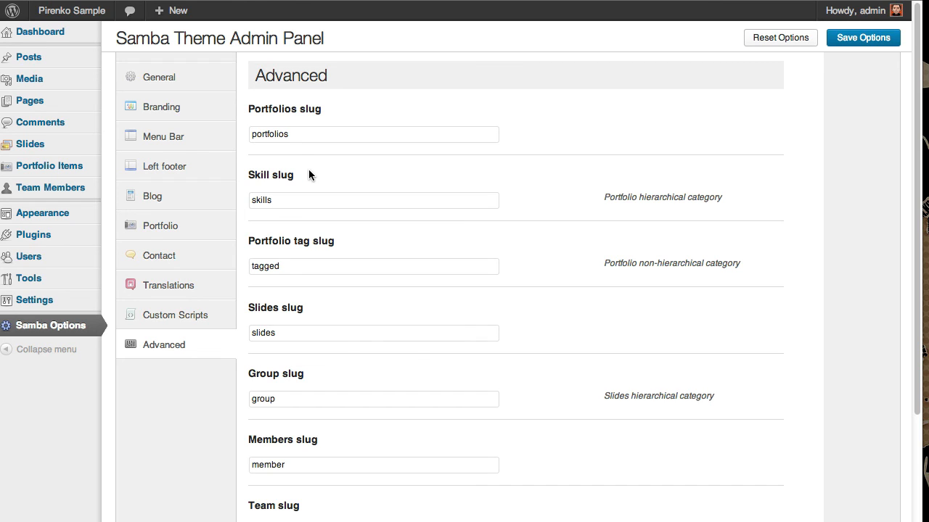
{"action": "scroll", "scroll_direction": "down", "scroll_amount": 3}
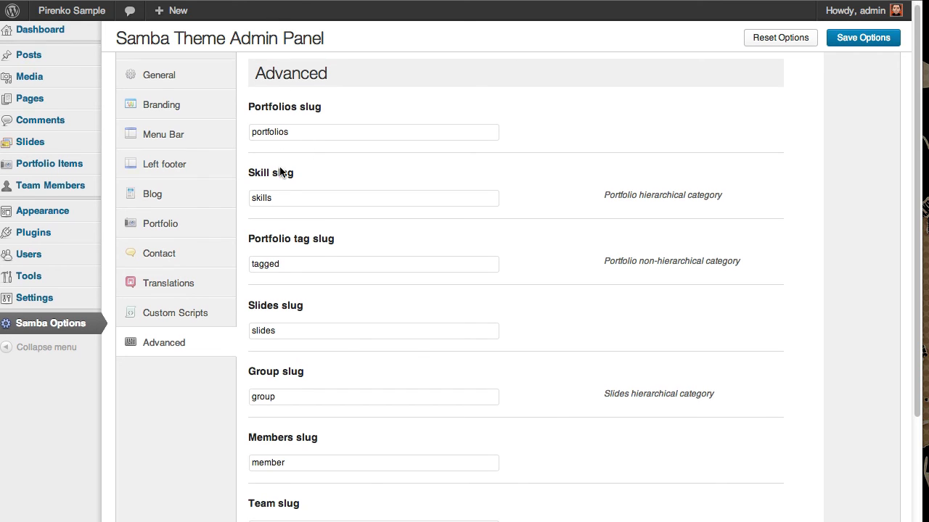
{"action": "scroll", "scroll_direction": "down", "scroll_amount": 3}
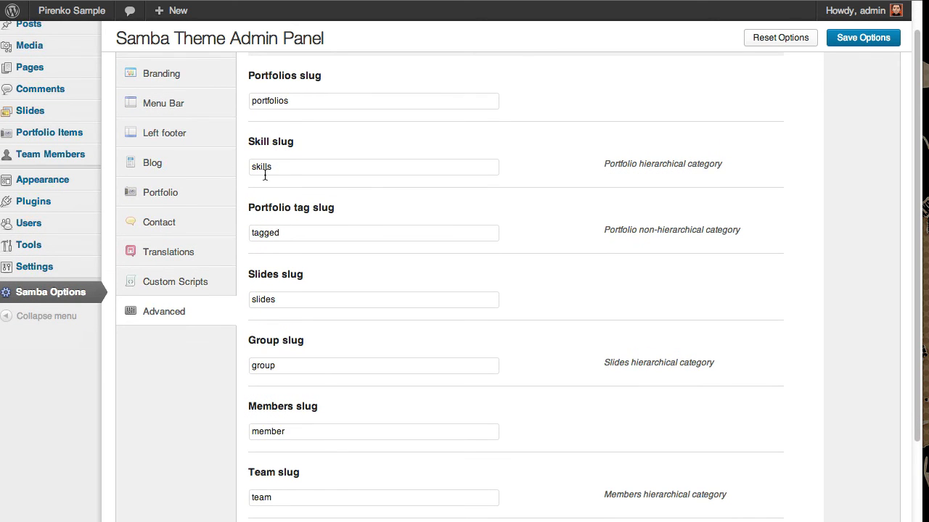
{"action": "scroll", "scroll_direction": "down", "scroll_amount": 3}
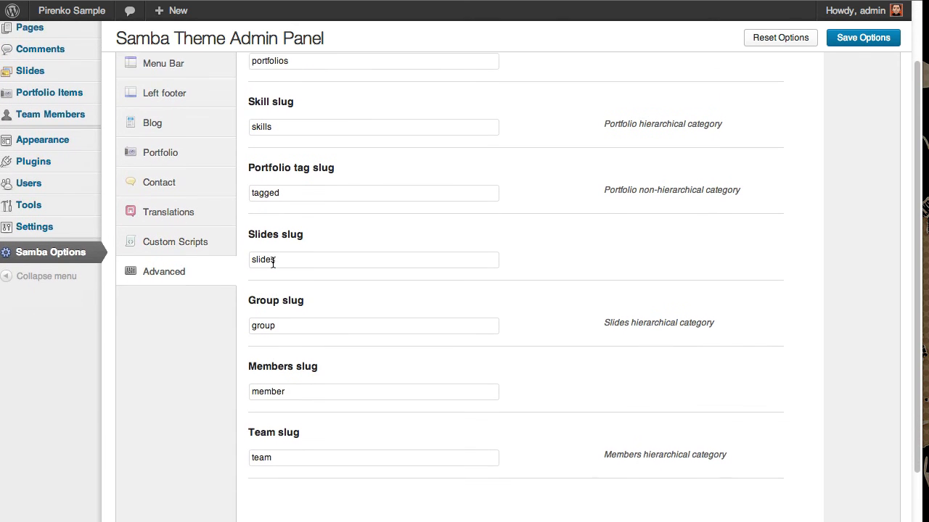
{"action": "scroll", "scroll_direction": "down", "scroll_amount": 3}
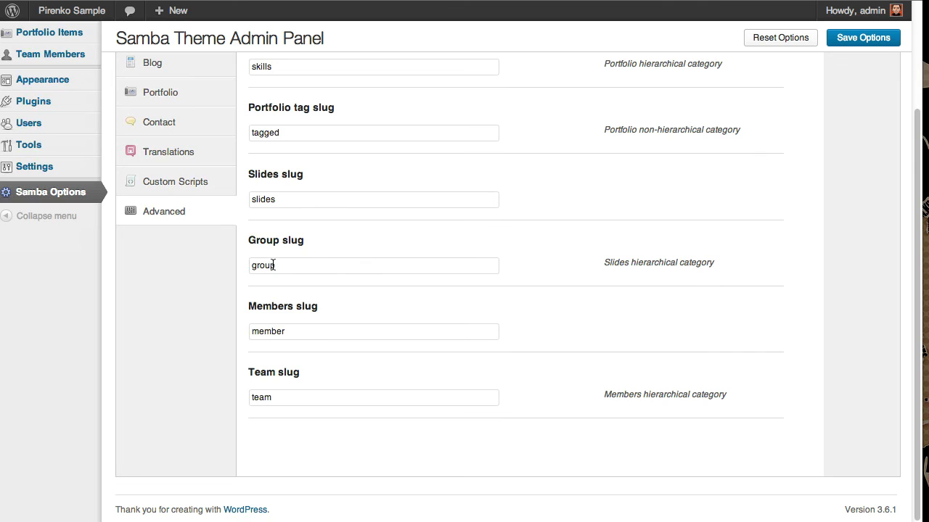
{"action": "mouse_move", "coordinate": [343, 296]}
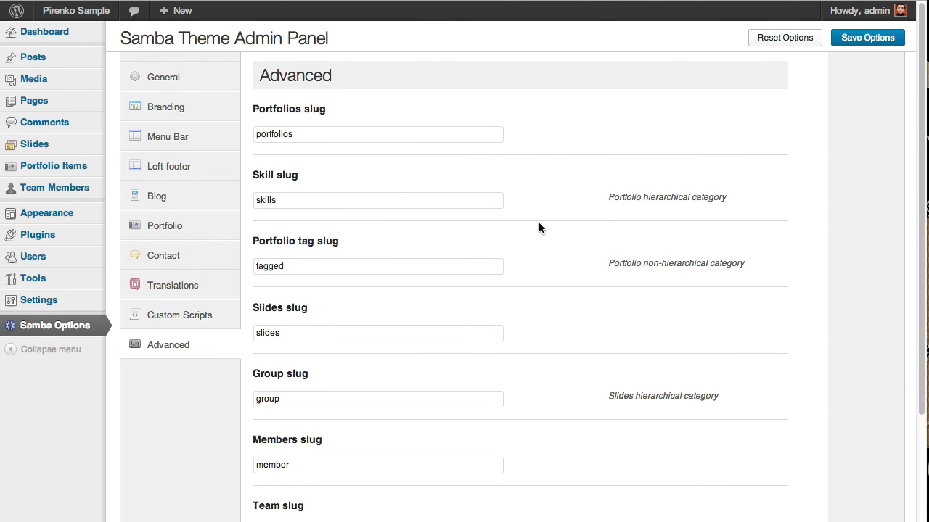
{"action": "mouse_move", "coordinate": [537, 232]}
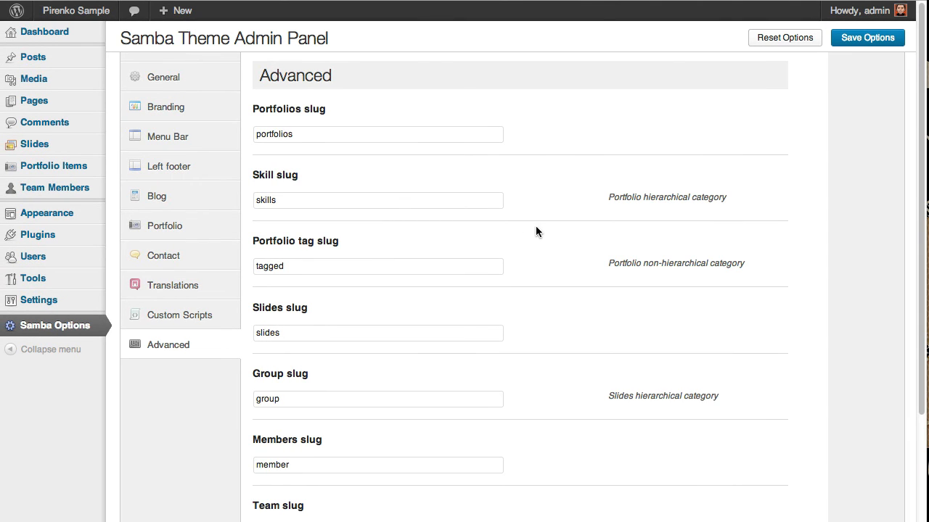